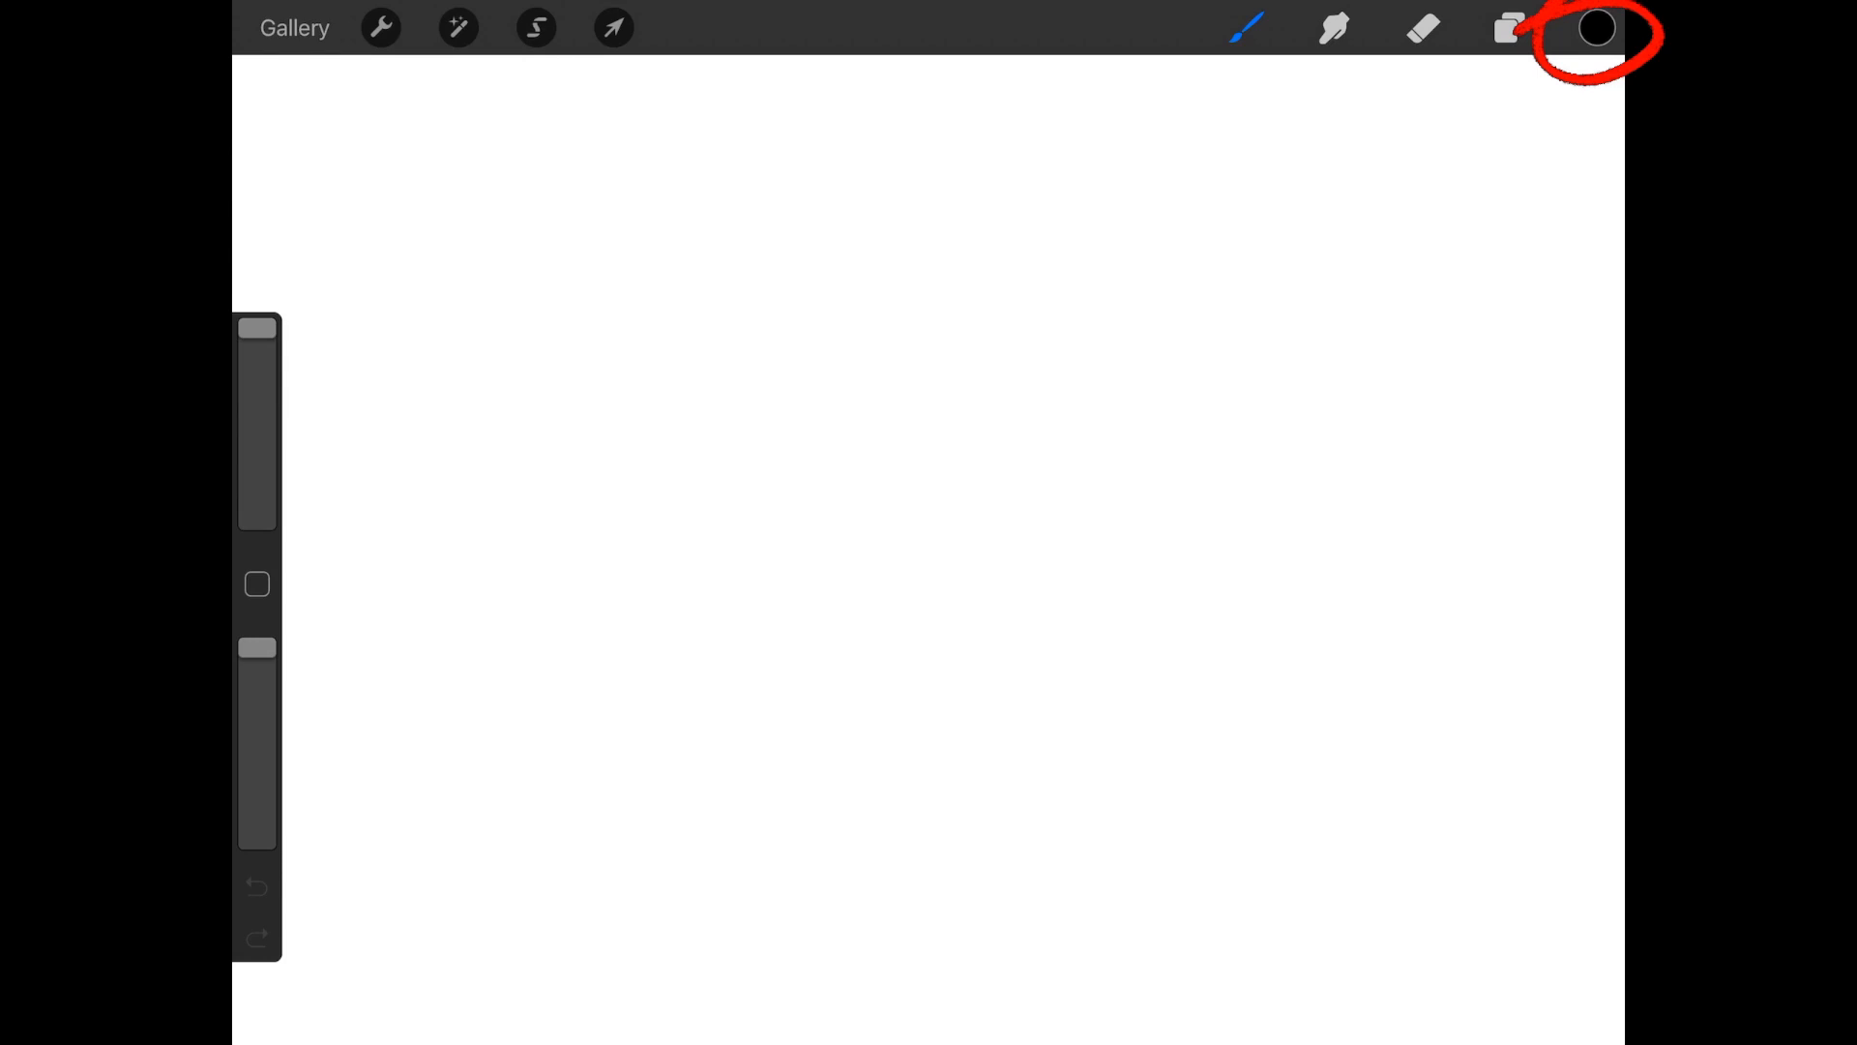
- Bring up the Color panel in Disc mode from the toolbar's colour circle
left_click(1596, 27)
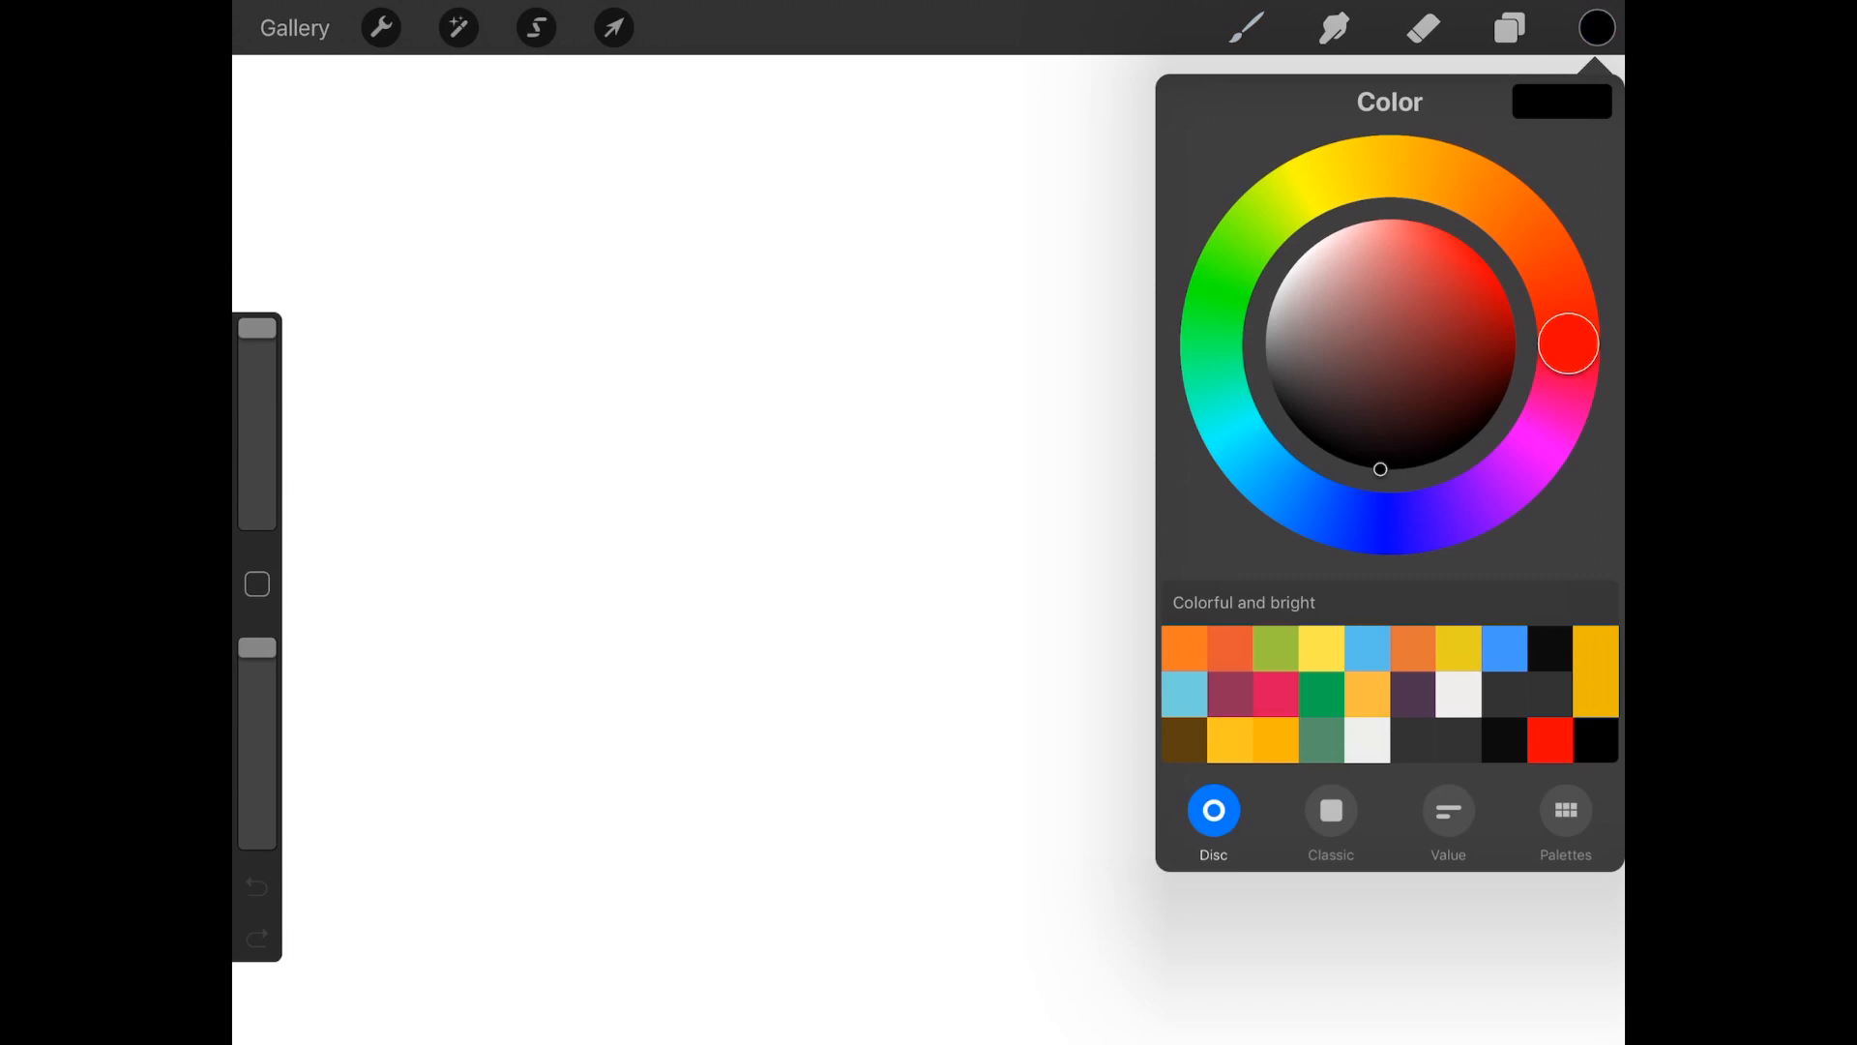
left_click_drag(1567, 344, 1563, 309)
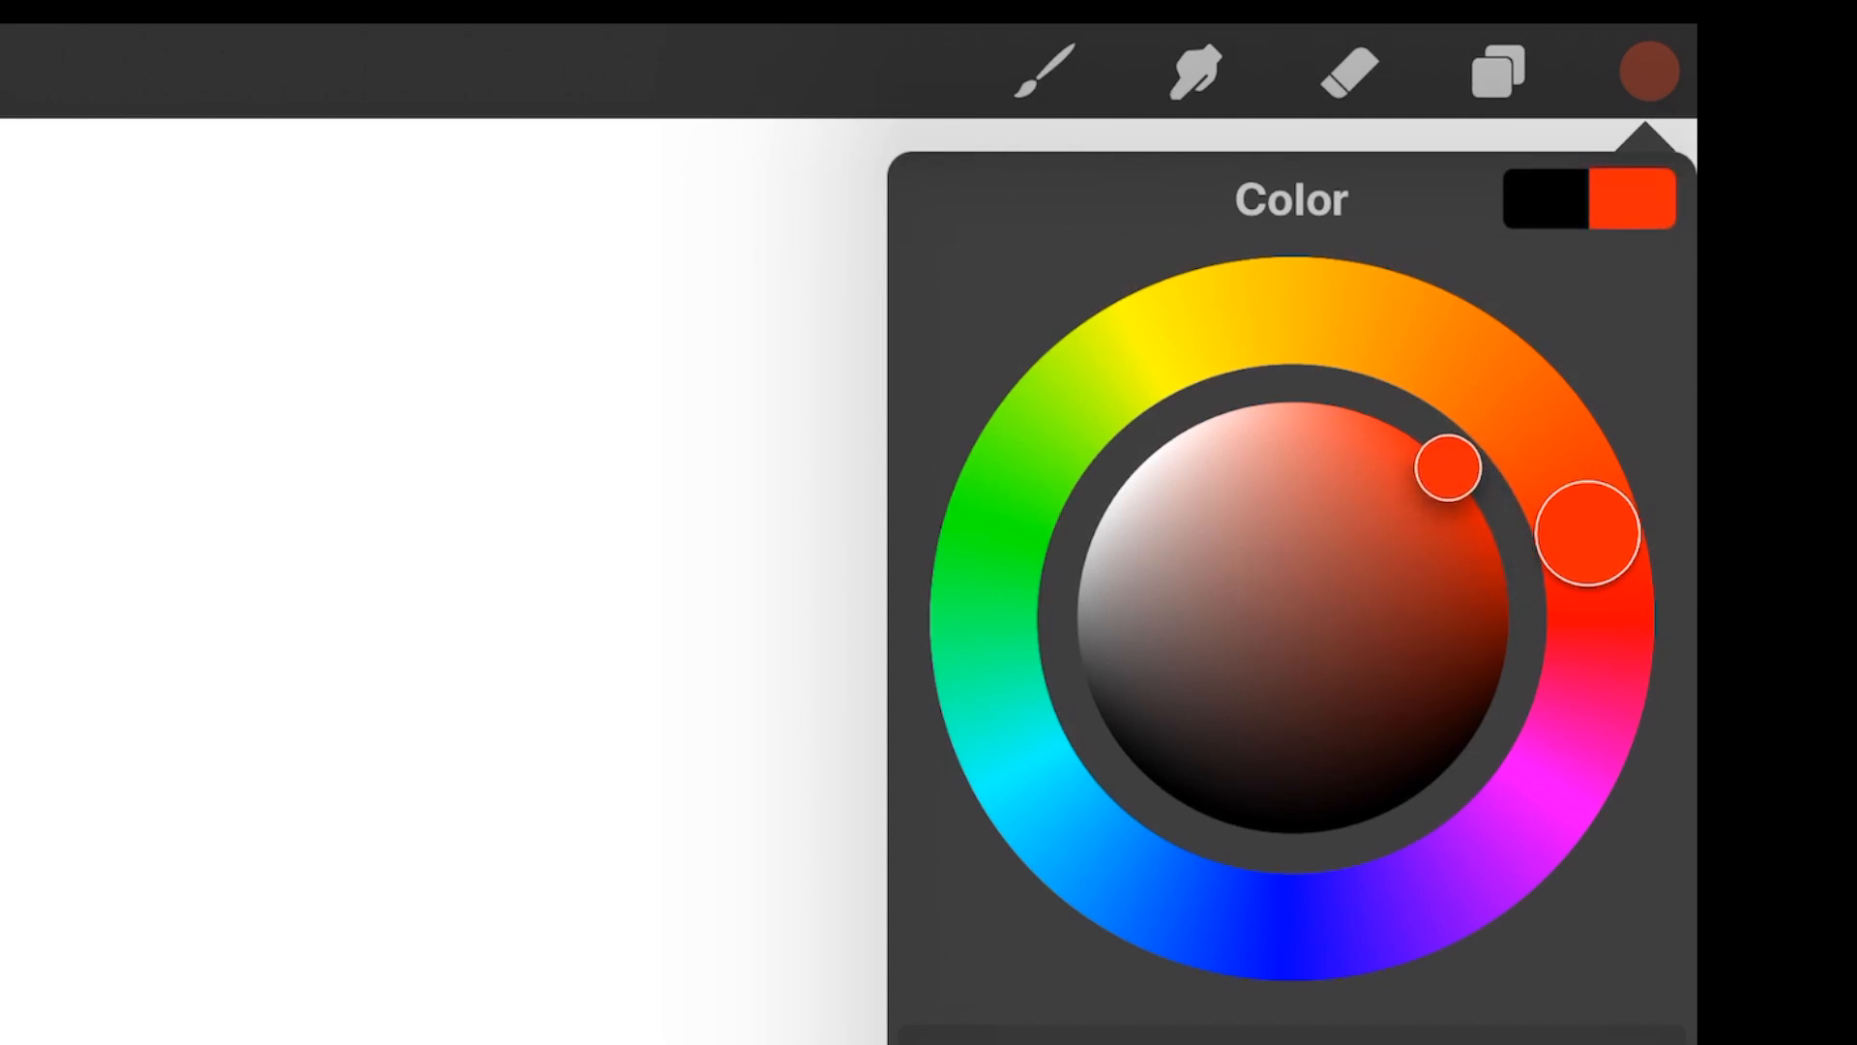
- Drag the red's shade through pale greyish pink, near-white and near-black positions on the disc
left_click_drag(1447, 467, 1437, 456)
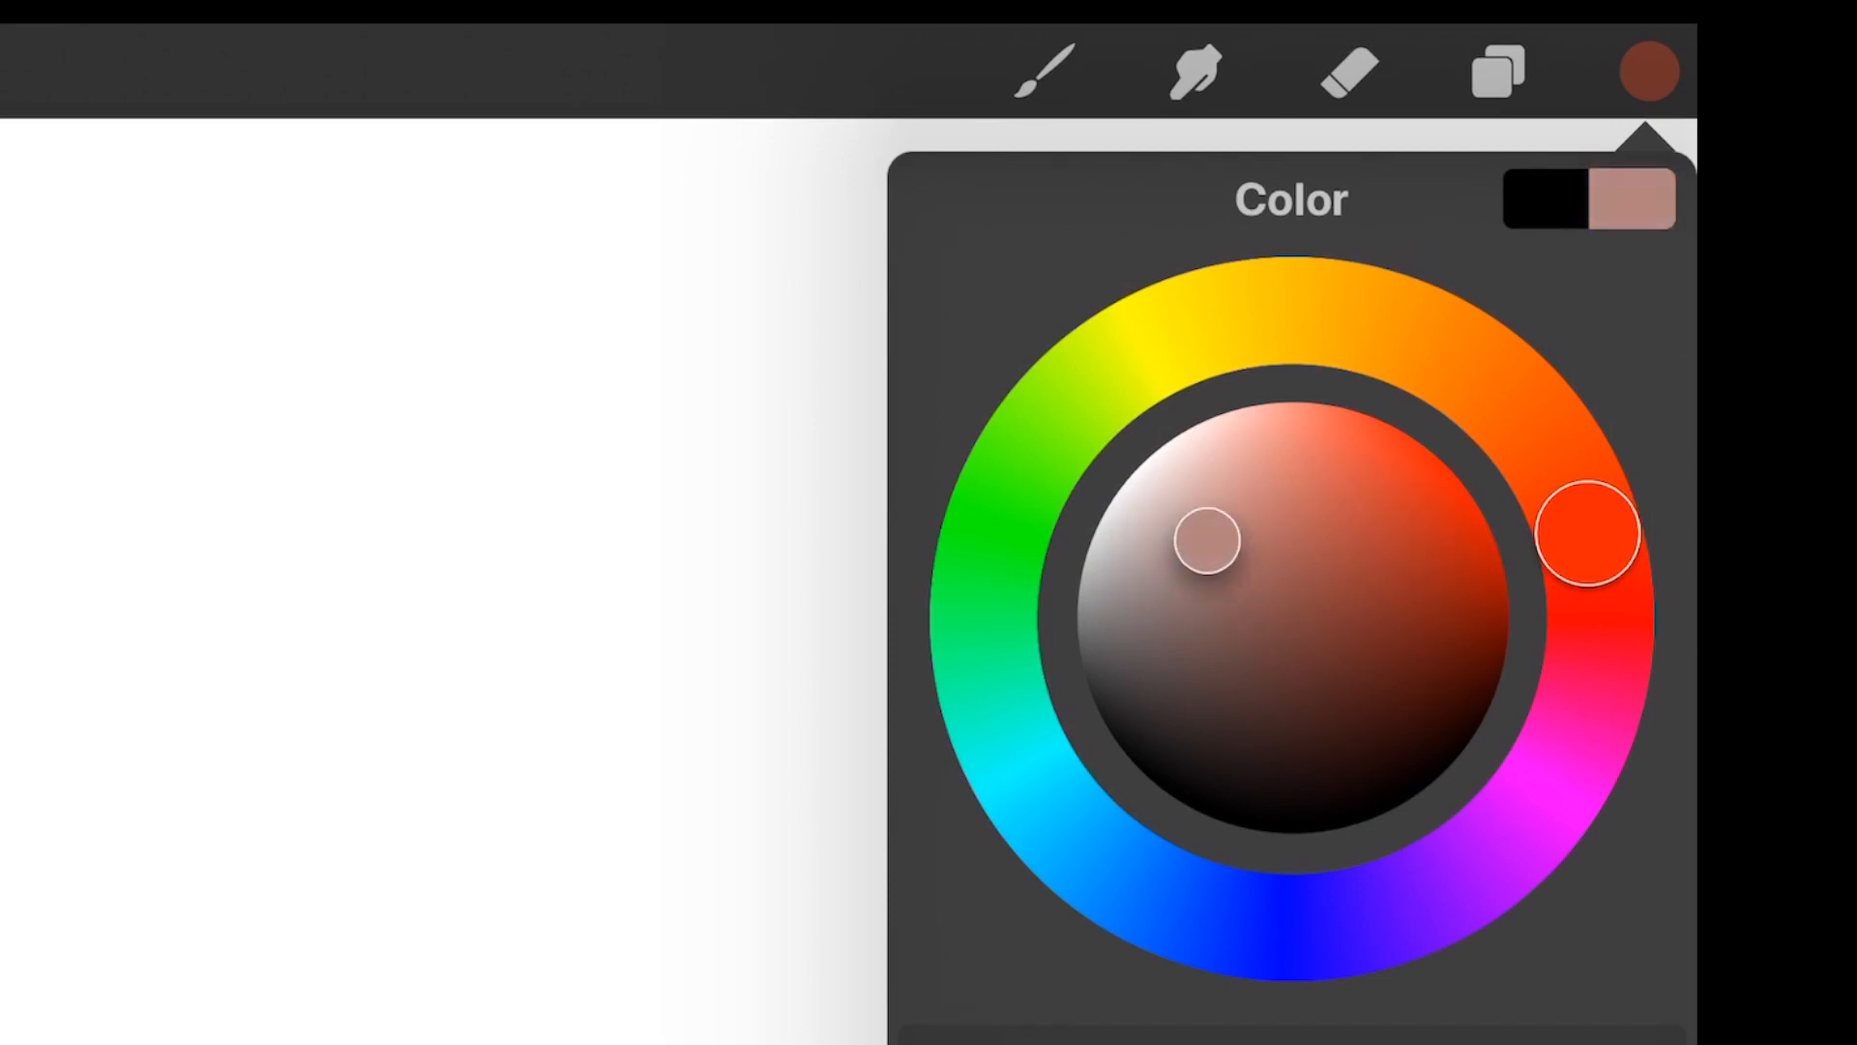
left_click_drag(1207, 540, 1101, 515)
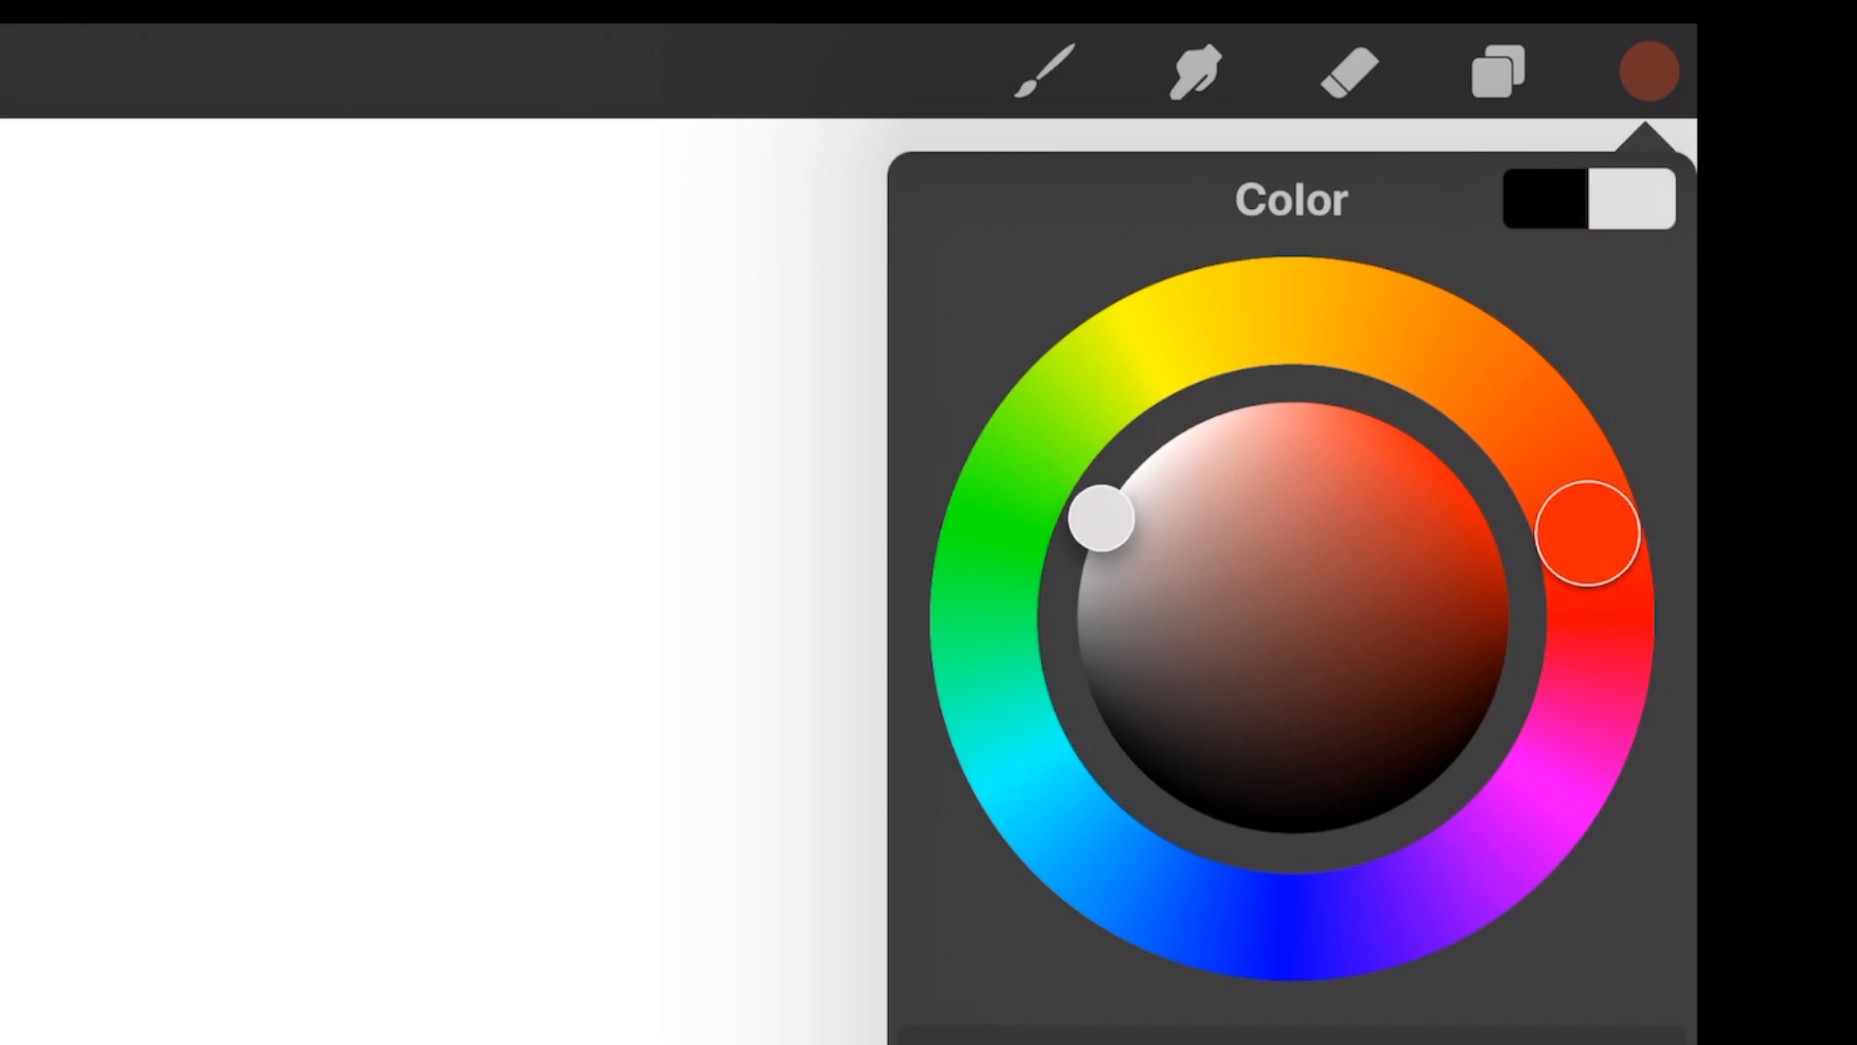
left_click_drag(1100, 515, 1138, 468)
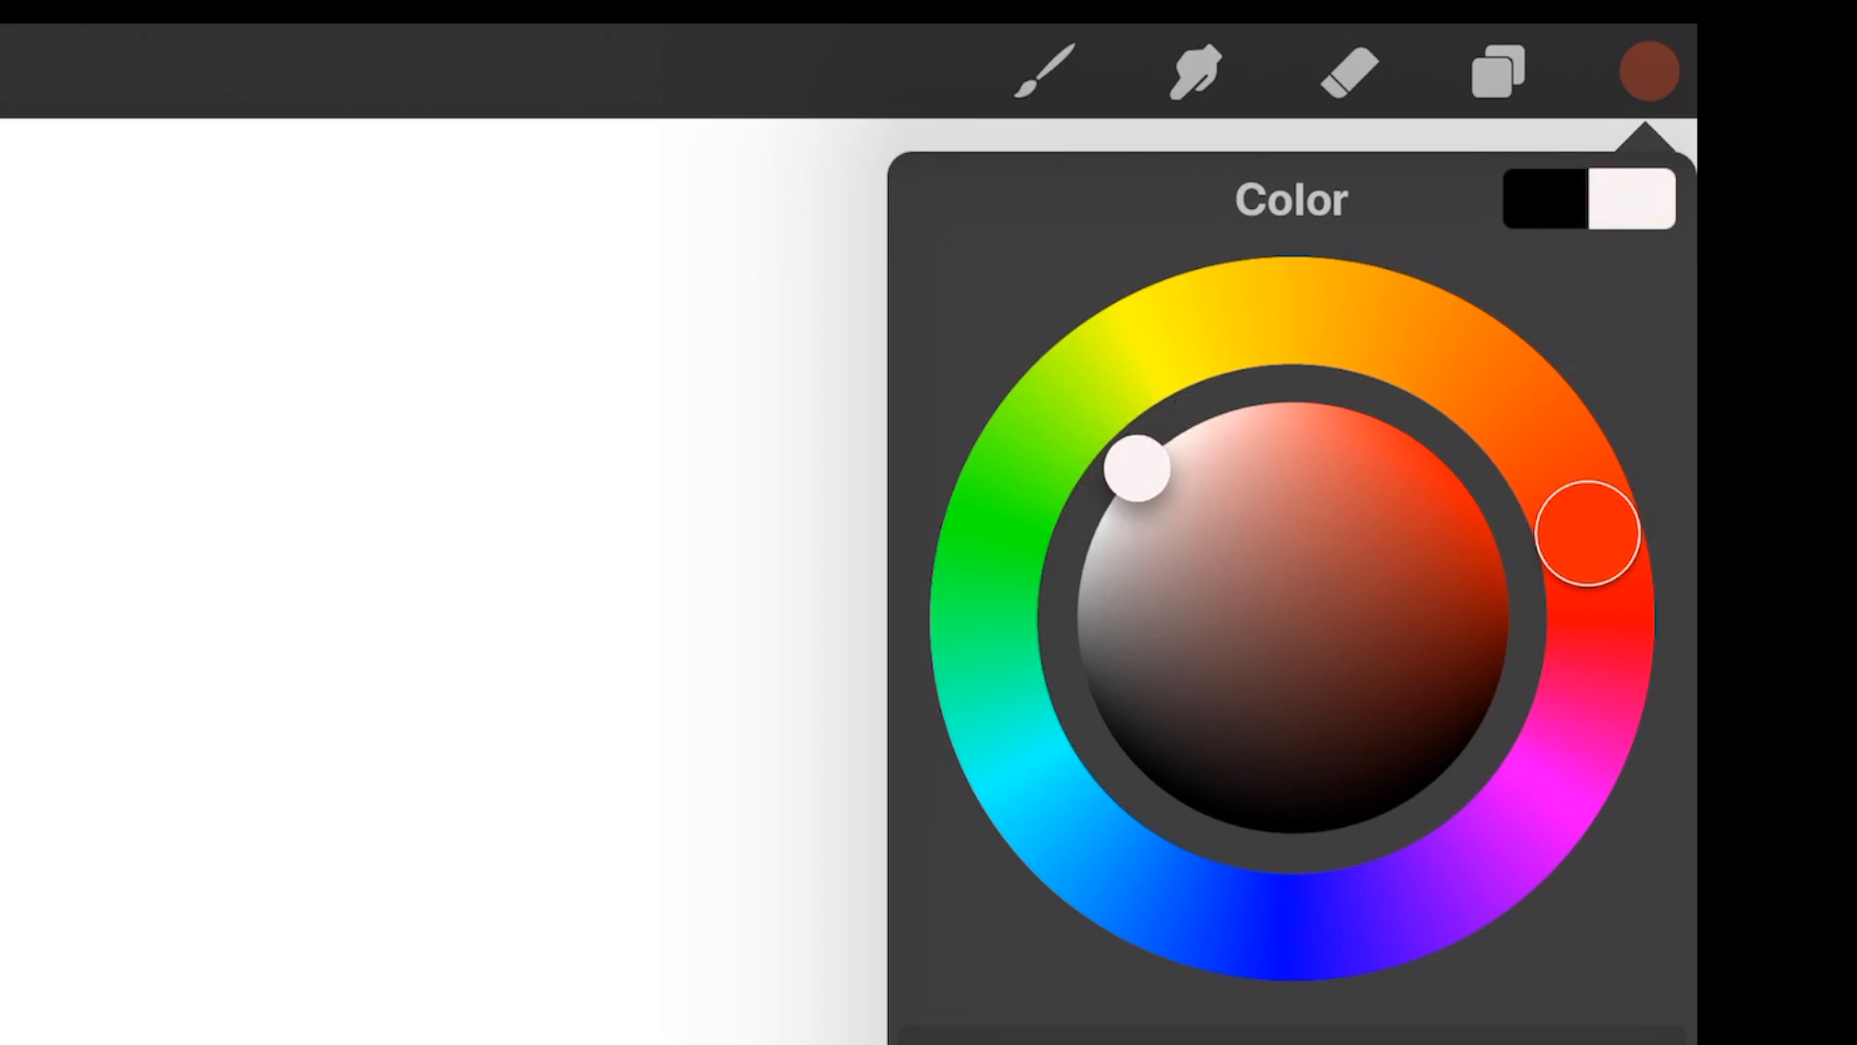
left_click_drag(1139, 466, 1143, 772)
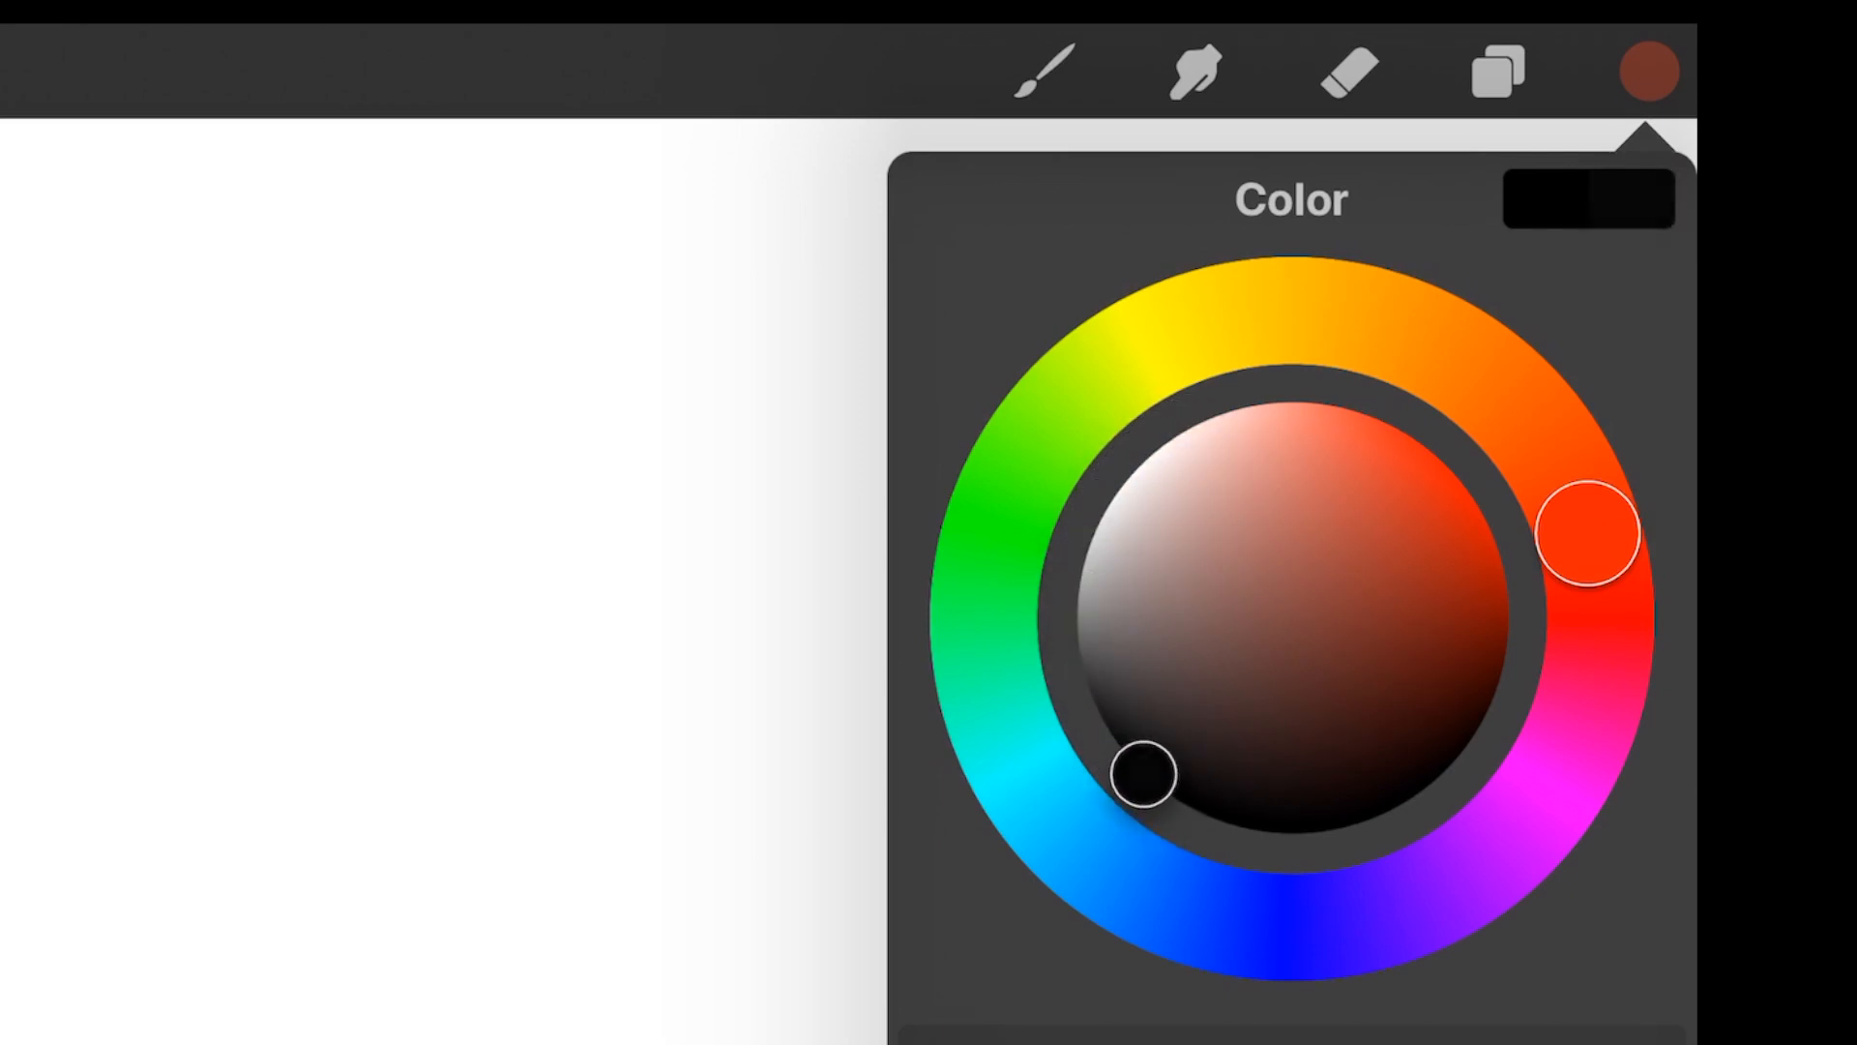
left_click_drag(1143, 770, 1089, 586)
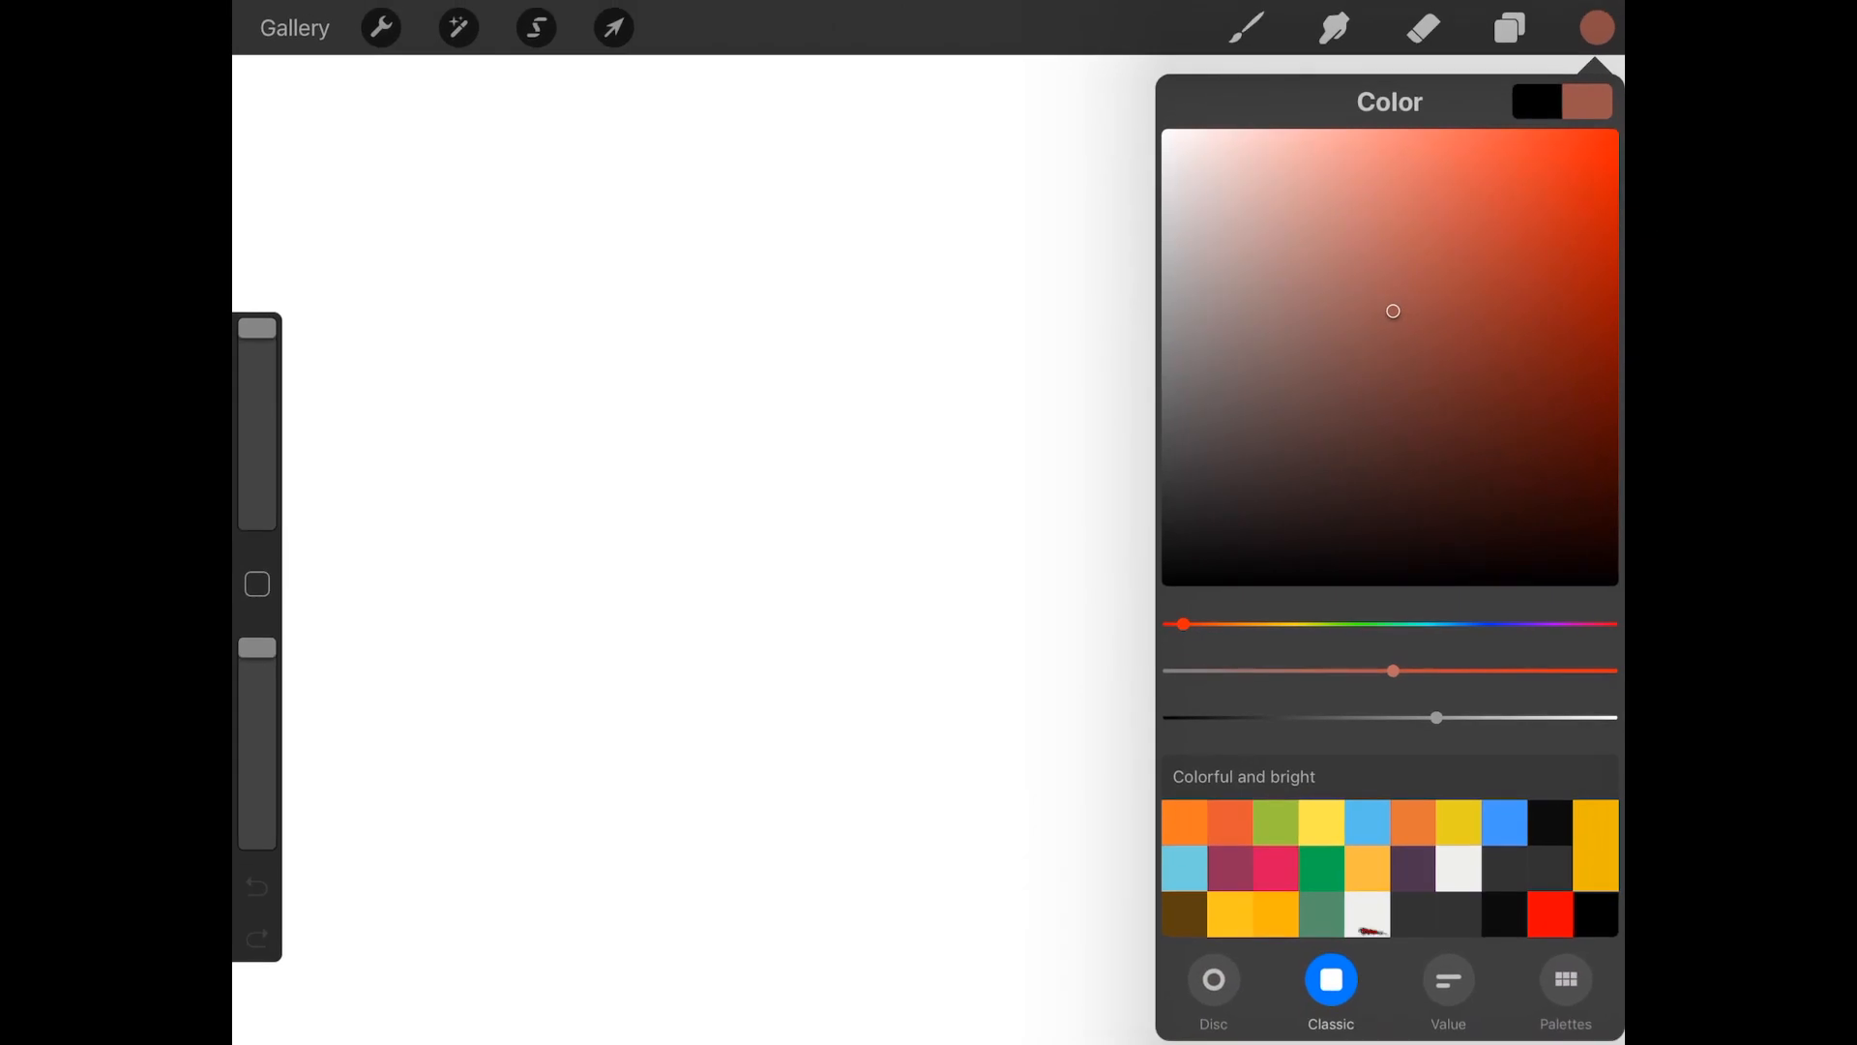
- Shift the hue to a brighter green in Classic, then paint a thick orange swirl
left_click_drag(1180, 624, 1397, 625)
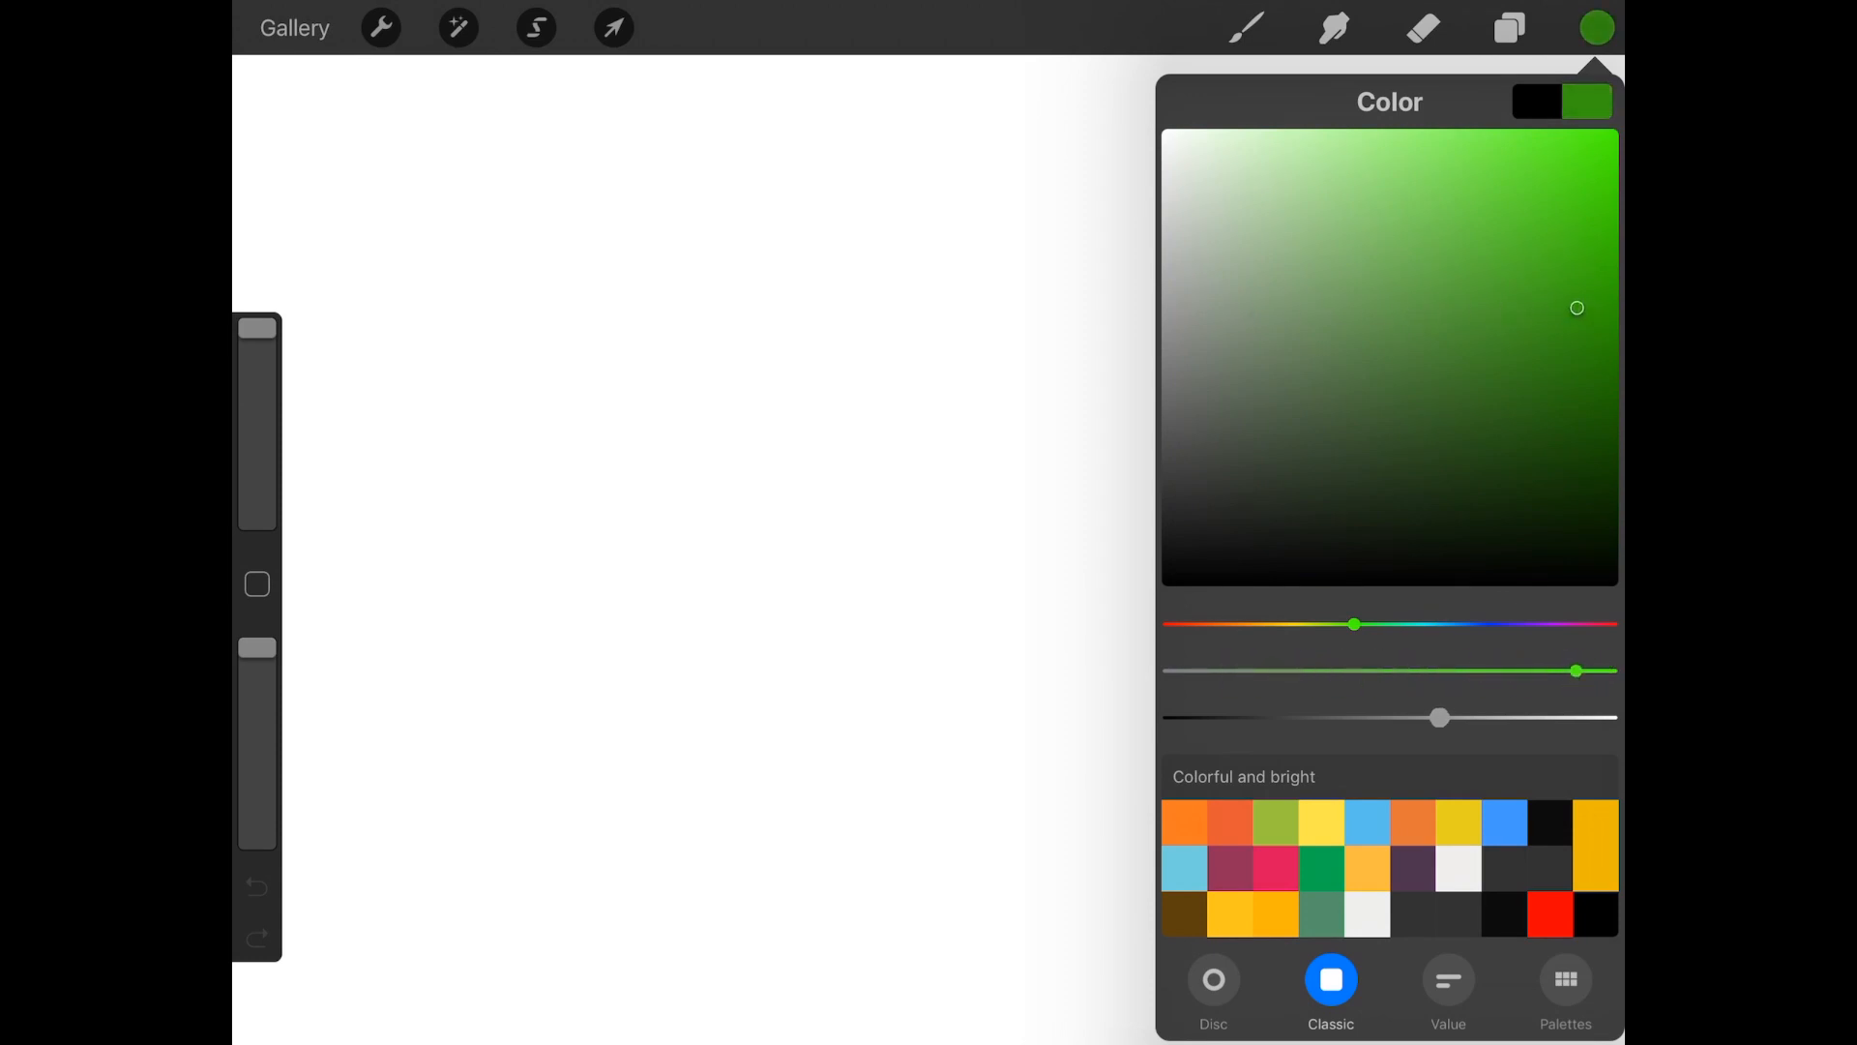
left_click_drag(1439, 715, 1538, 716)
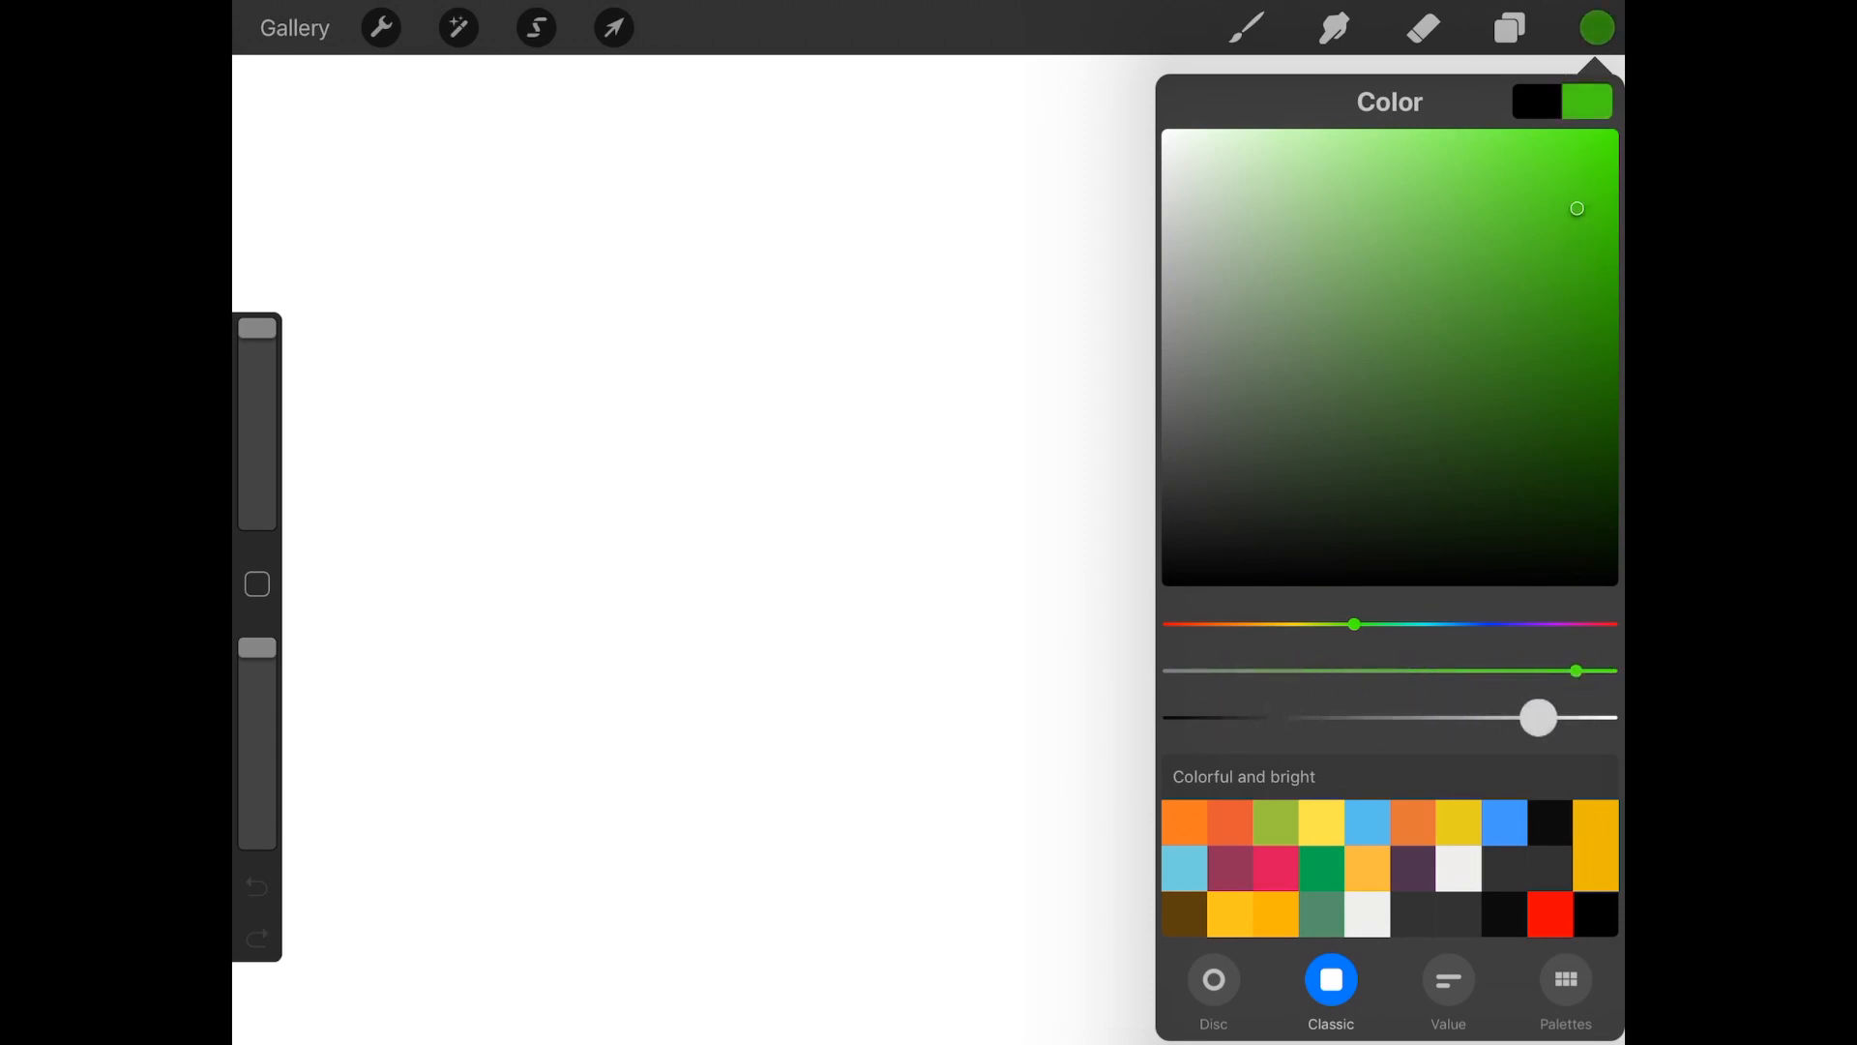
left_click(1213, 979)
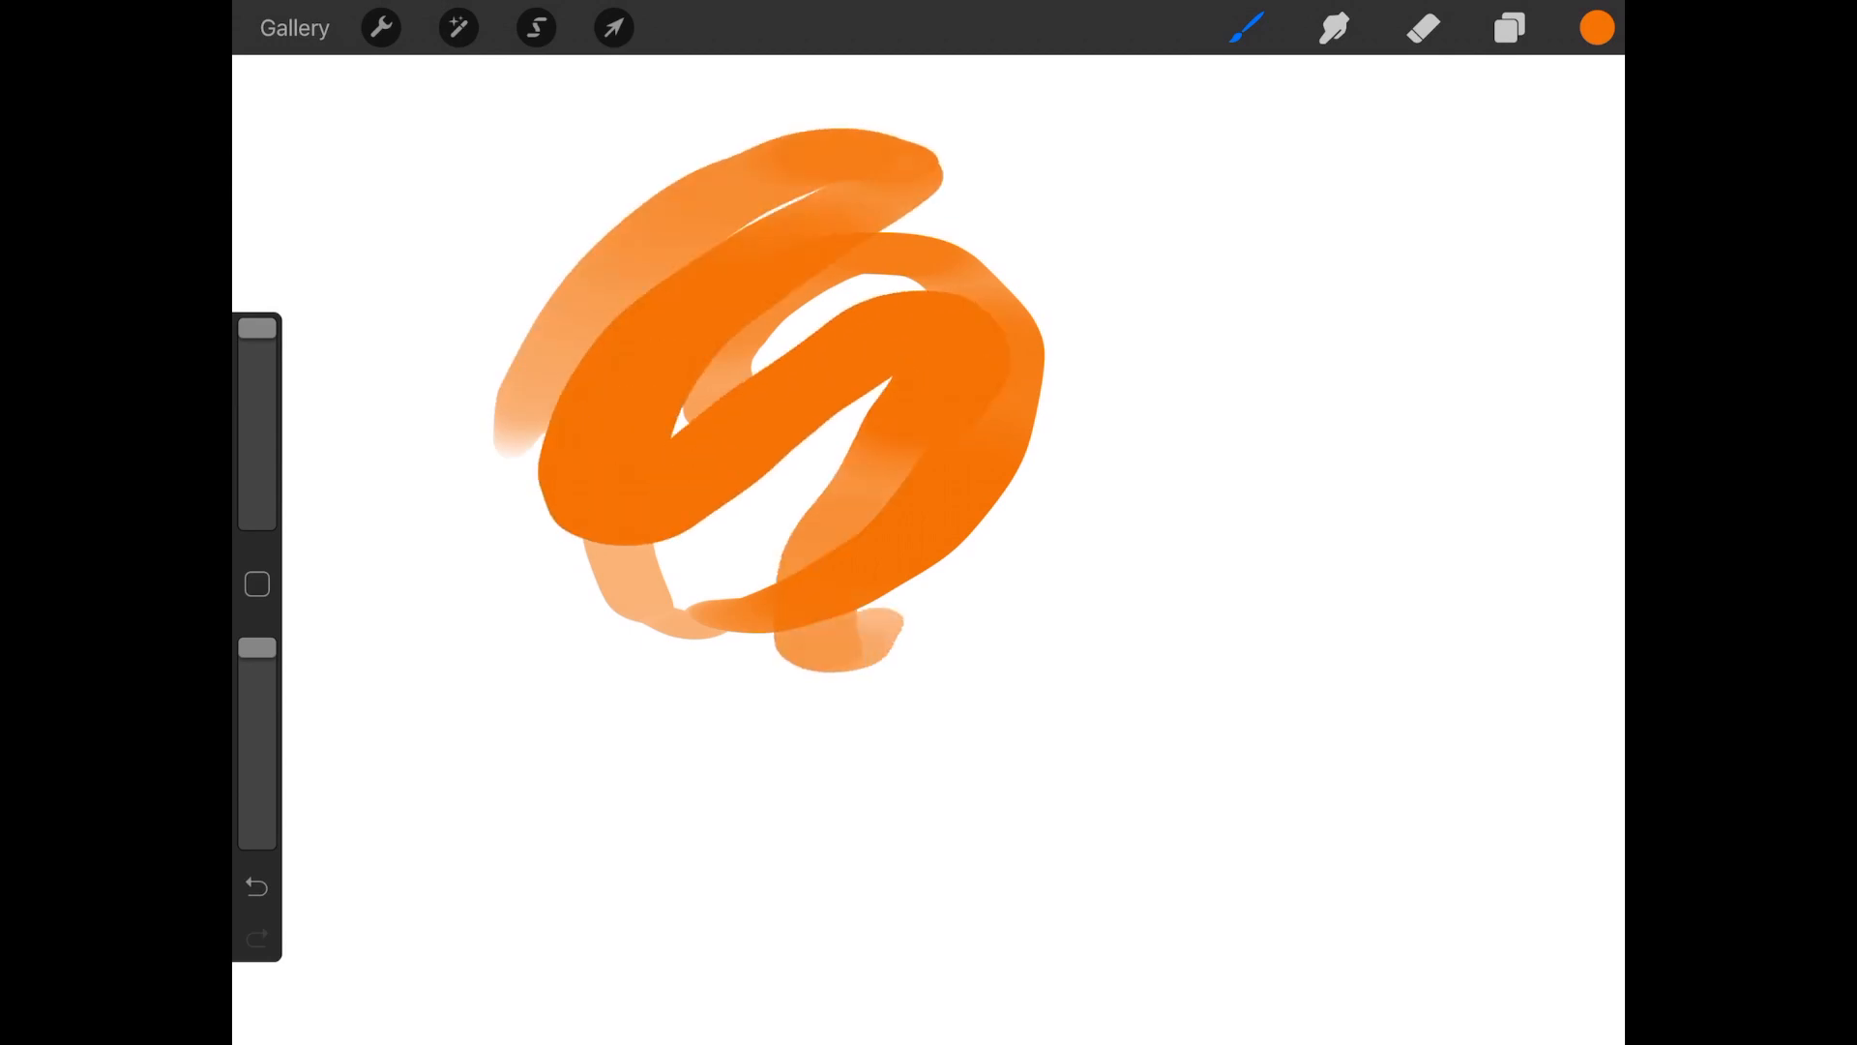
- Paint a red ring and textured red strokes with a grainy brush and a softer one
left_click(1596, 28)
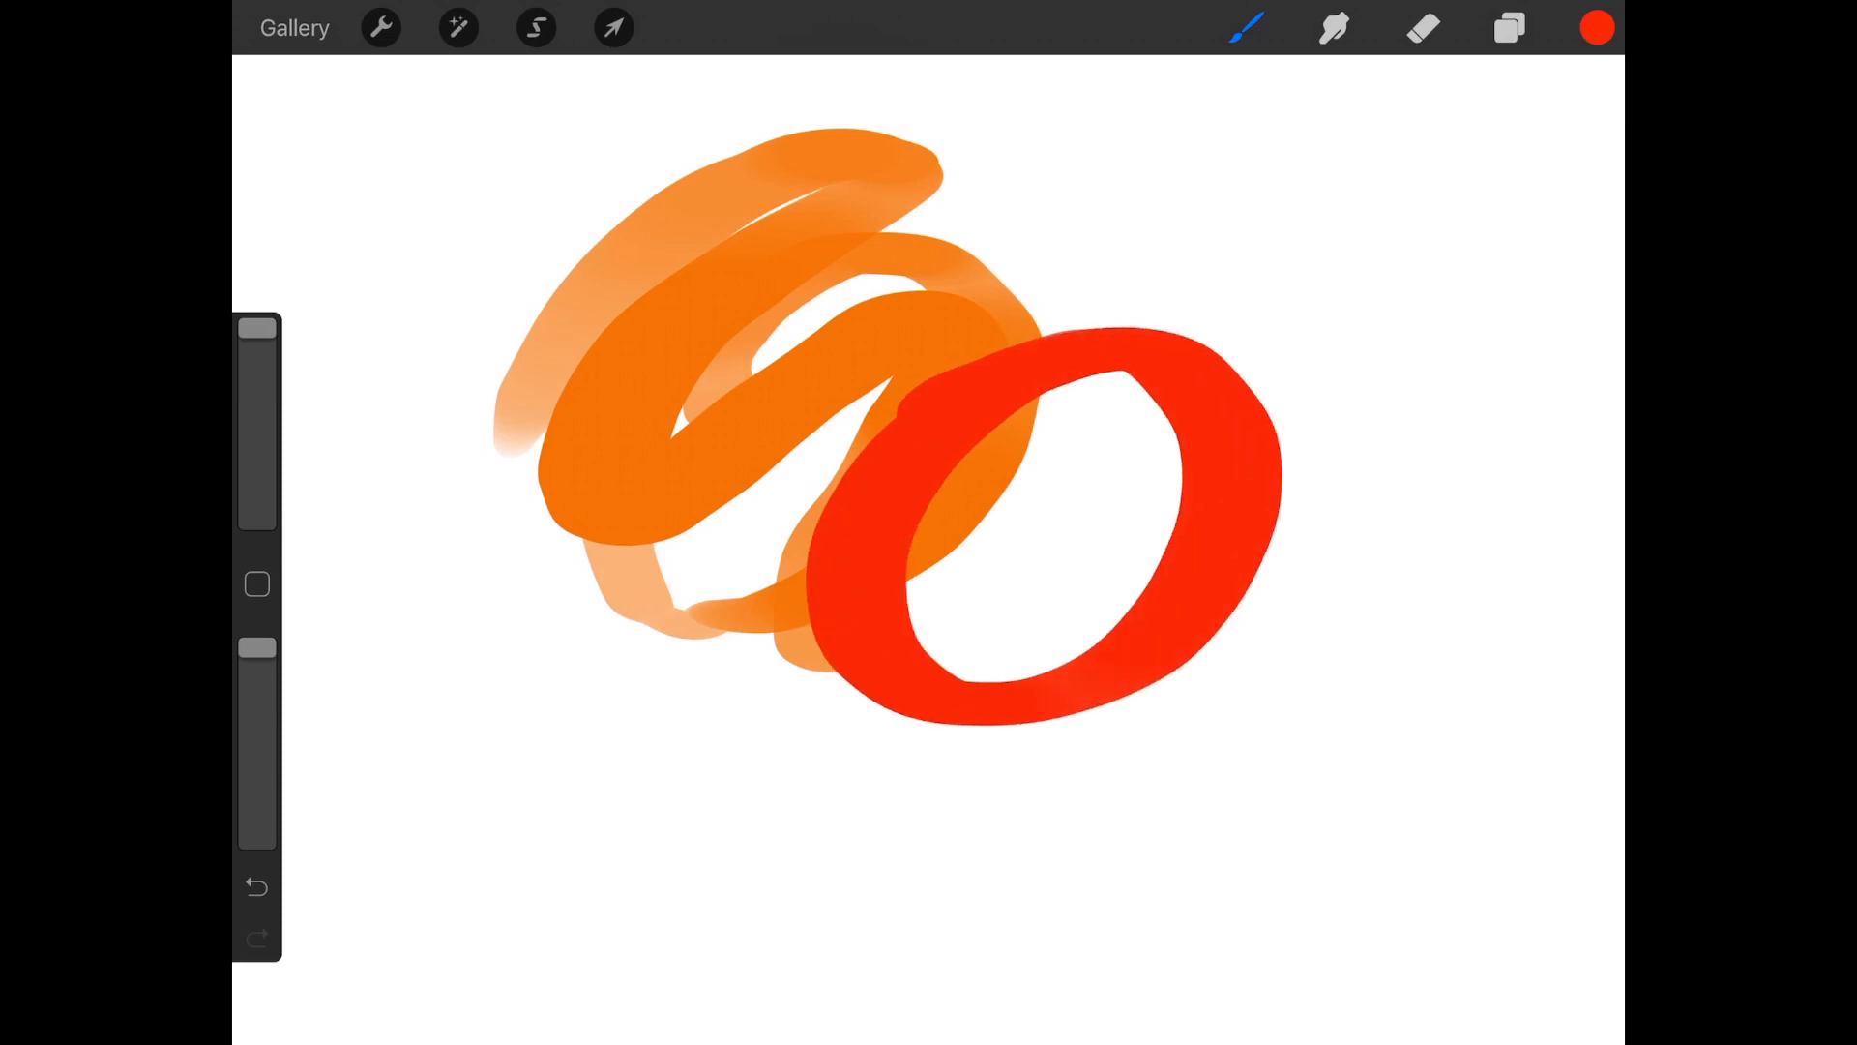
left_click(1244, 27)
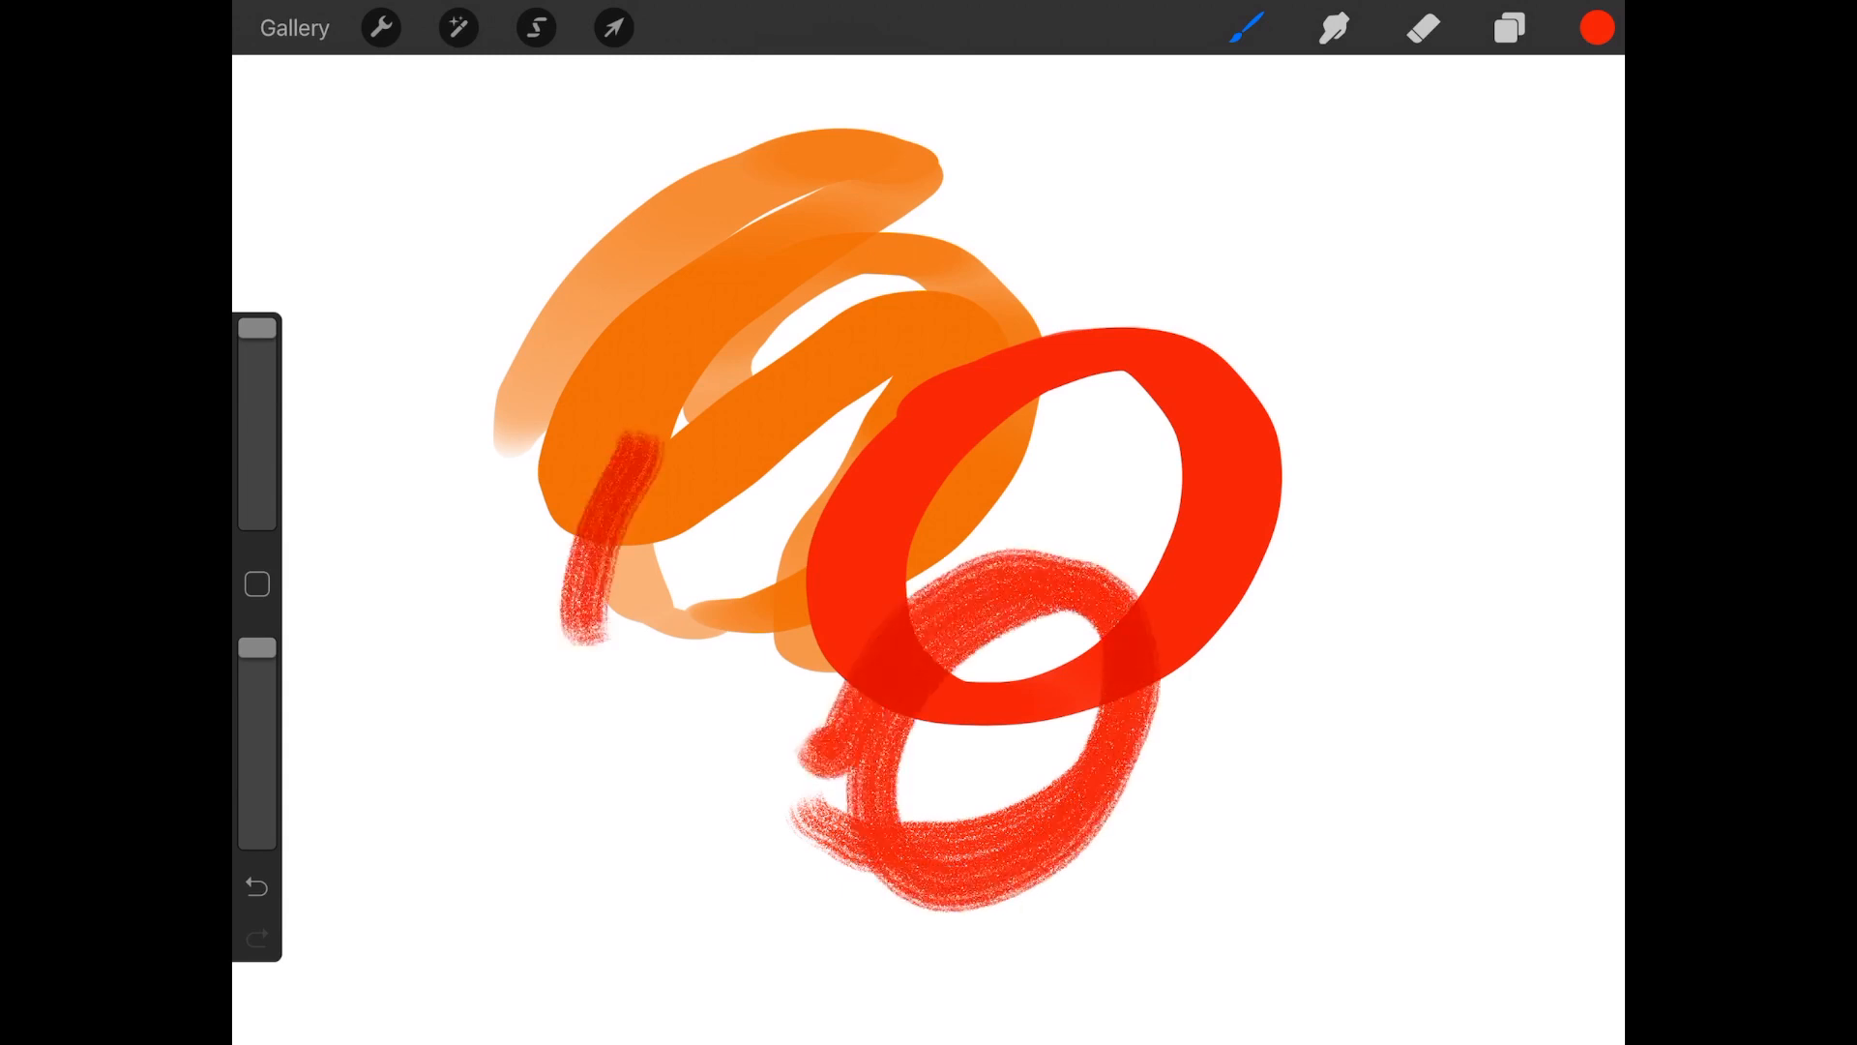
left_click(1244, 27)
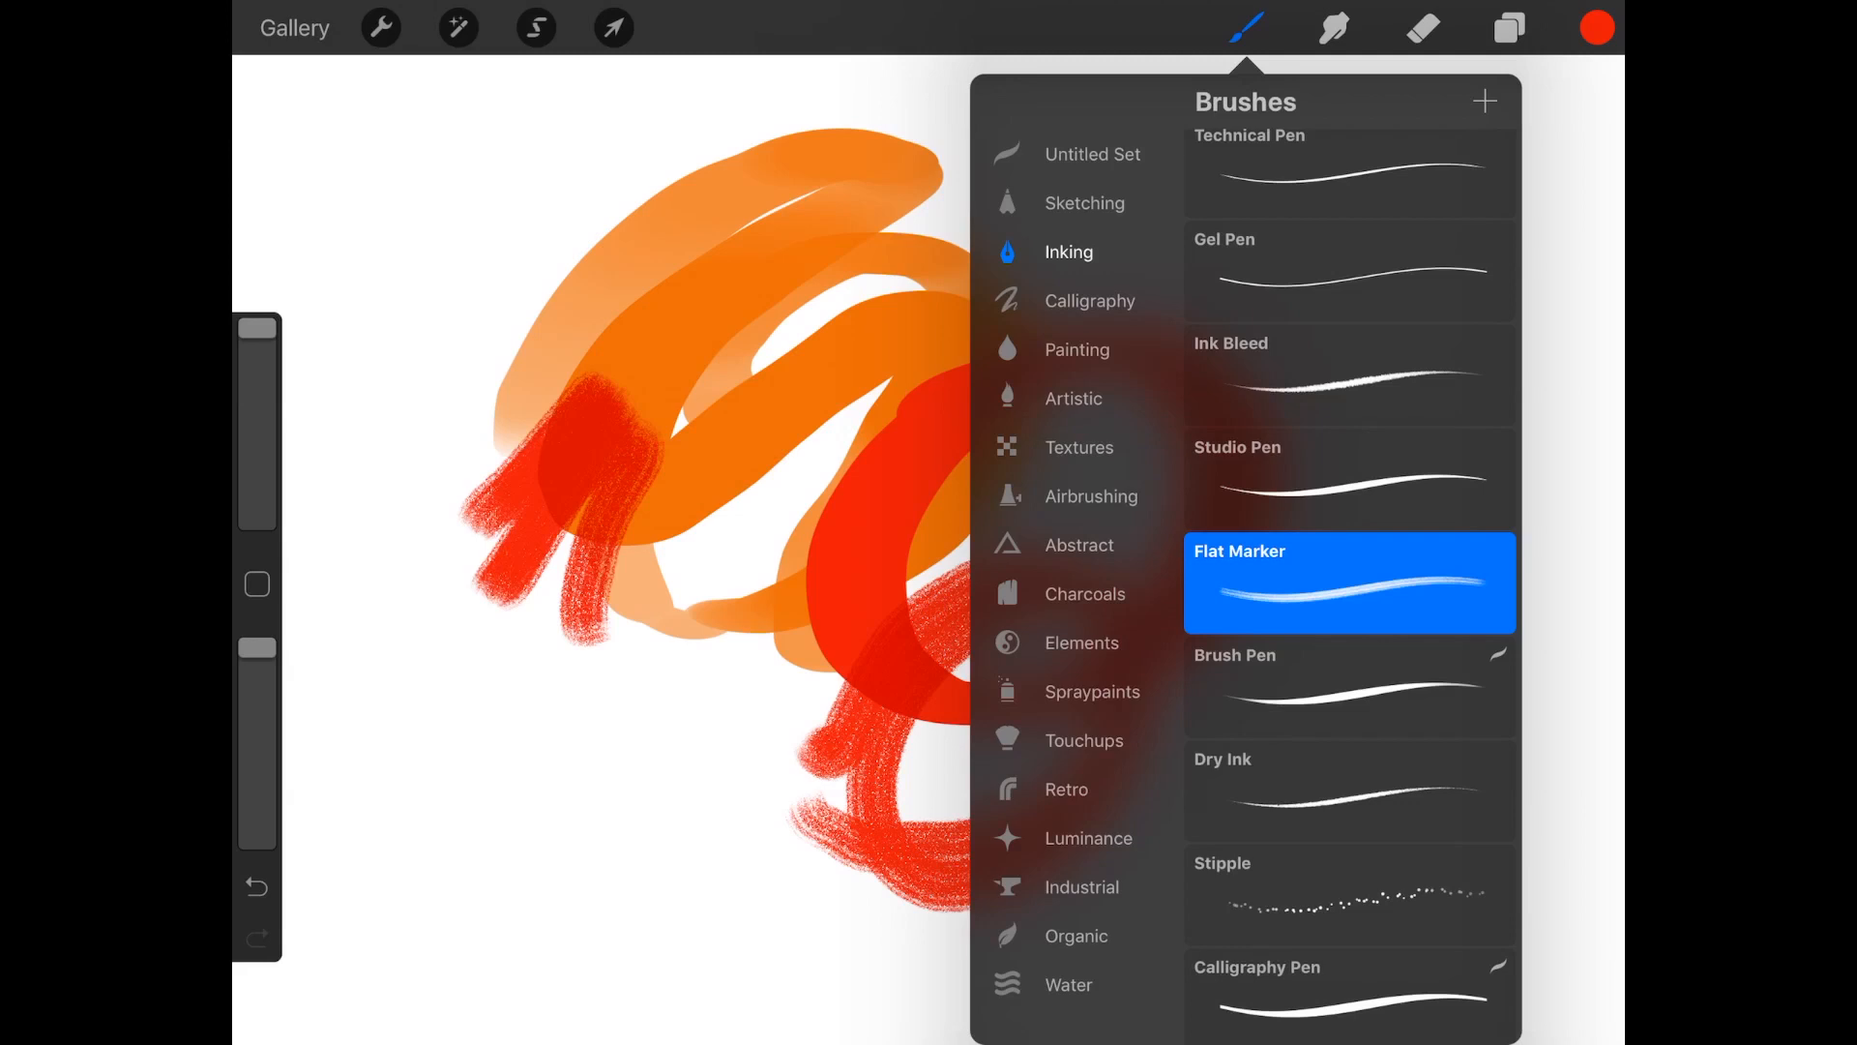
left_click(1074, 399)
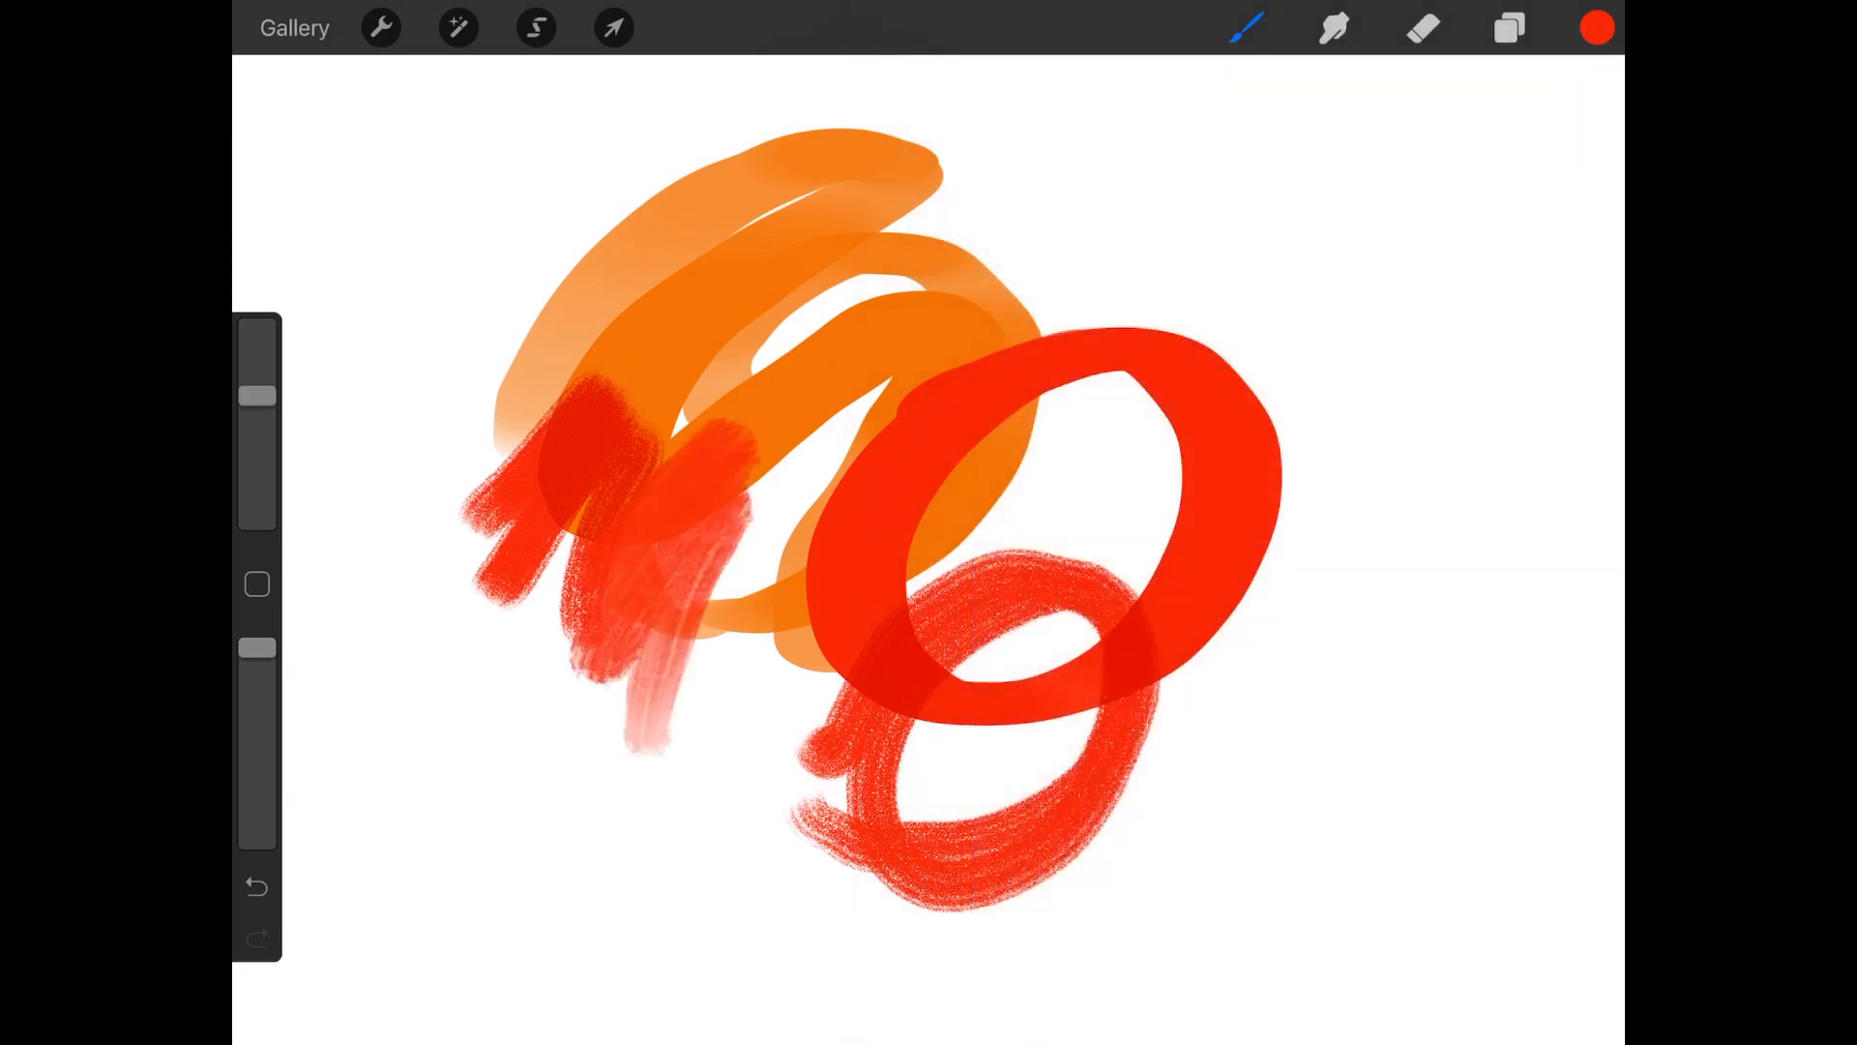
- Add wet orange acrylic strokes, then choose a blue hue for the next ring
left_click(1596, 27)
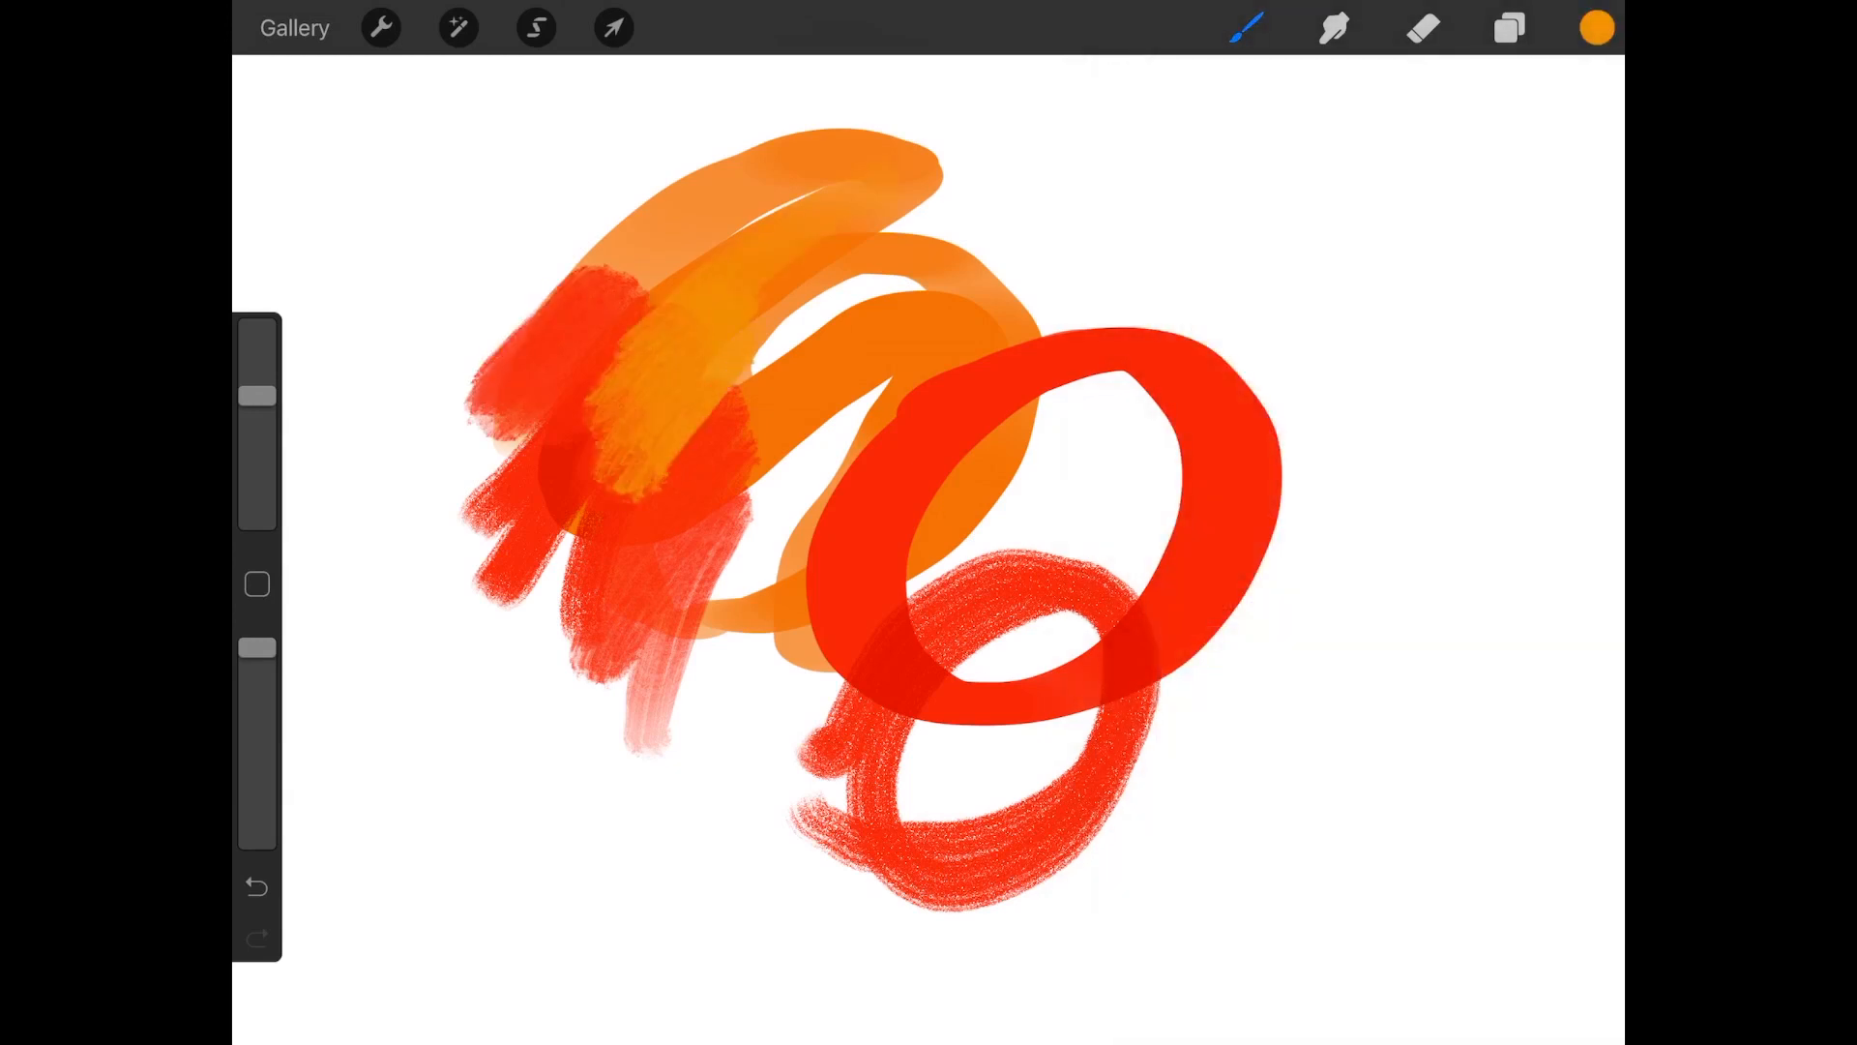
left_click(1244, 27)
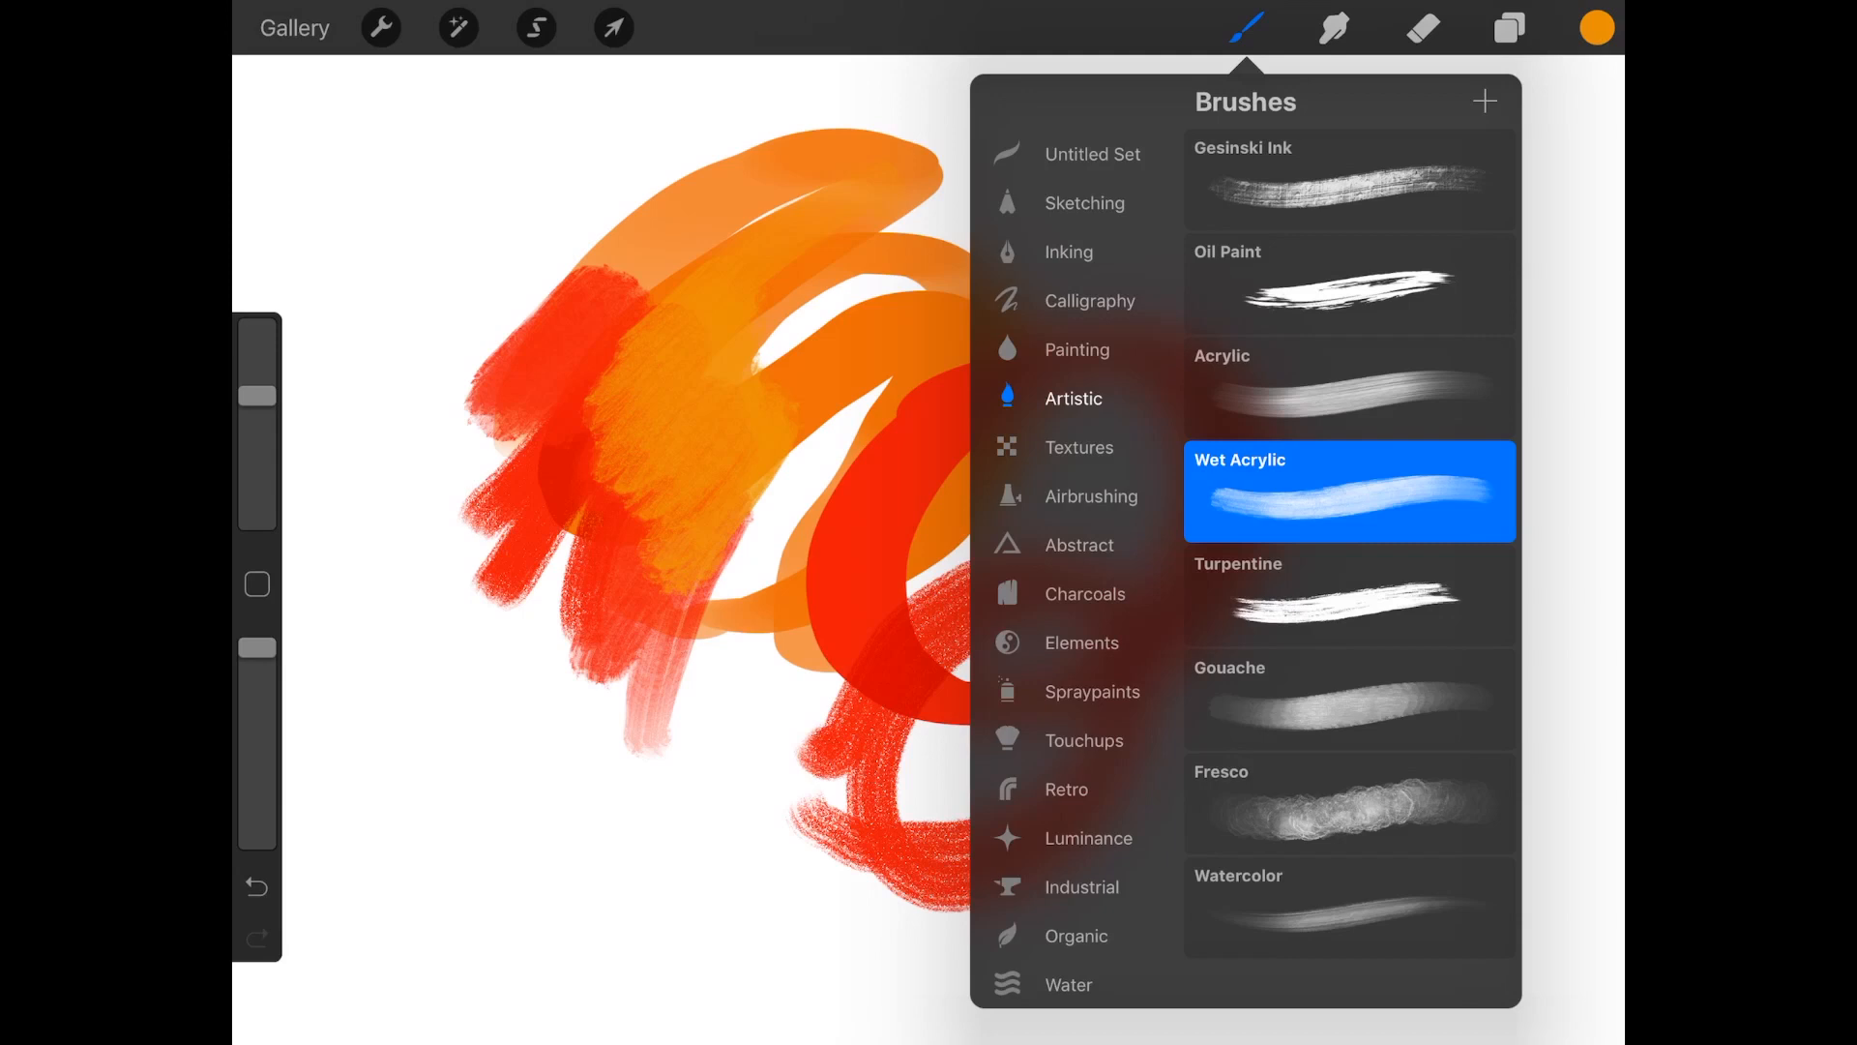
left_click(1244, 27)
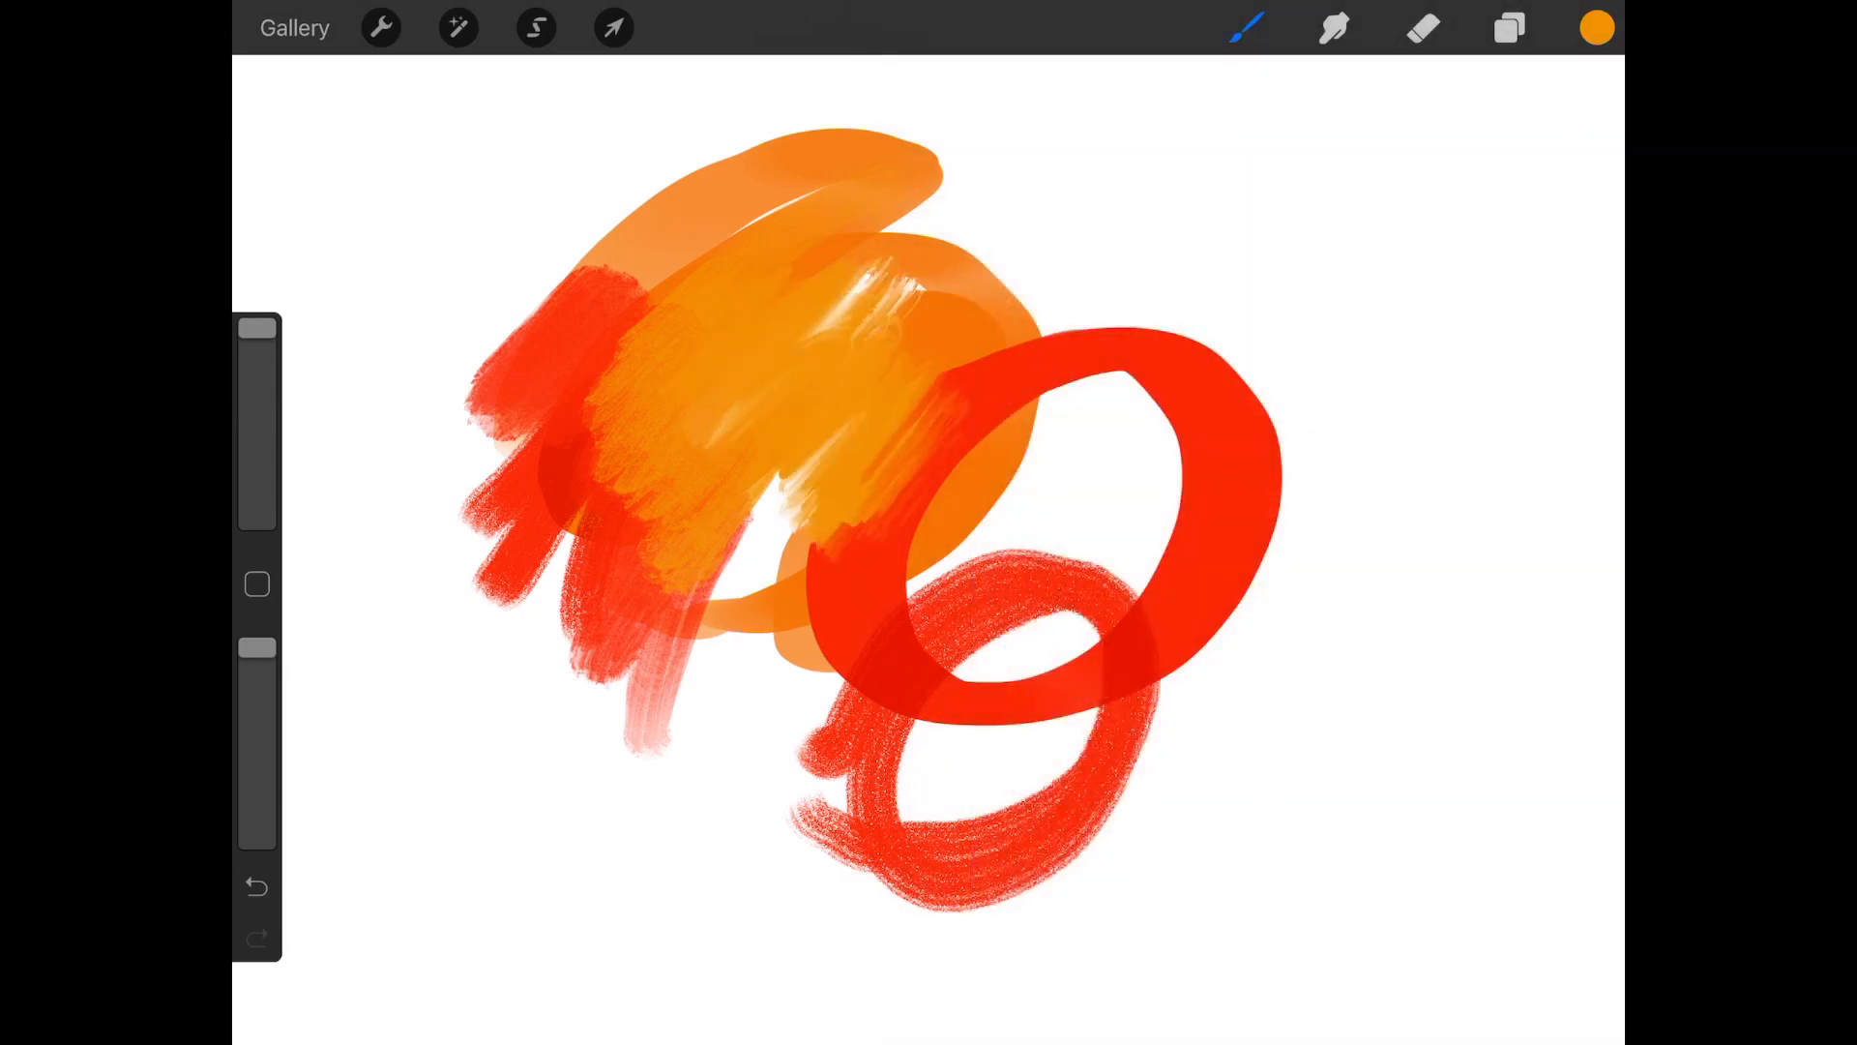
left_click(1596, 27)
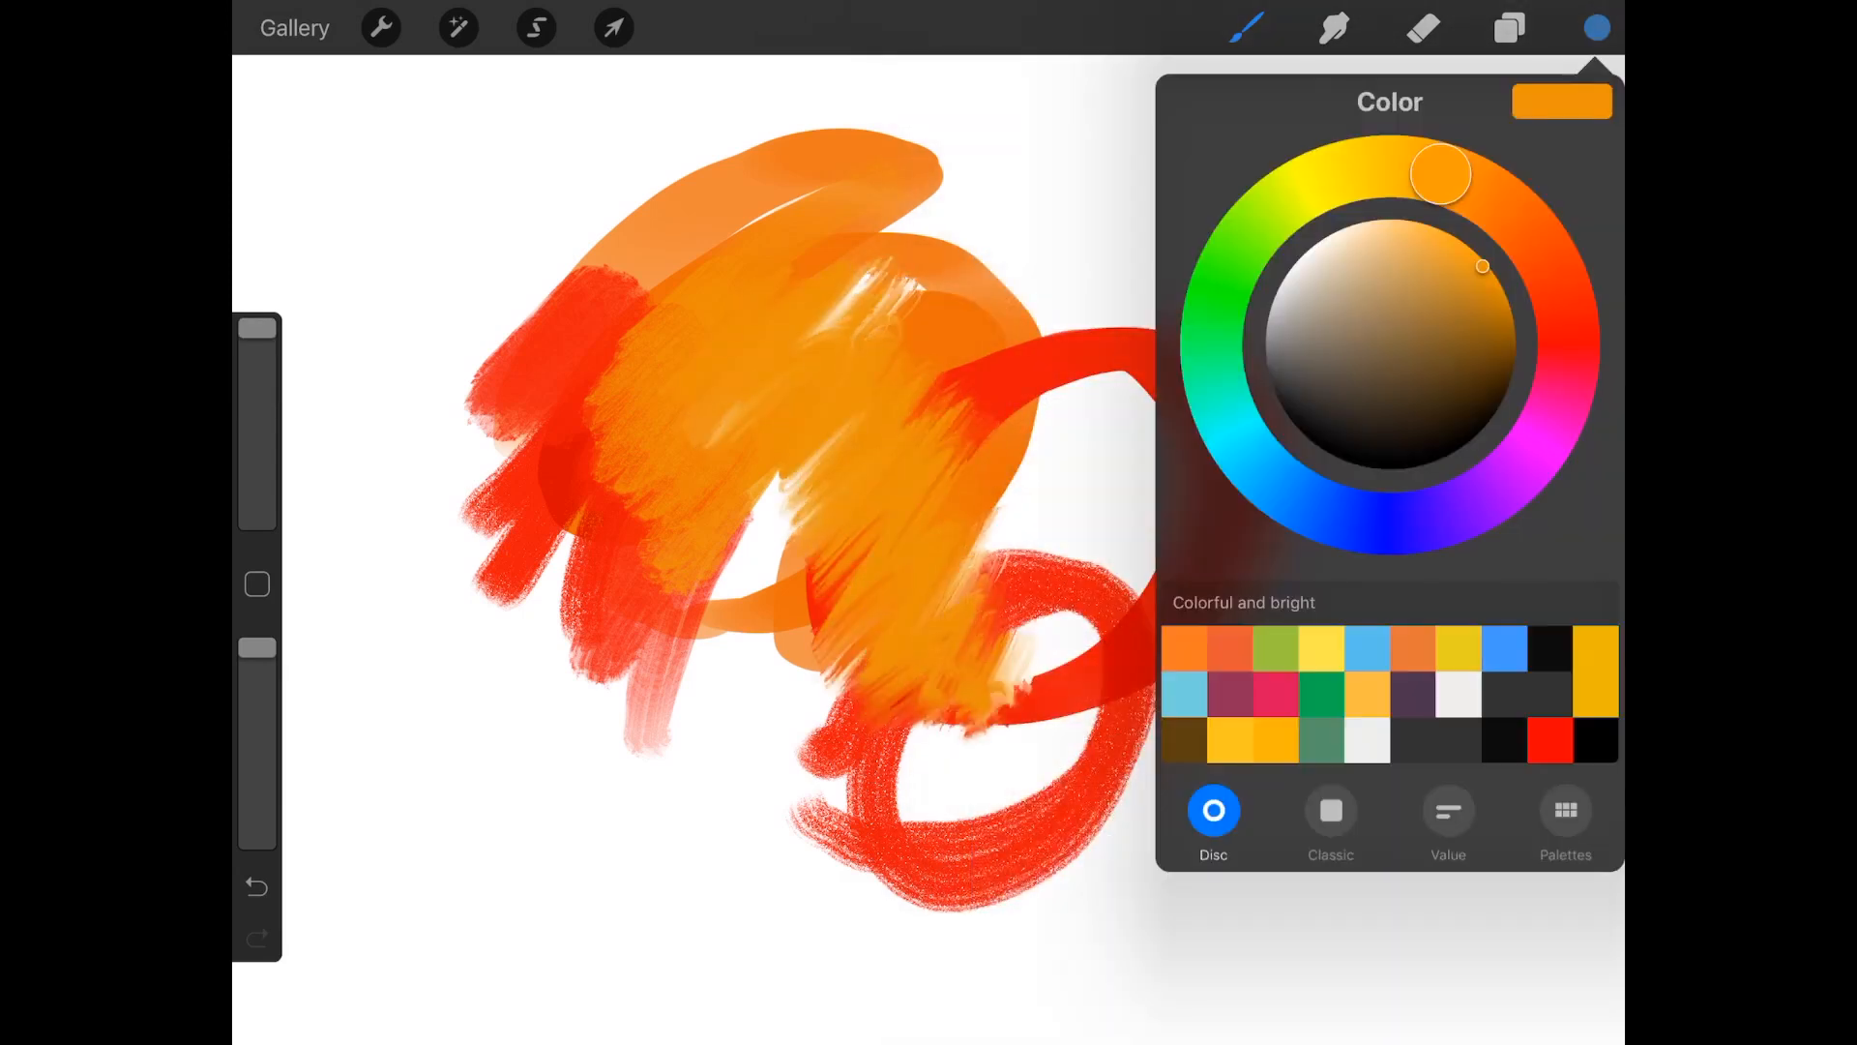
left_click_drag(1442, 174, 1275, 480)
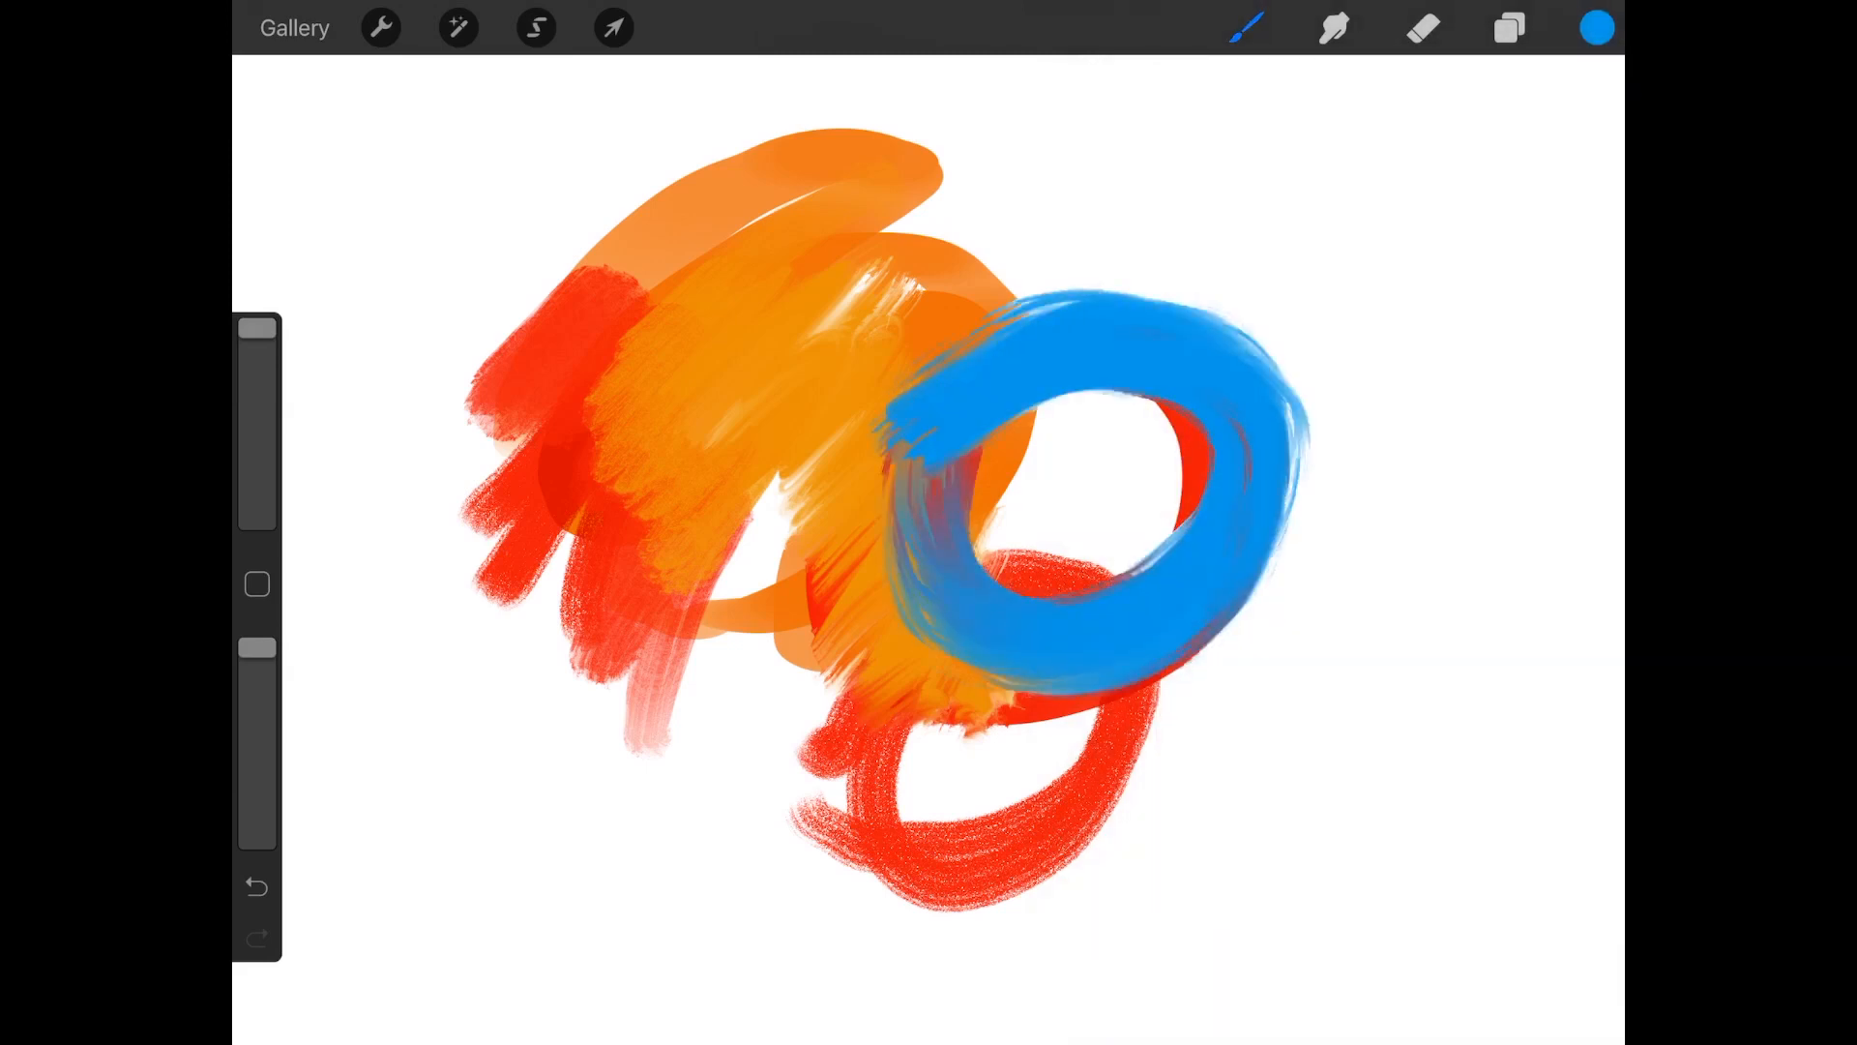
- Fill the blue ring orange and the orange ring red, then draw a dark red curl
left_click(1596, 27)
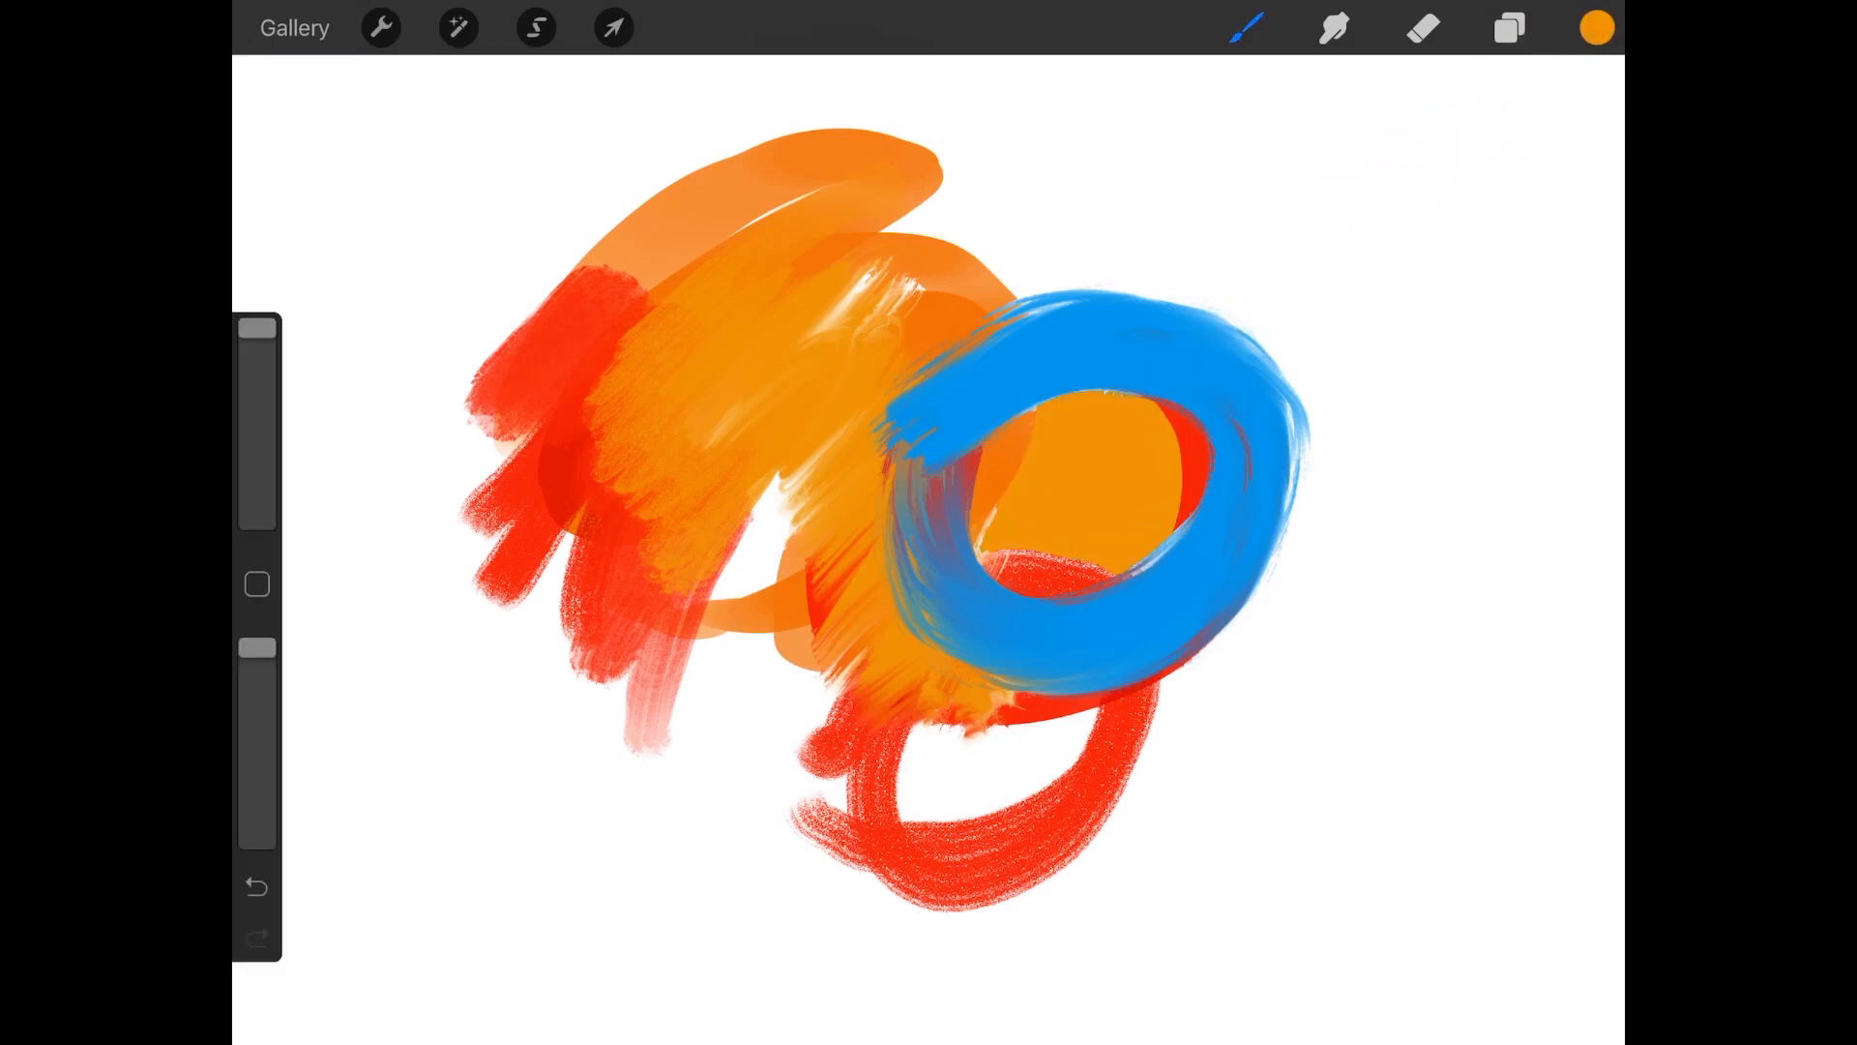
left_click(1244, 27)
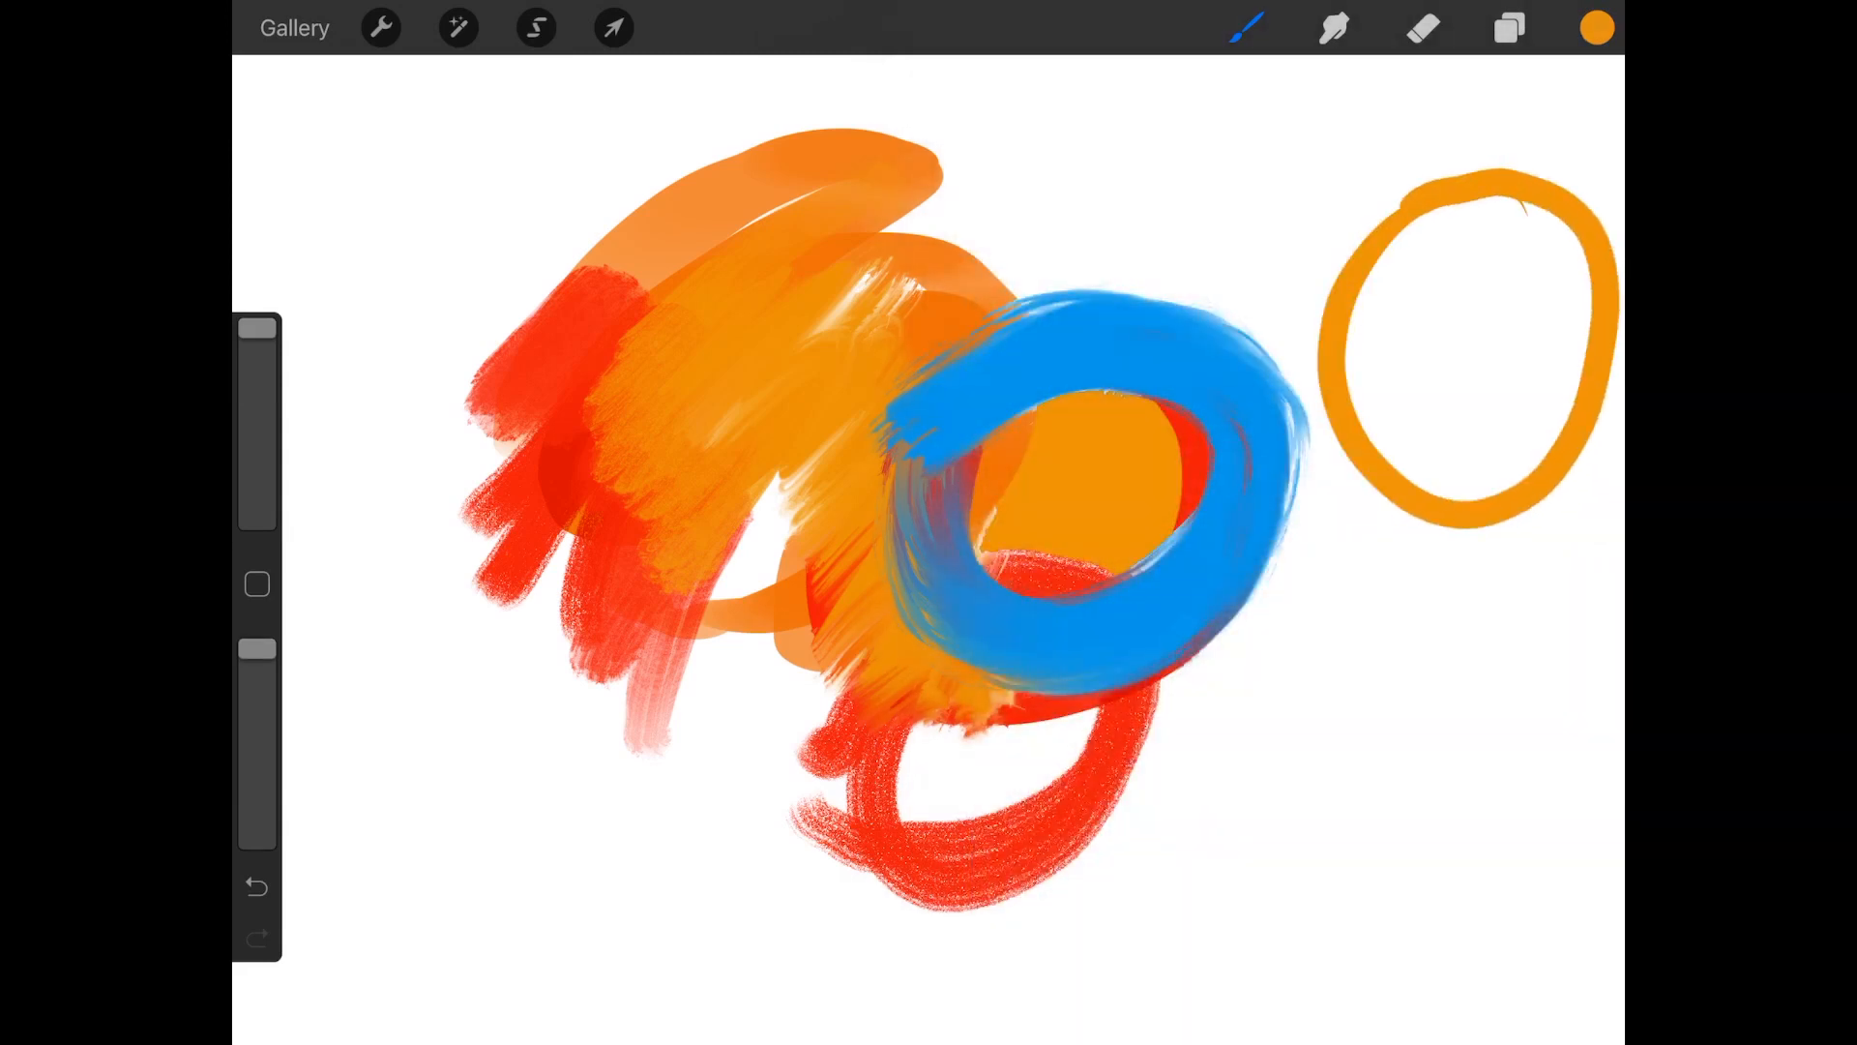
left_click(1596, 27)
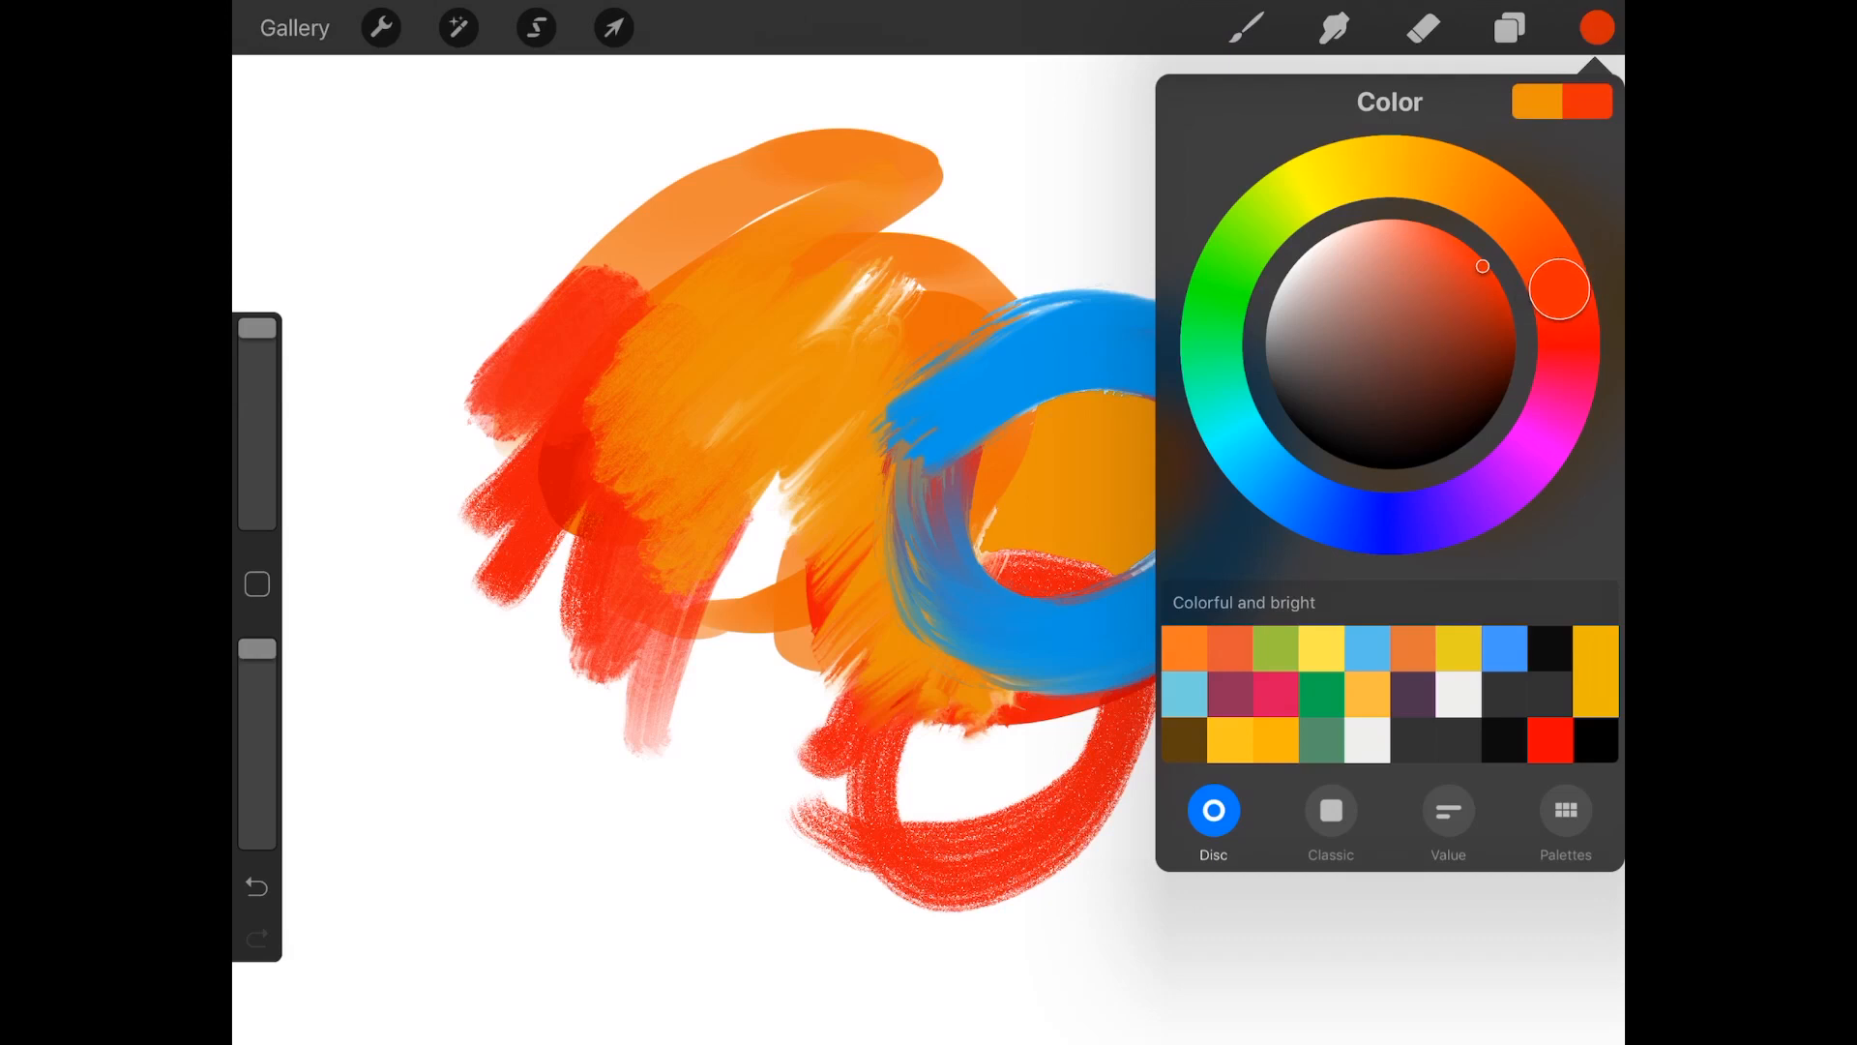
left_click(1596, 28)
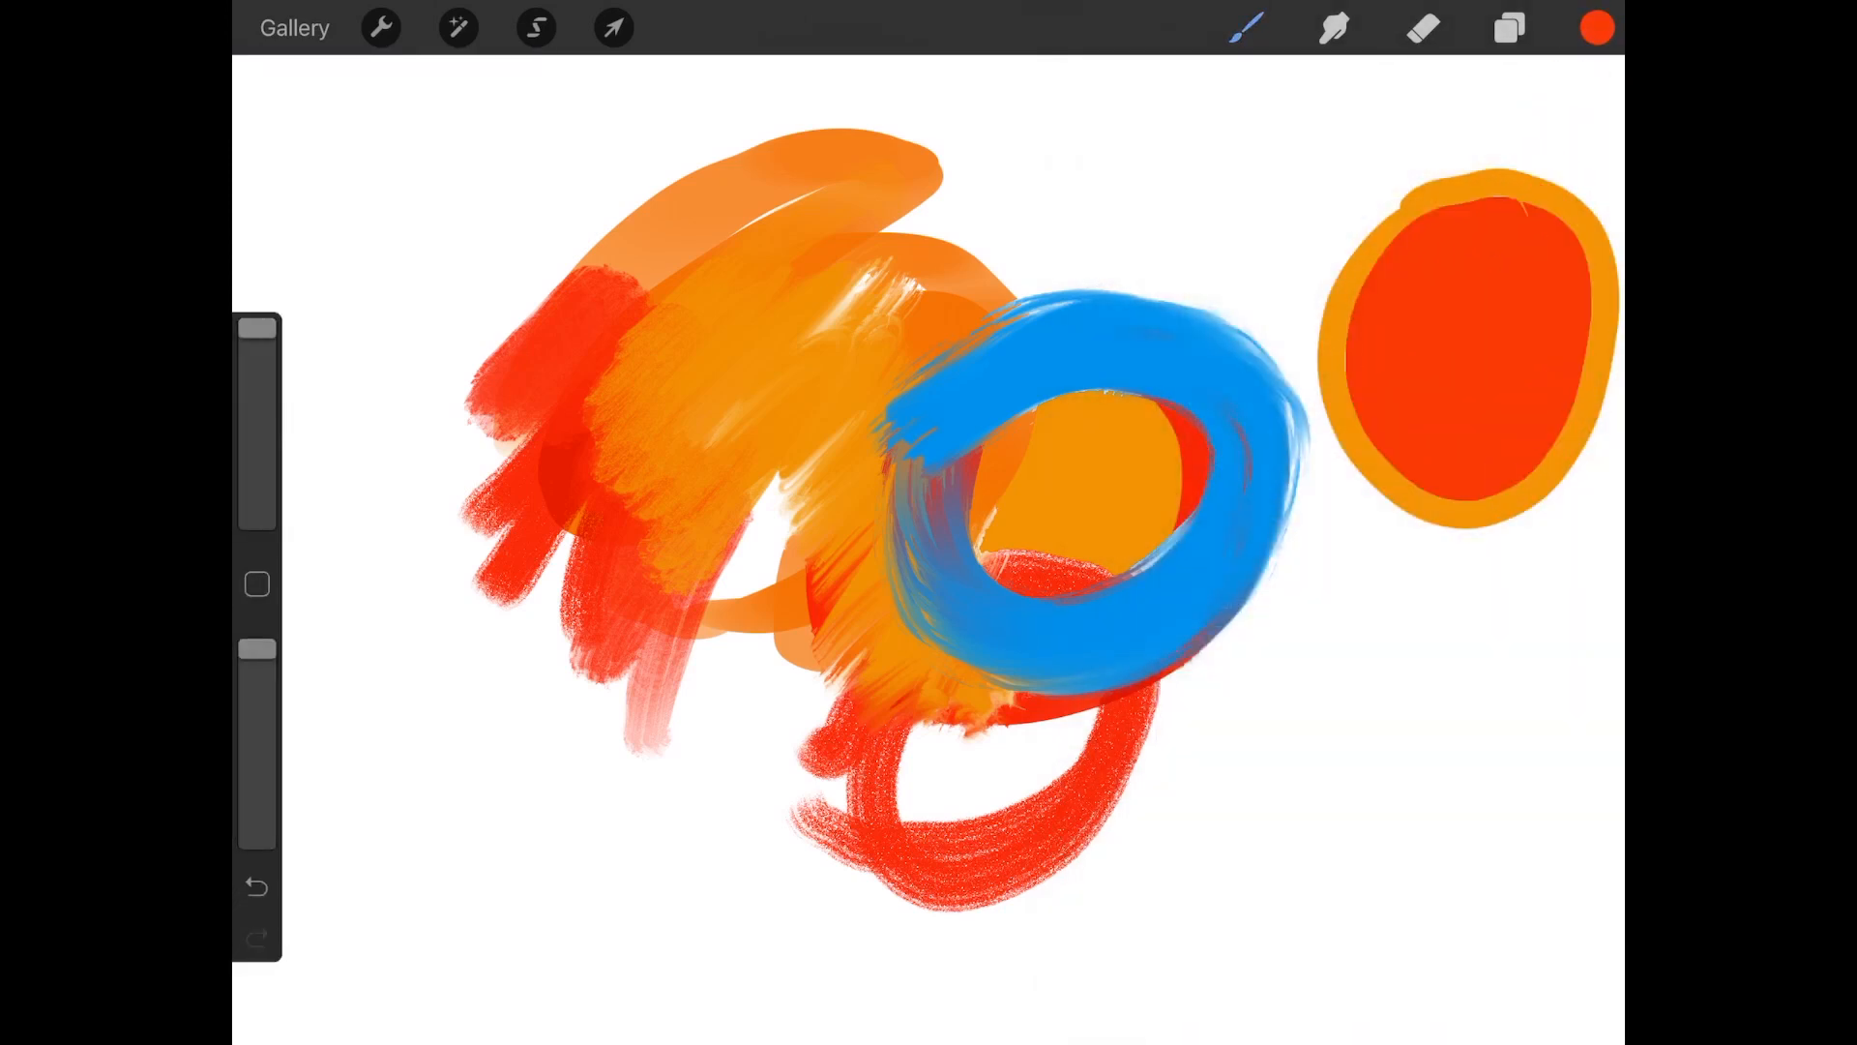
left_click(1596, 27)
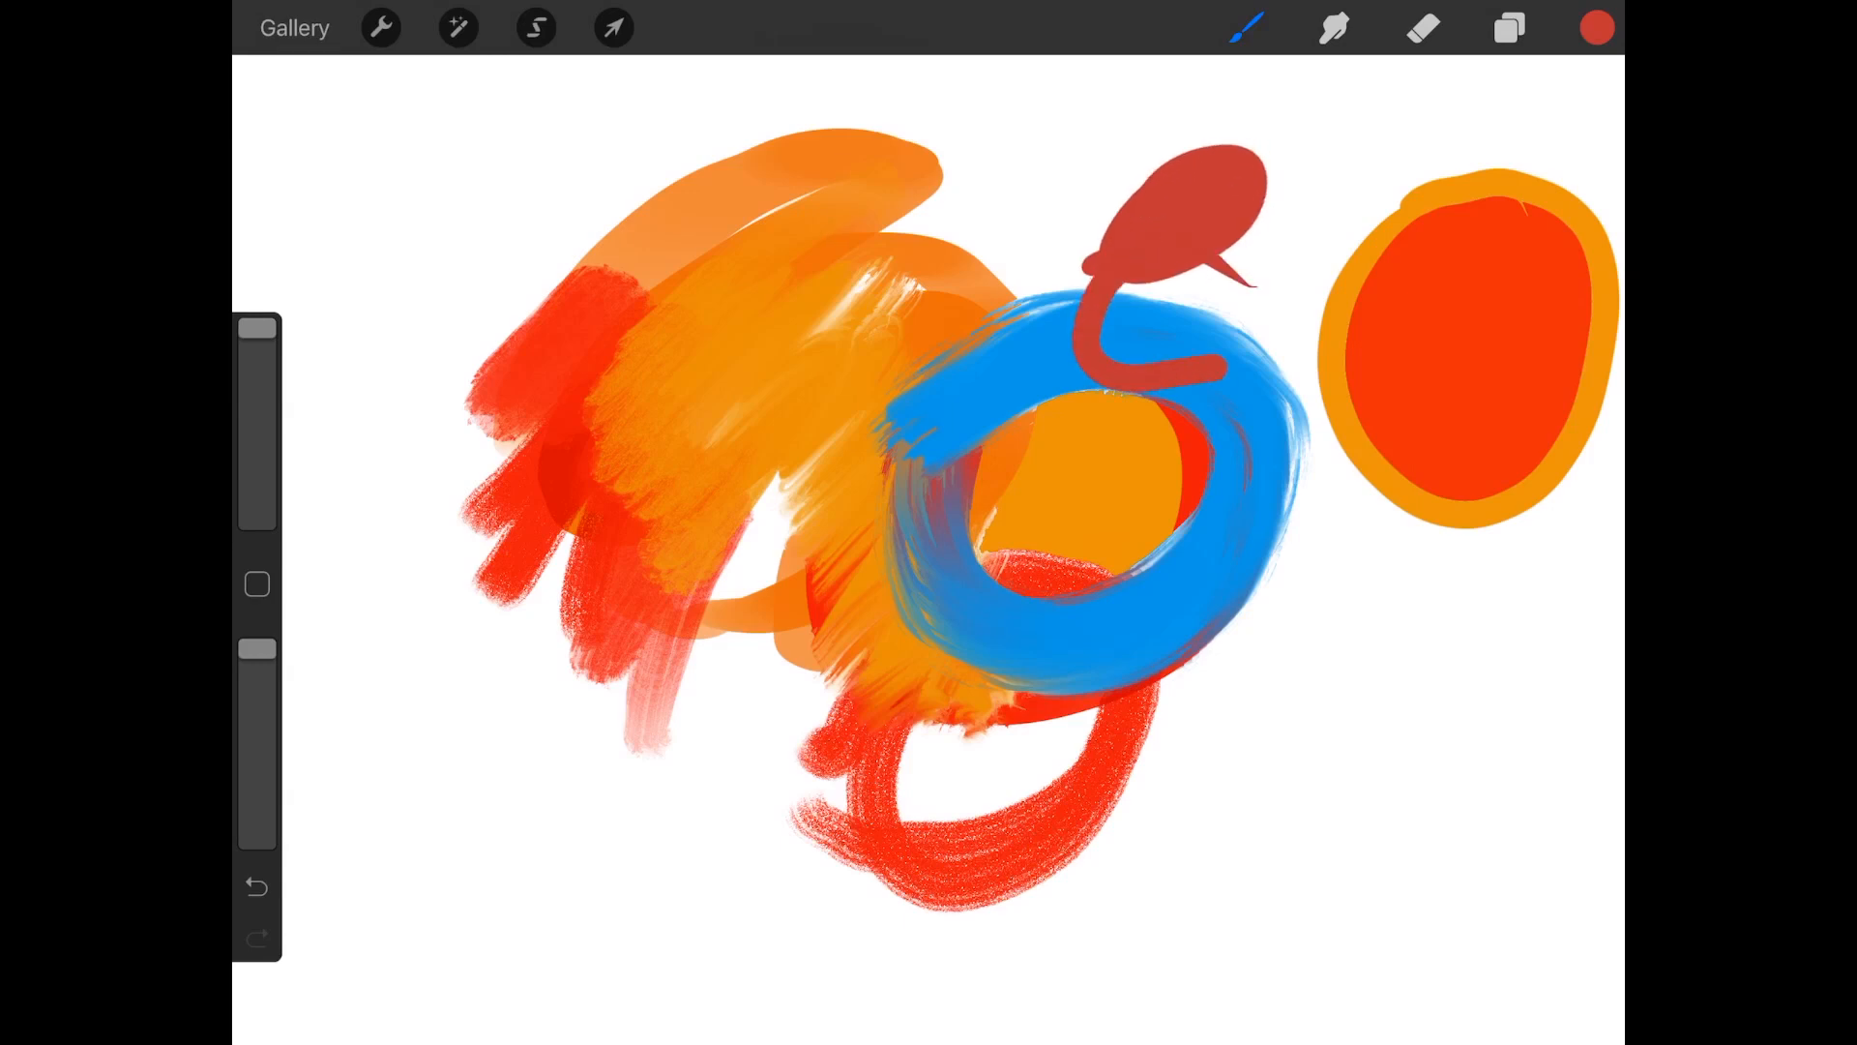
- Try Flat Marker, choose Artistic Oil Paint, scrub over the red curl and sample the orange inside the blue ring
left_click(1246, 27)
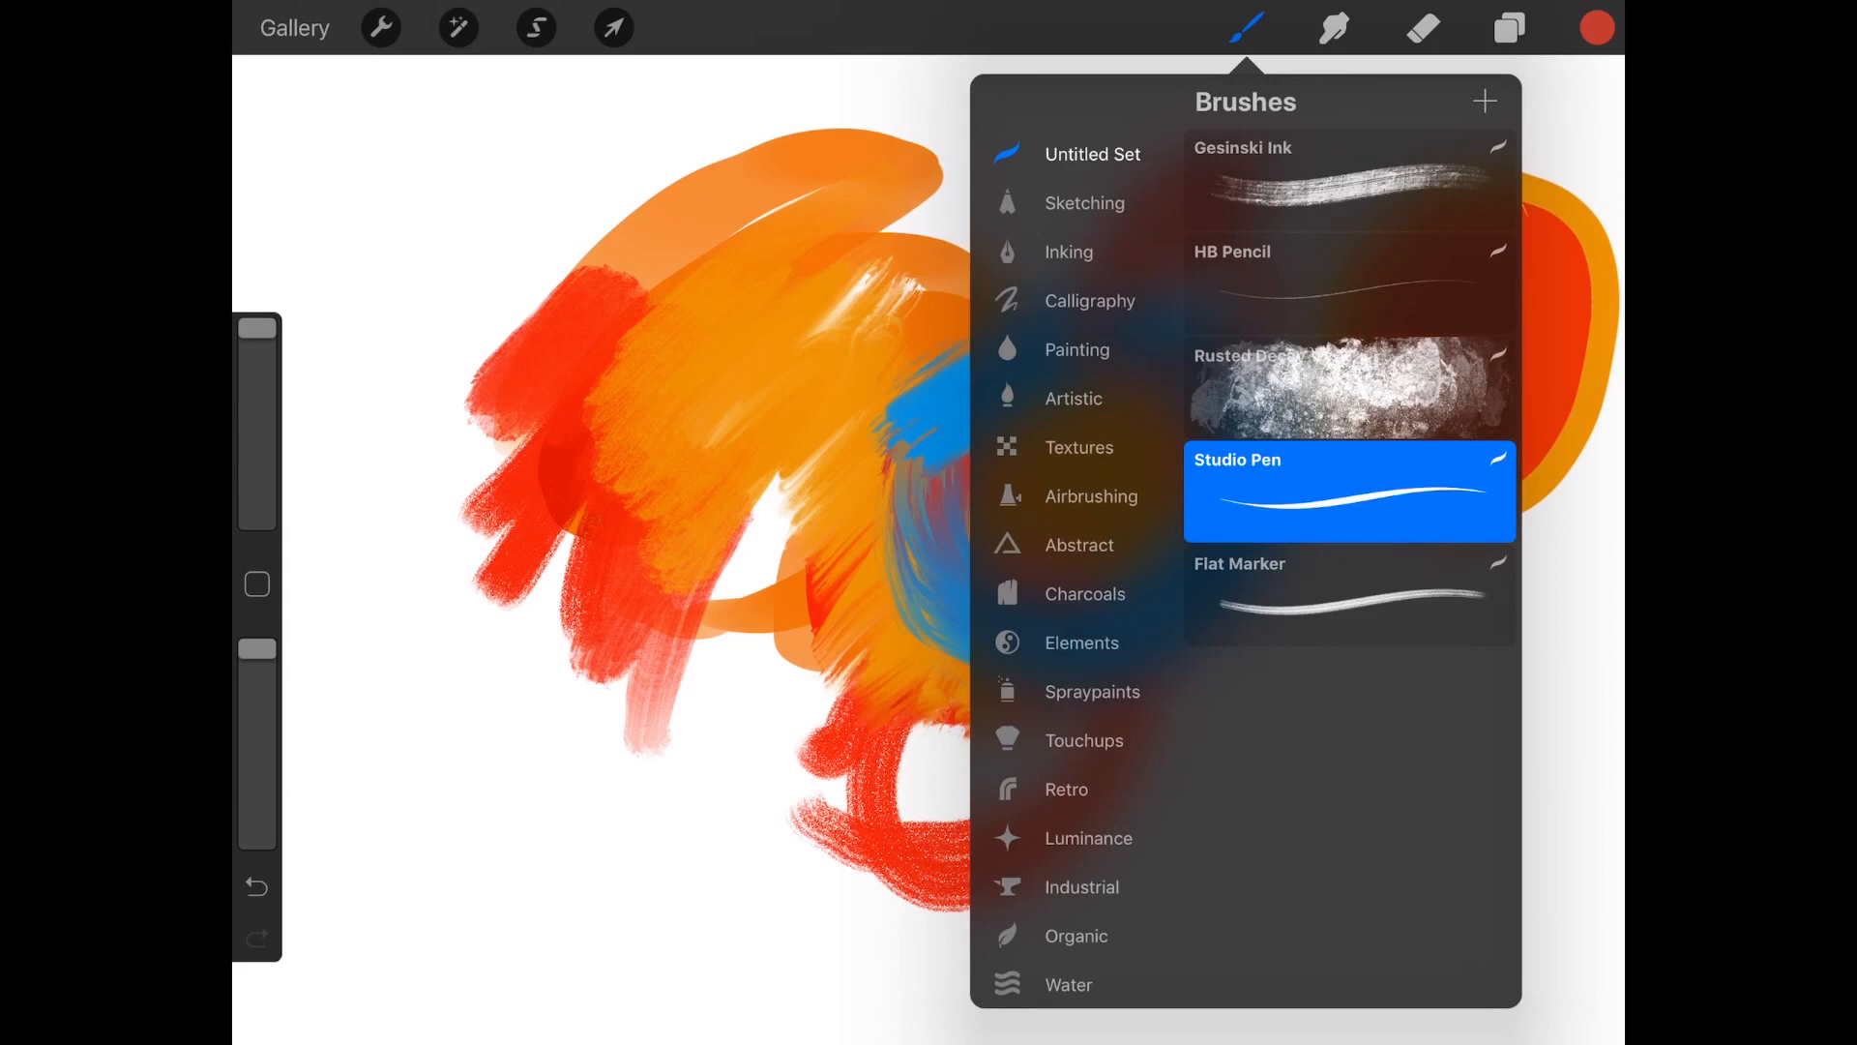
left_click(1349, 596)
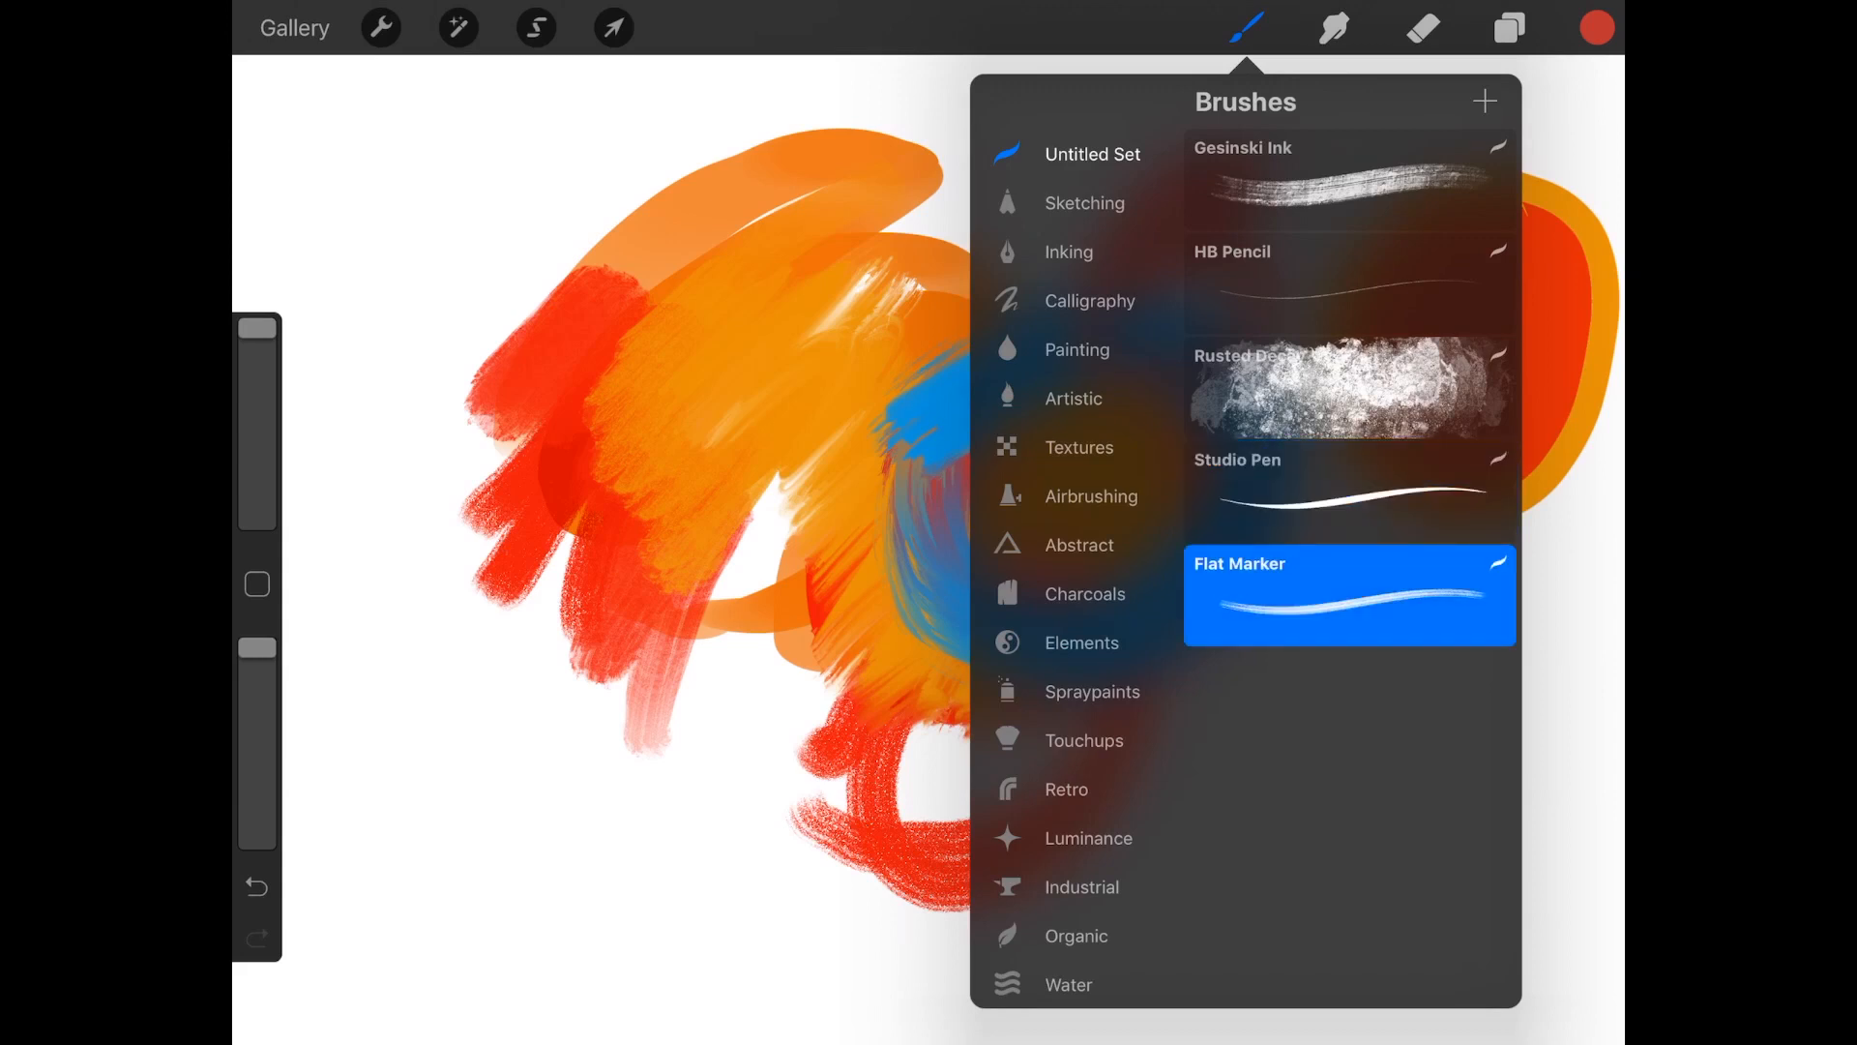
left_click(1074, 399)
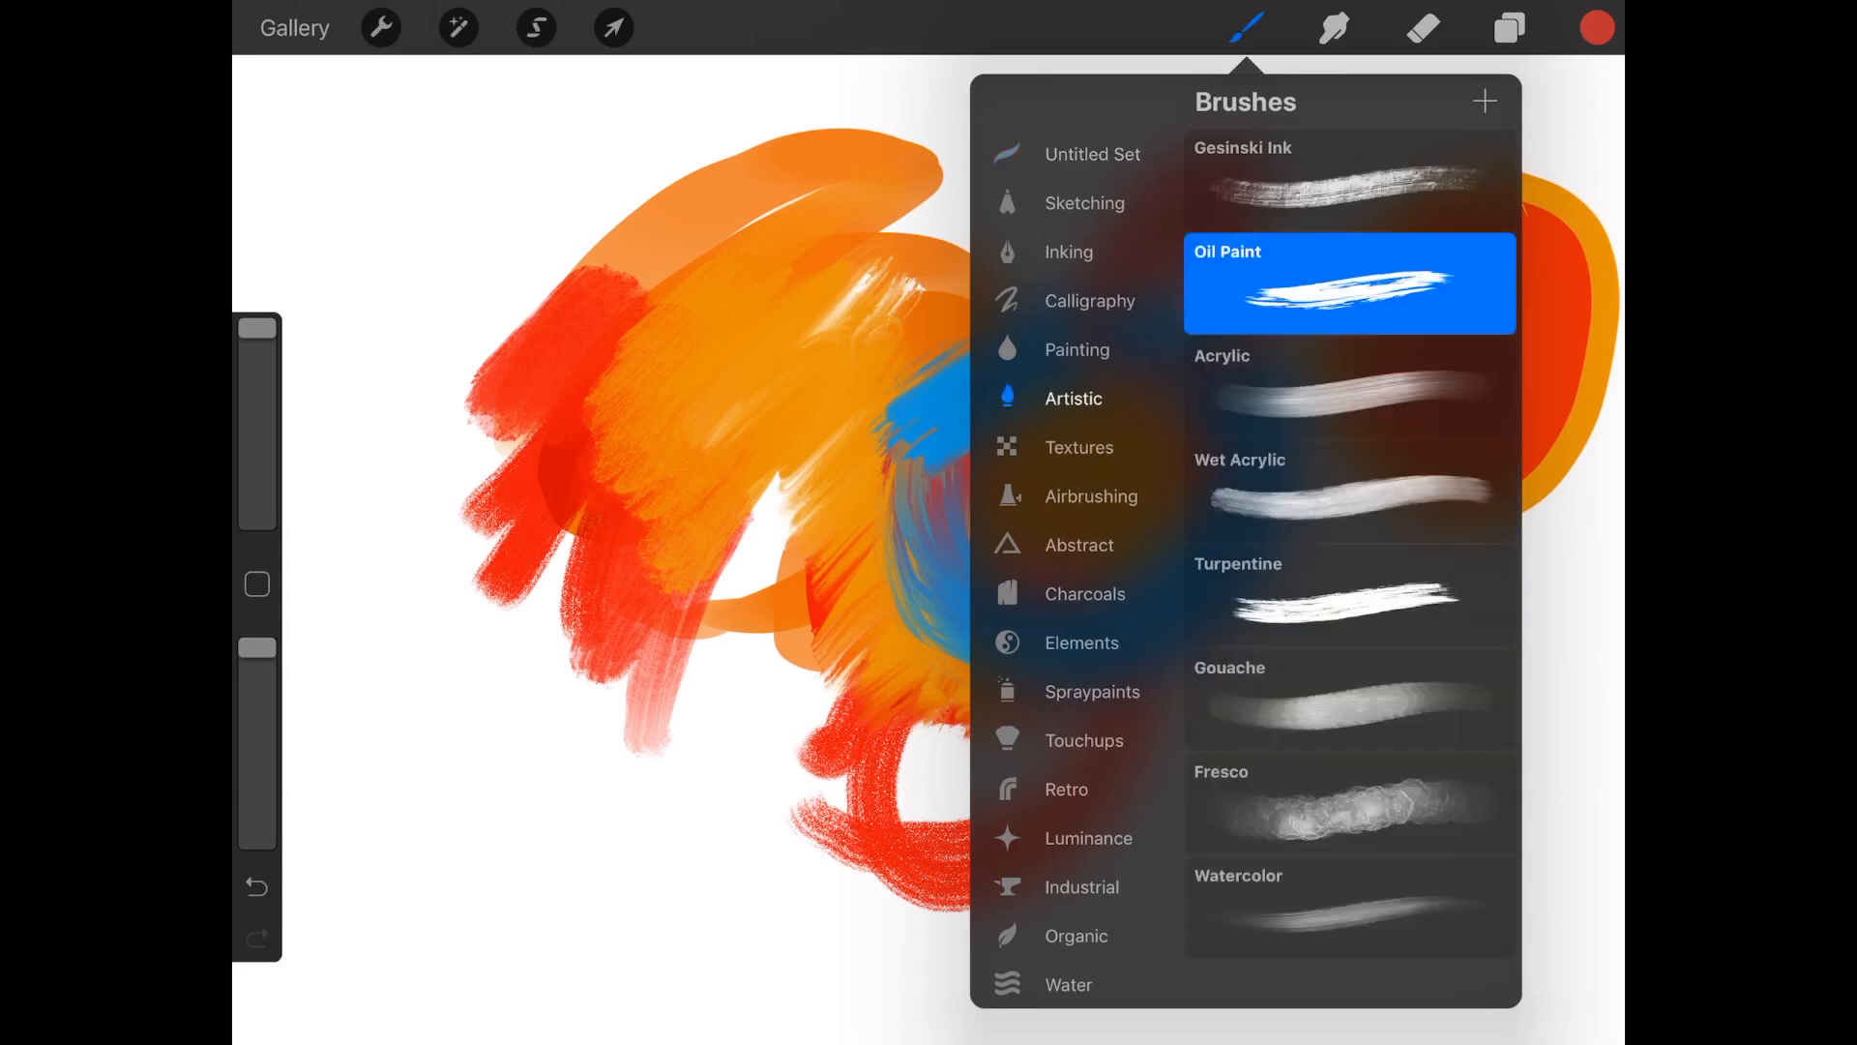
left_click(1244, 27)
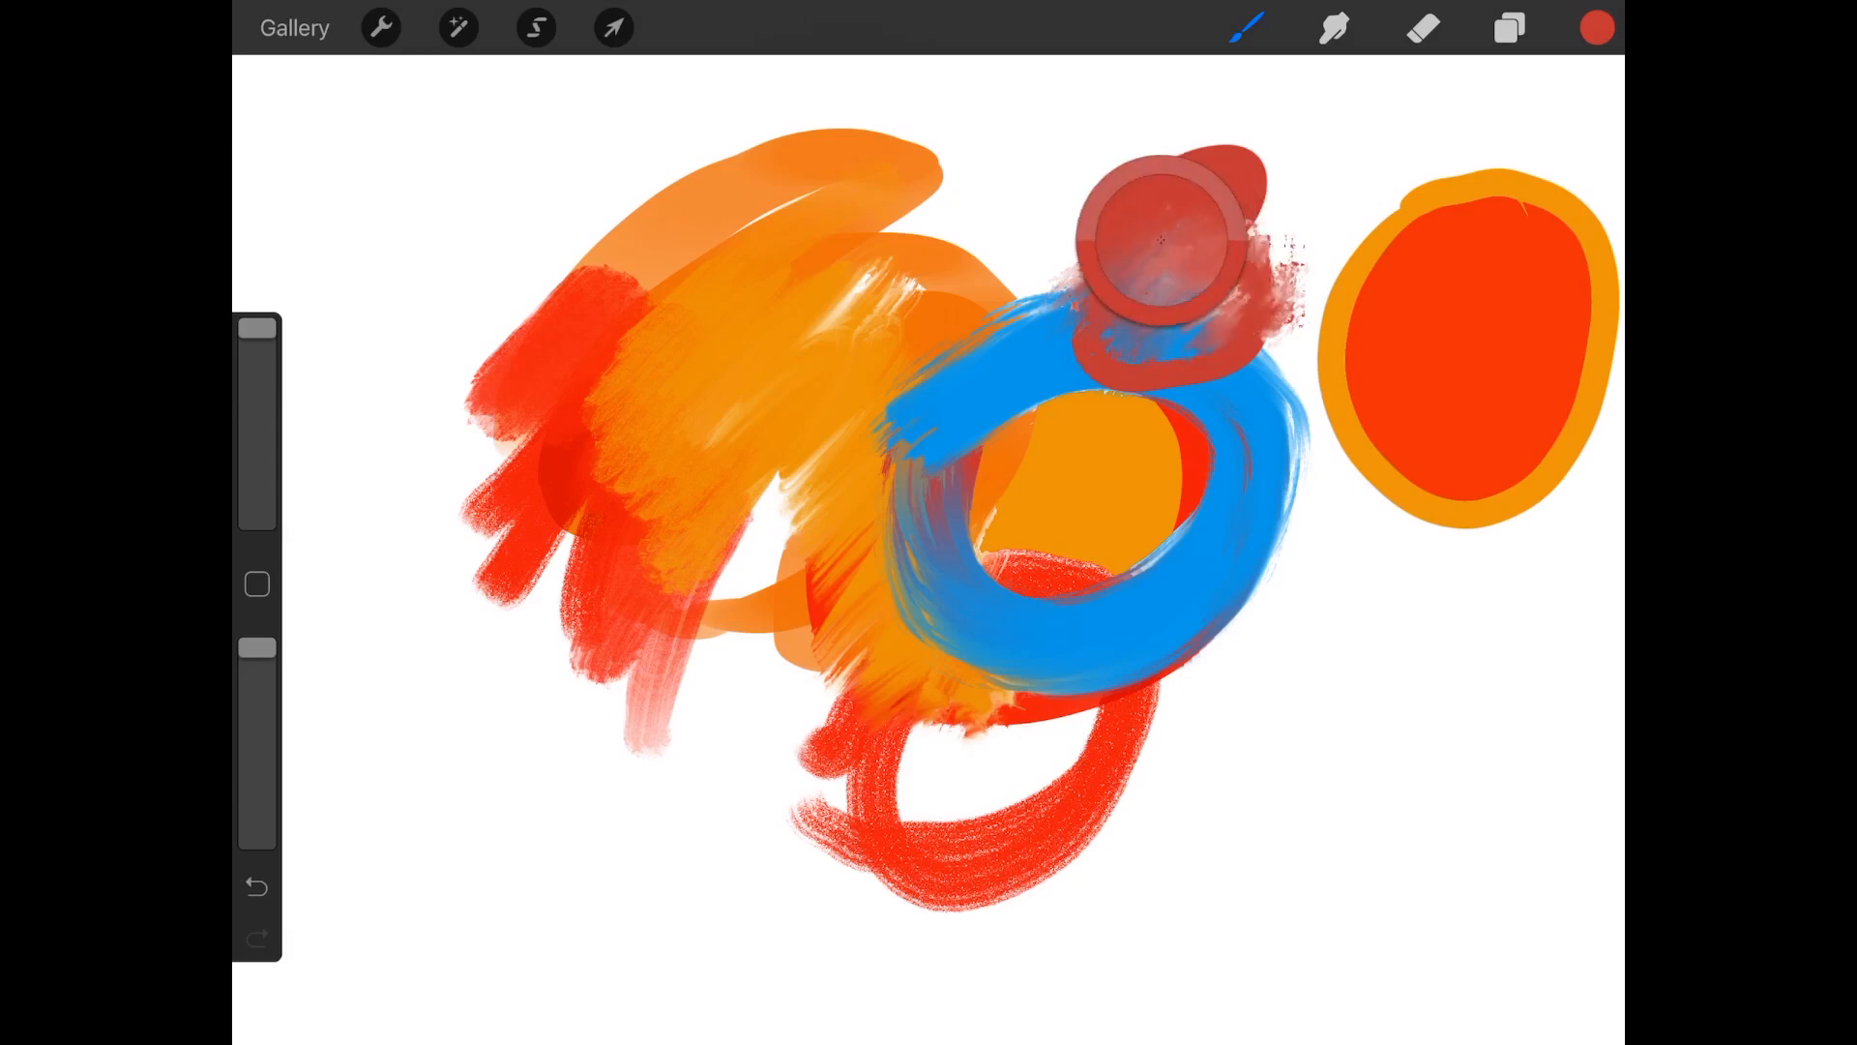
left_click_drag(1161, 244, 1052, 400)
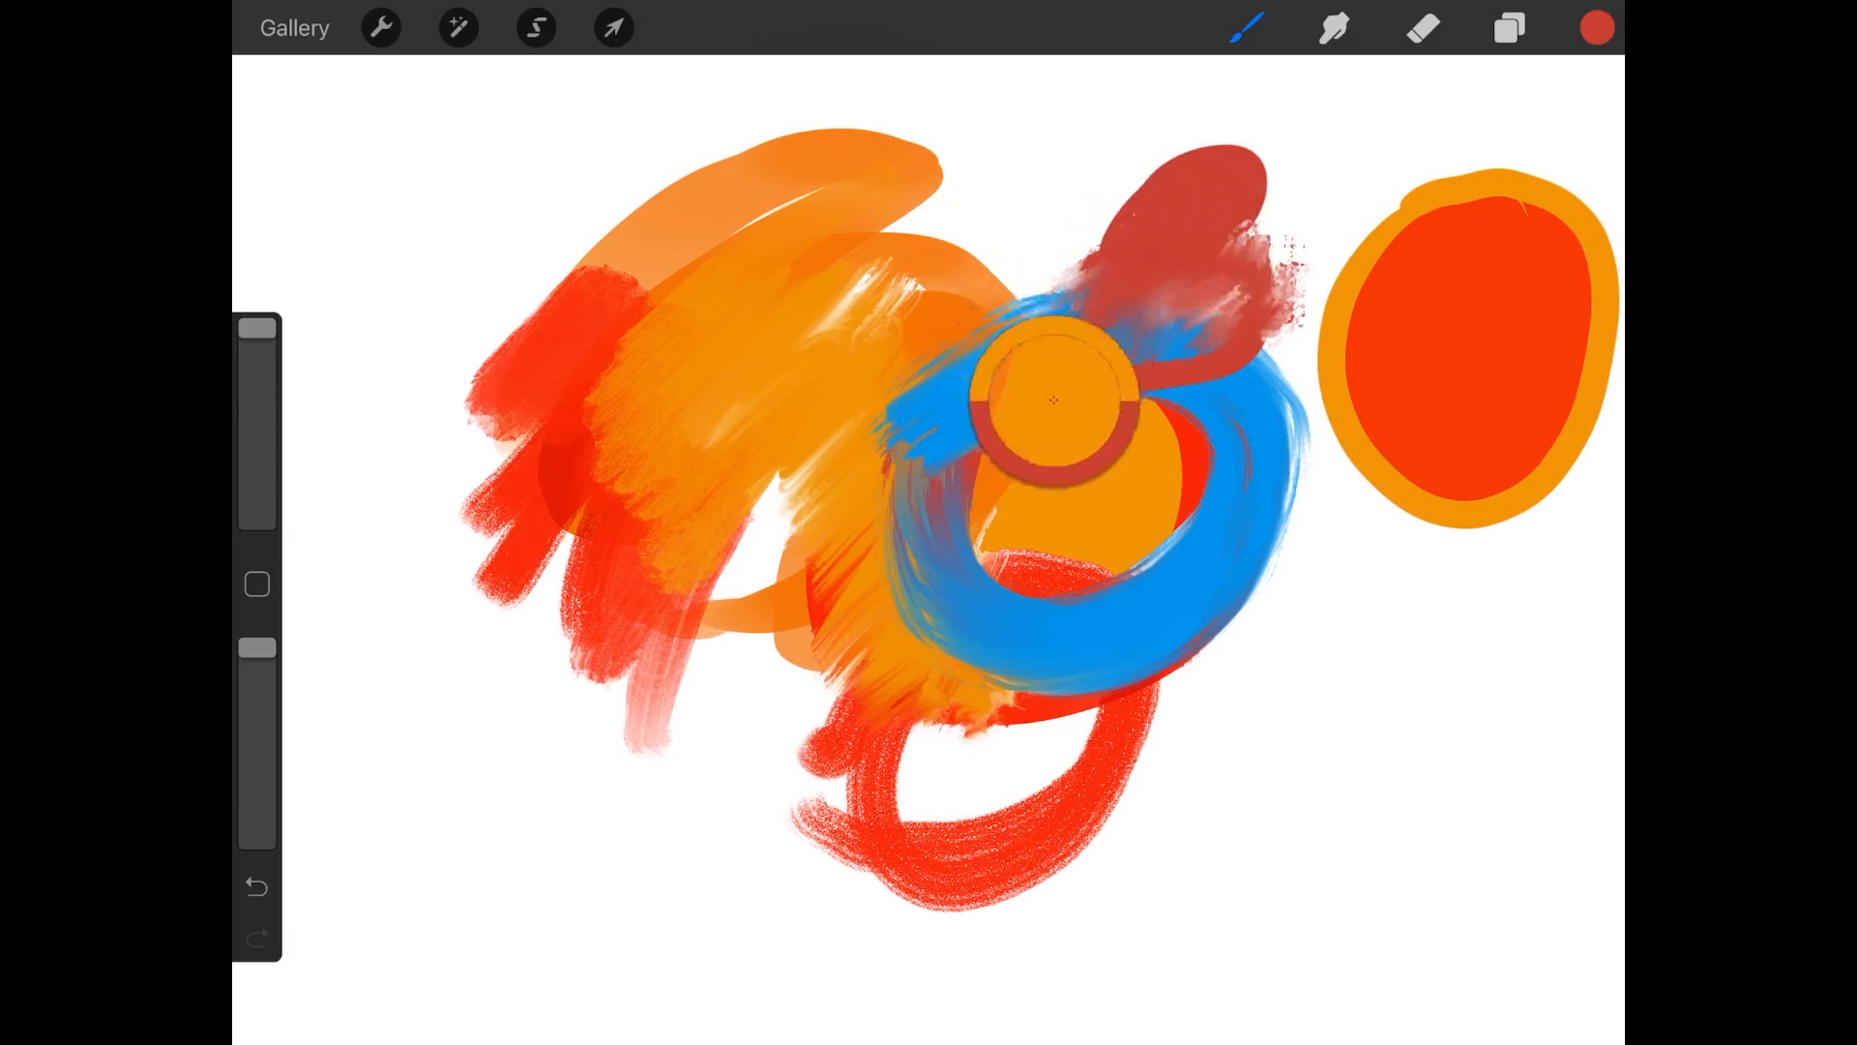
left_click(1596, 27)
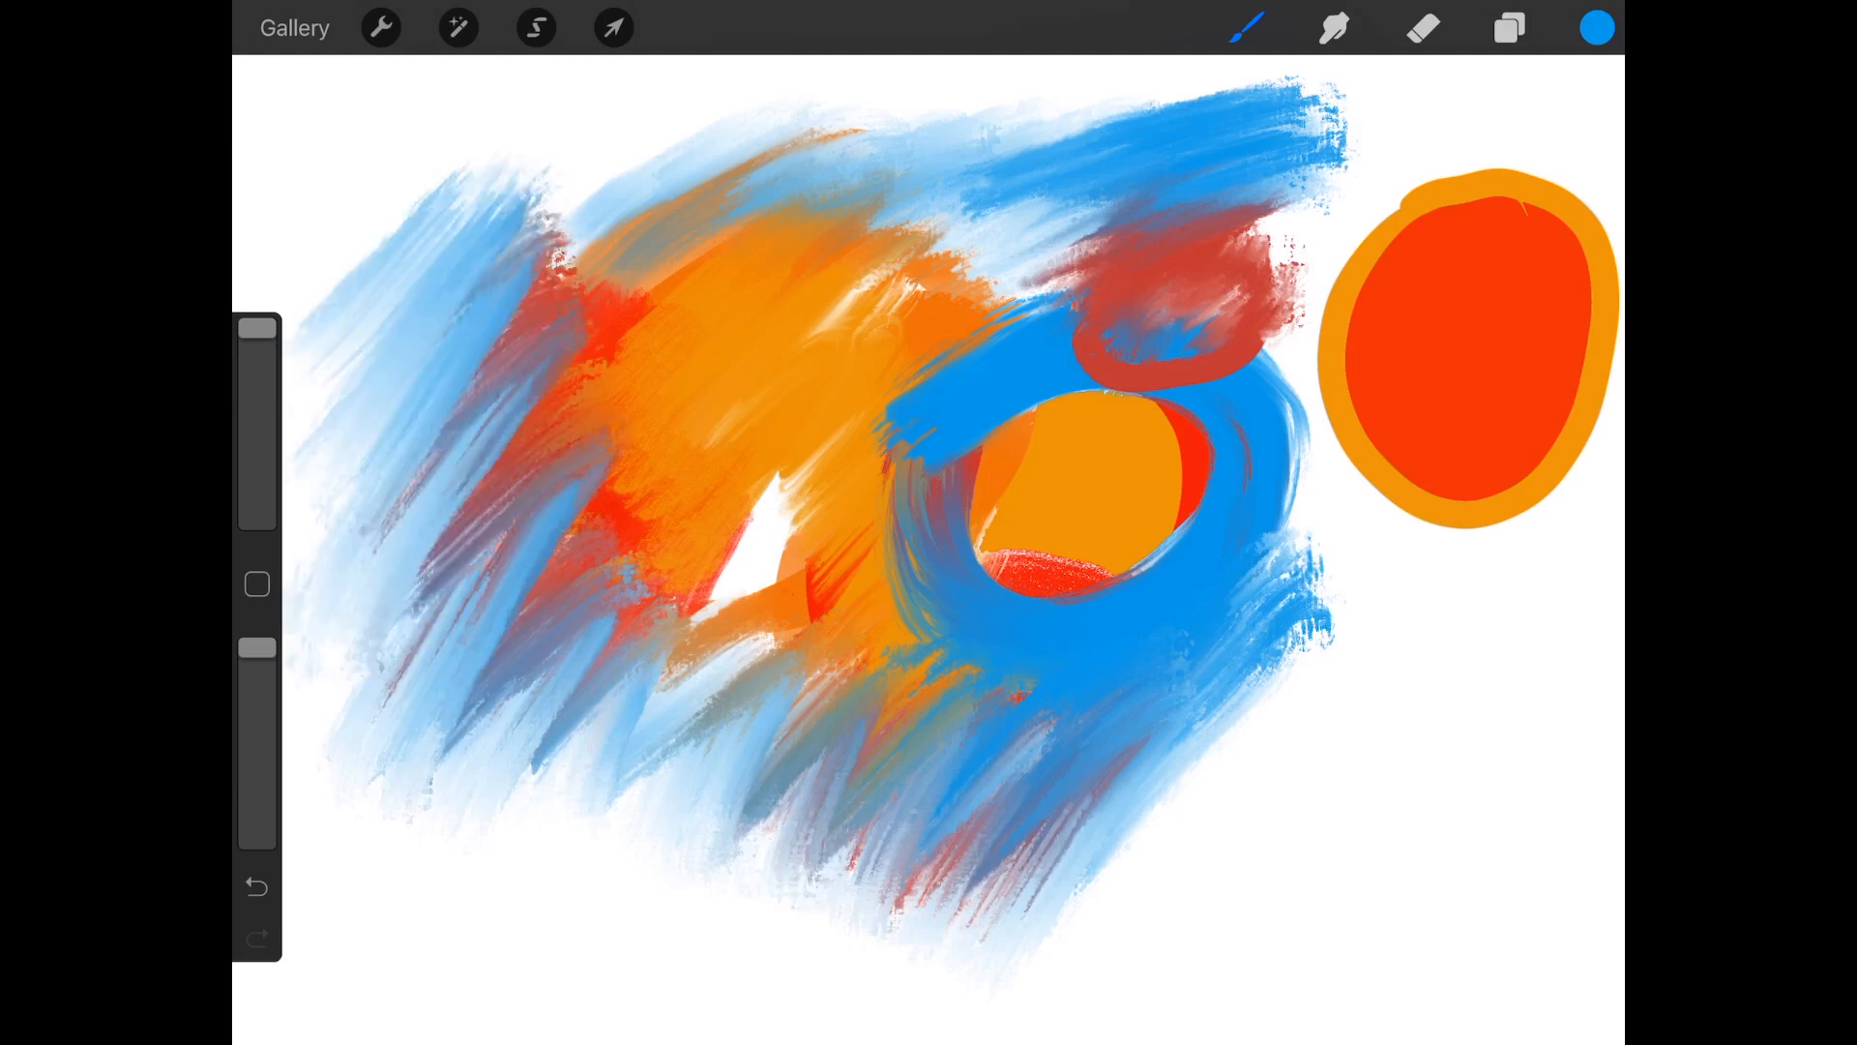
- Paint blue oil strokes on the left and a red top streak, then set a muted brick red
left_click(1596, 27)
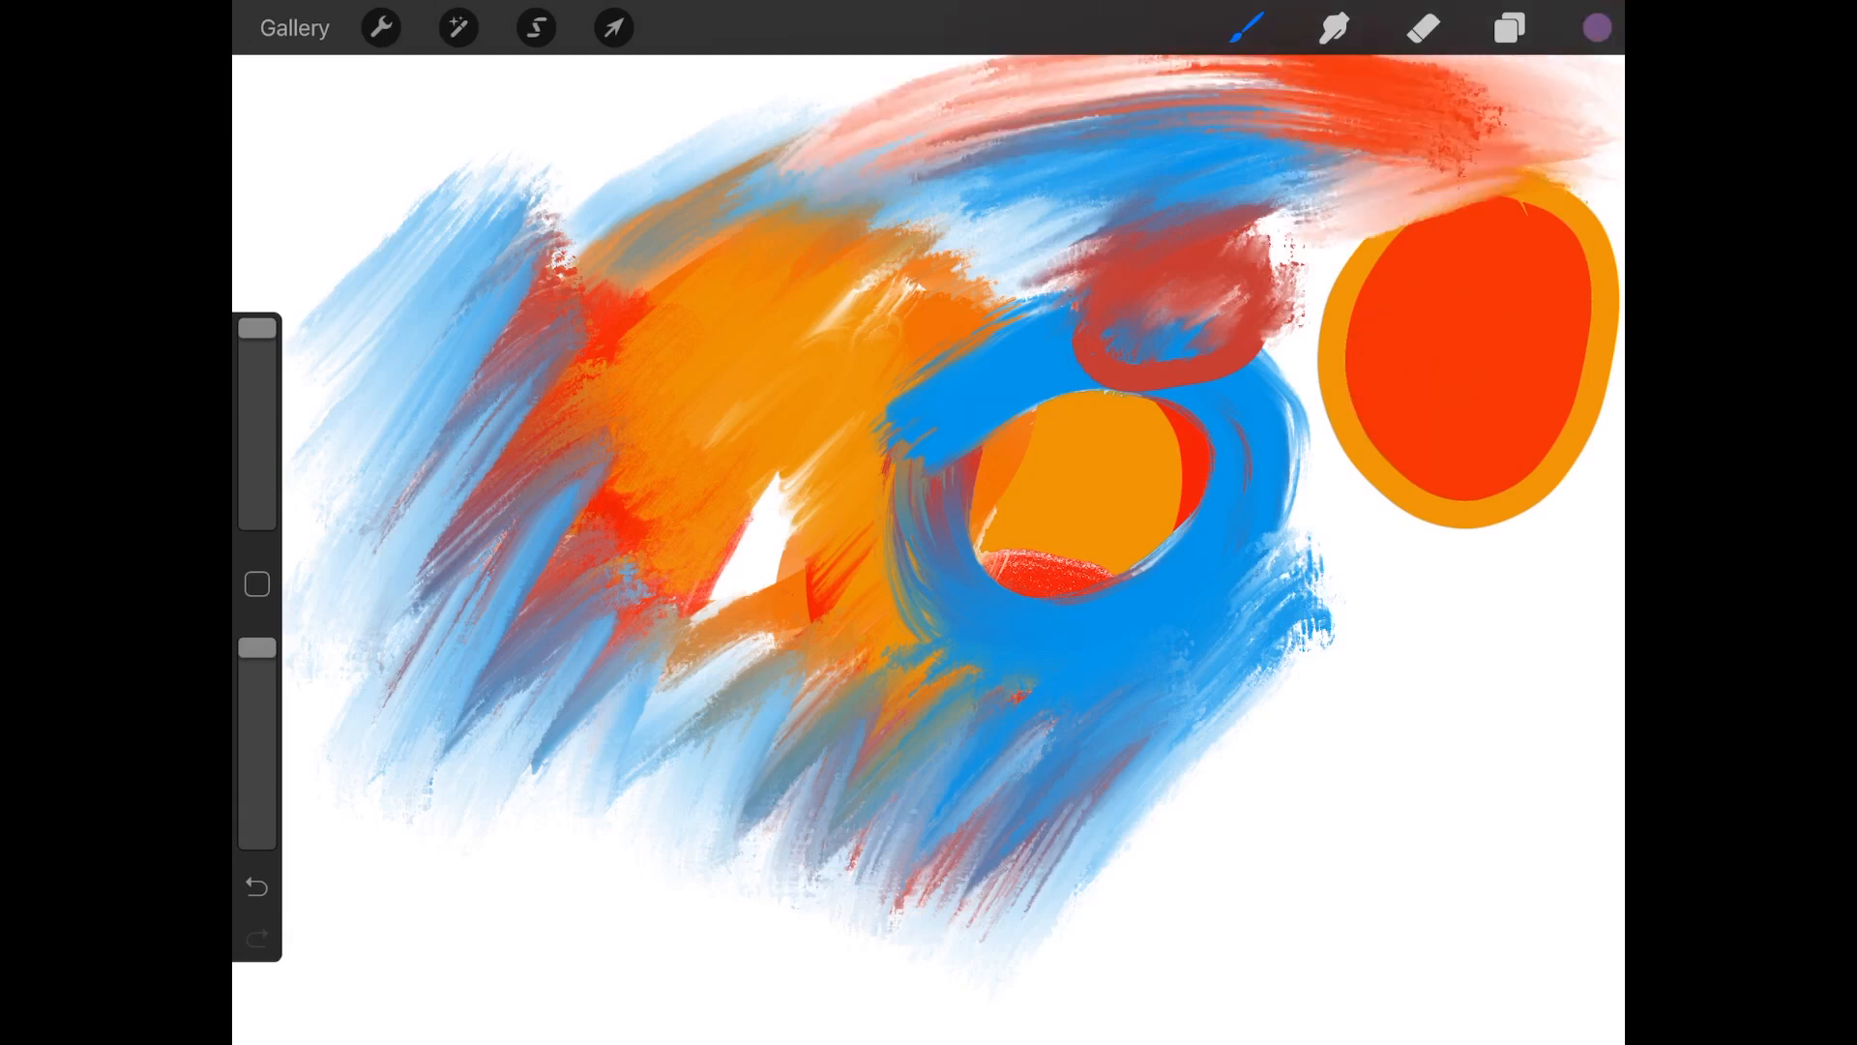
left_click(1597, 25)
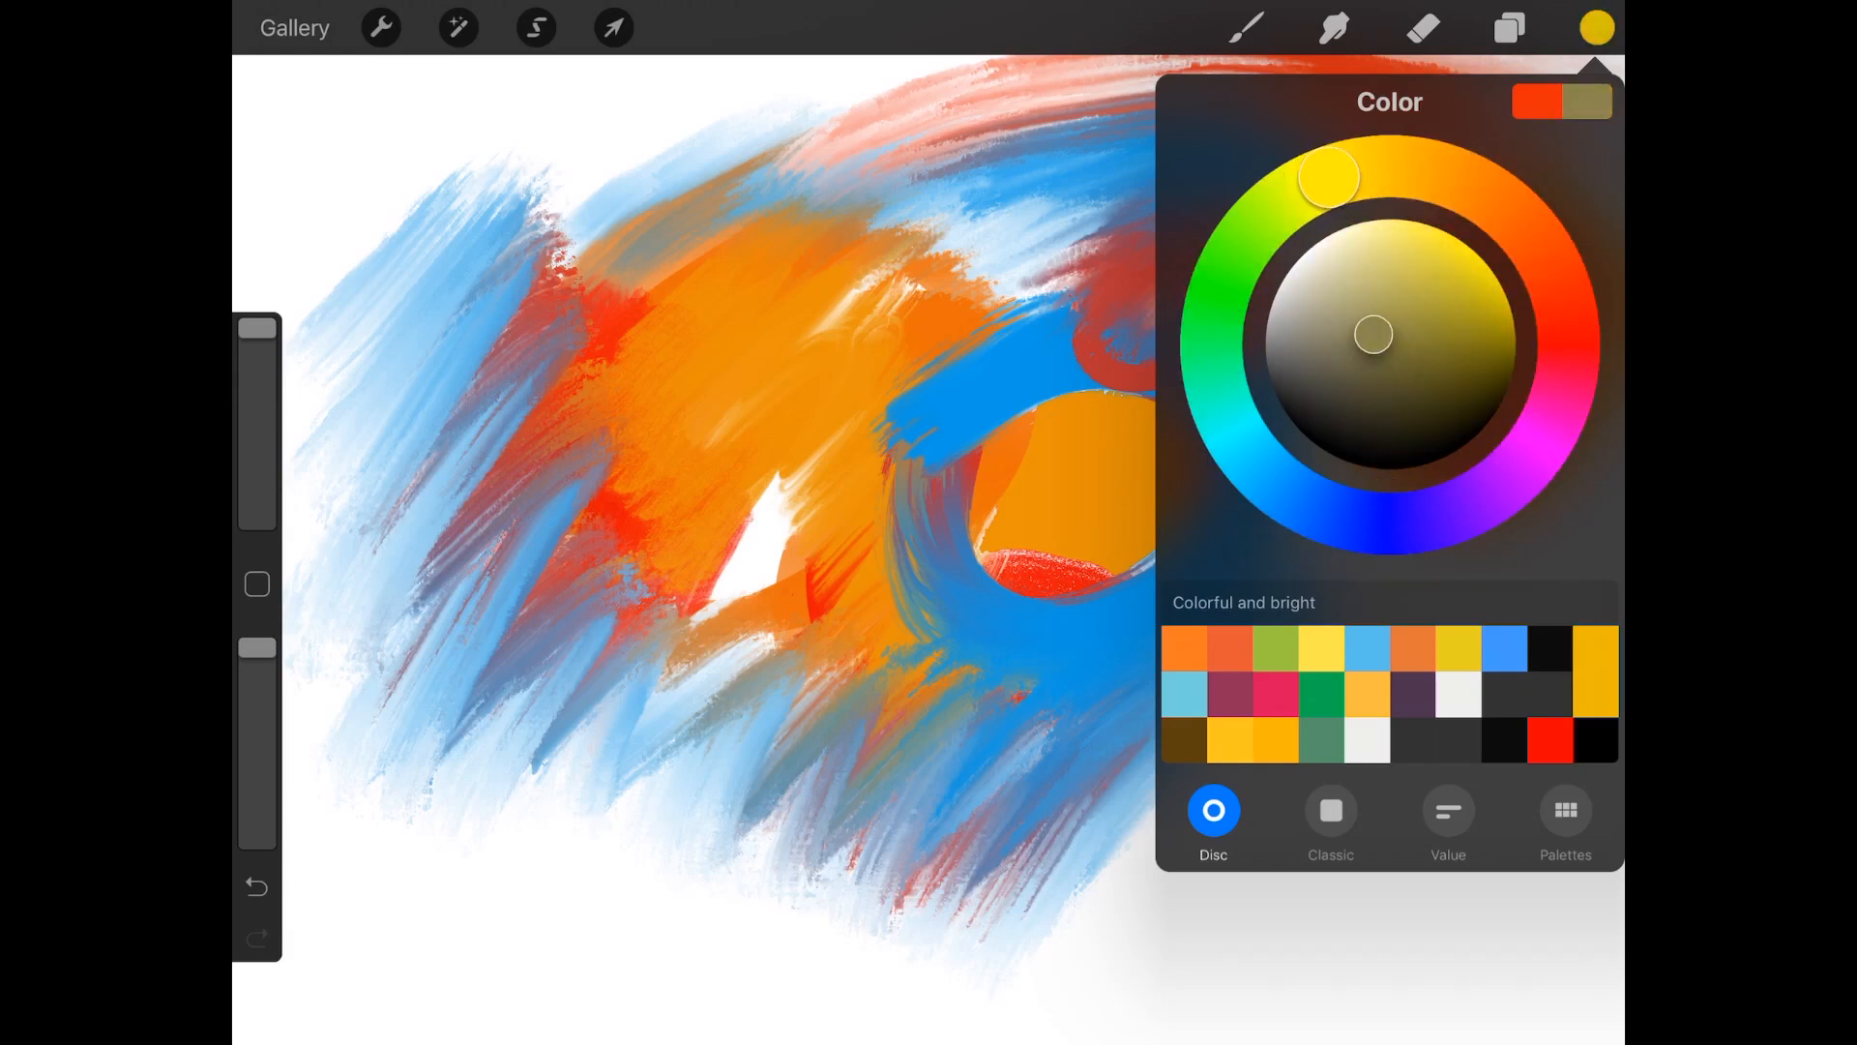
left_click_drag(1372, 335, 1505, 335)
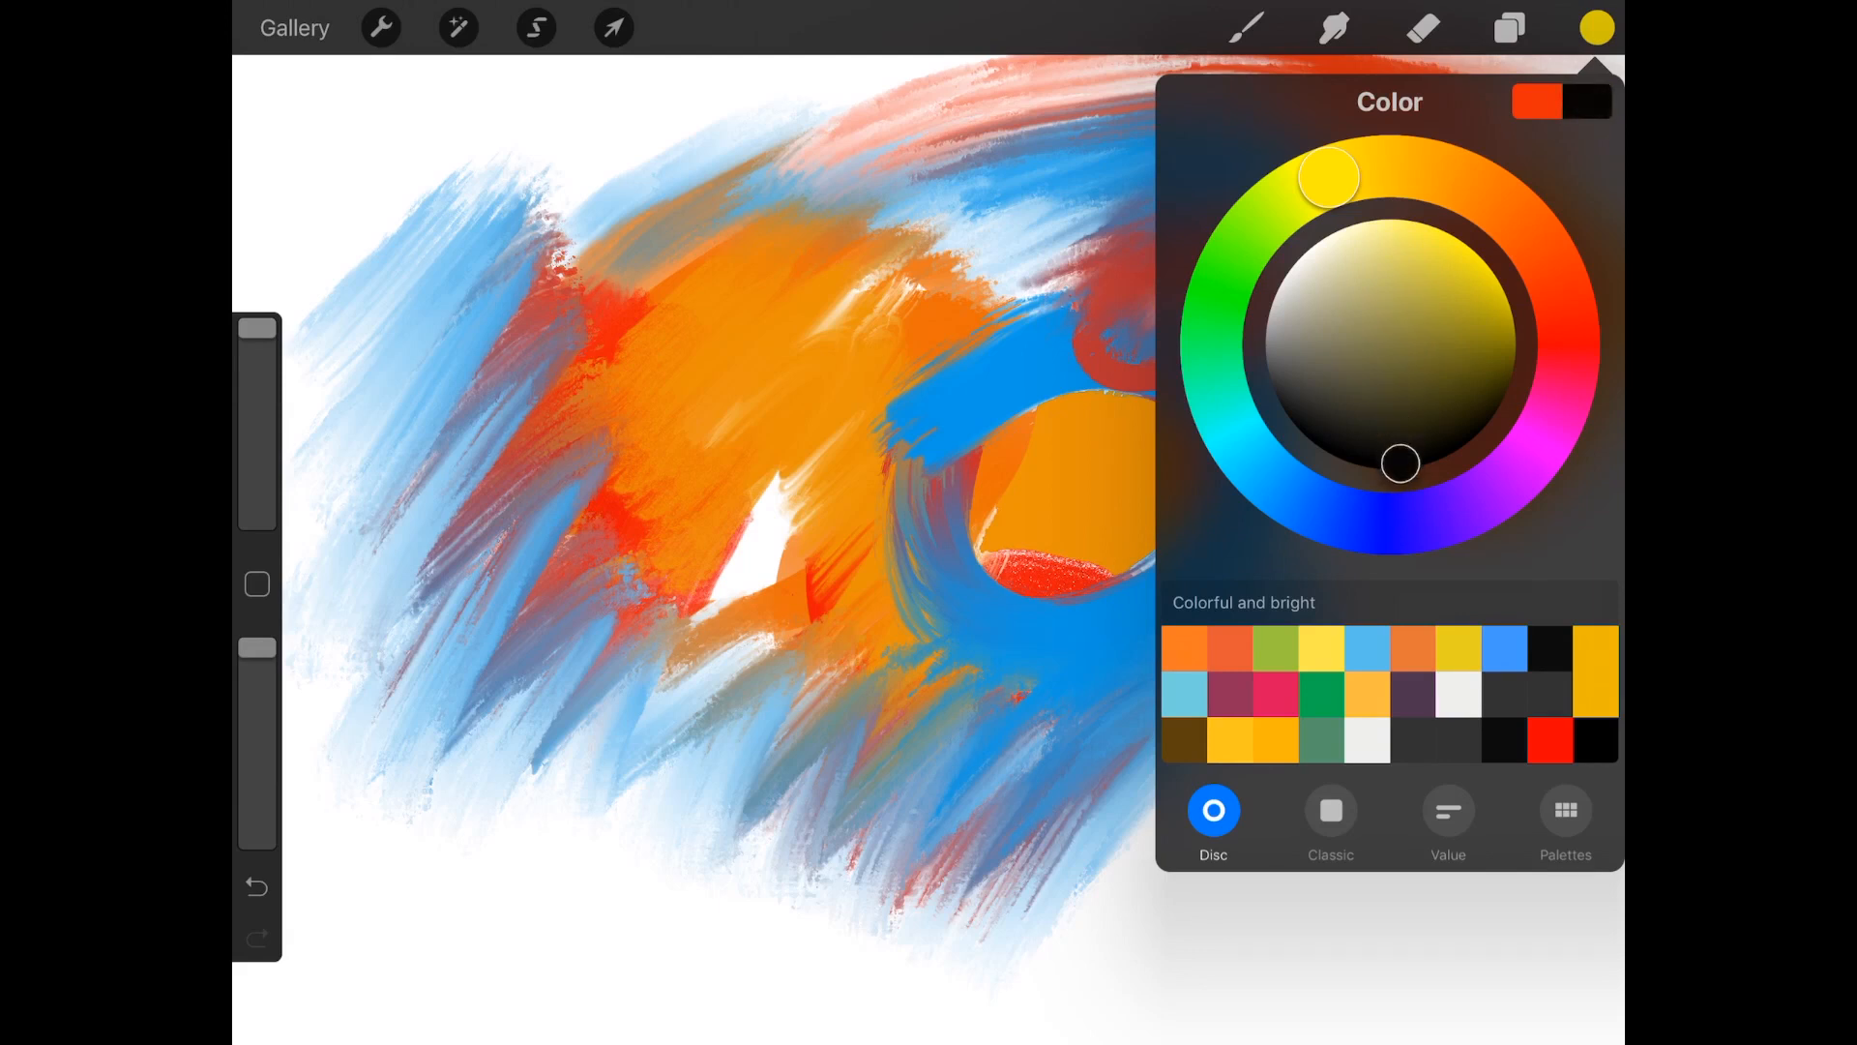
left_click_drag(1397, 463, 1331, 412)
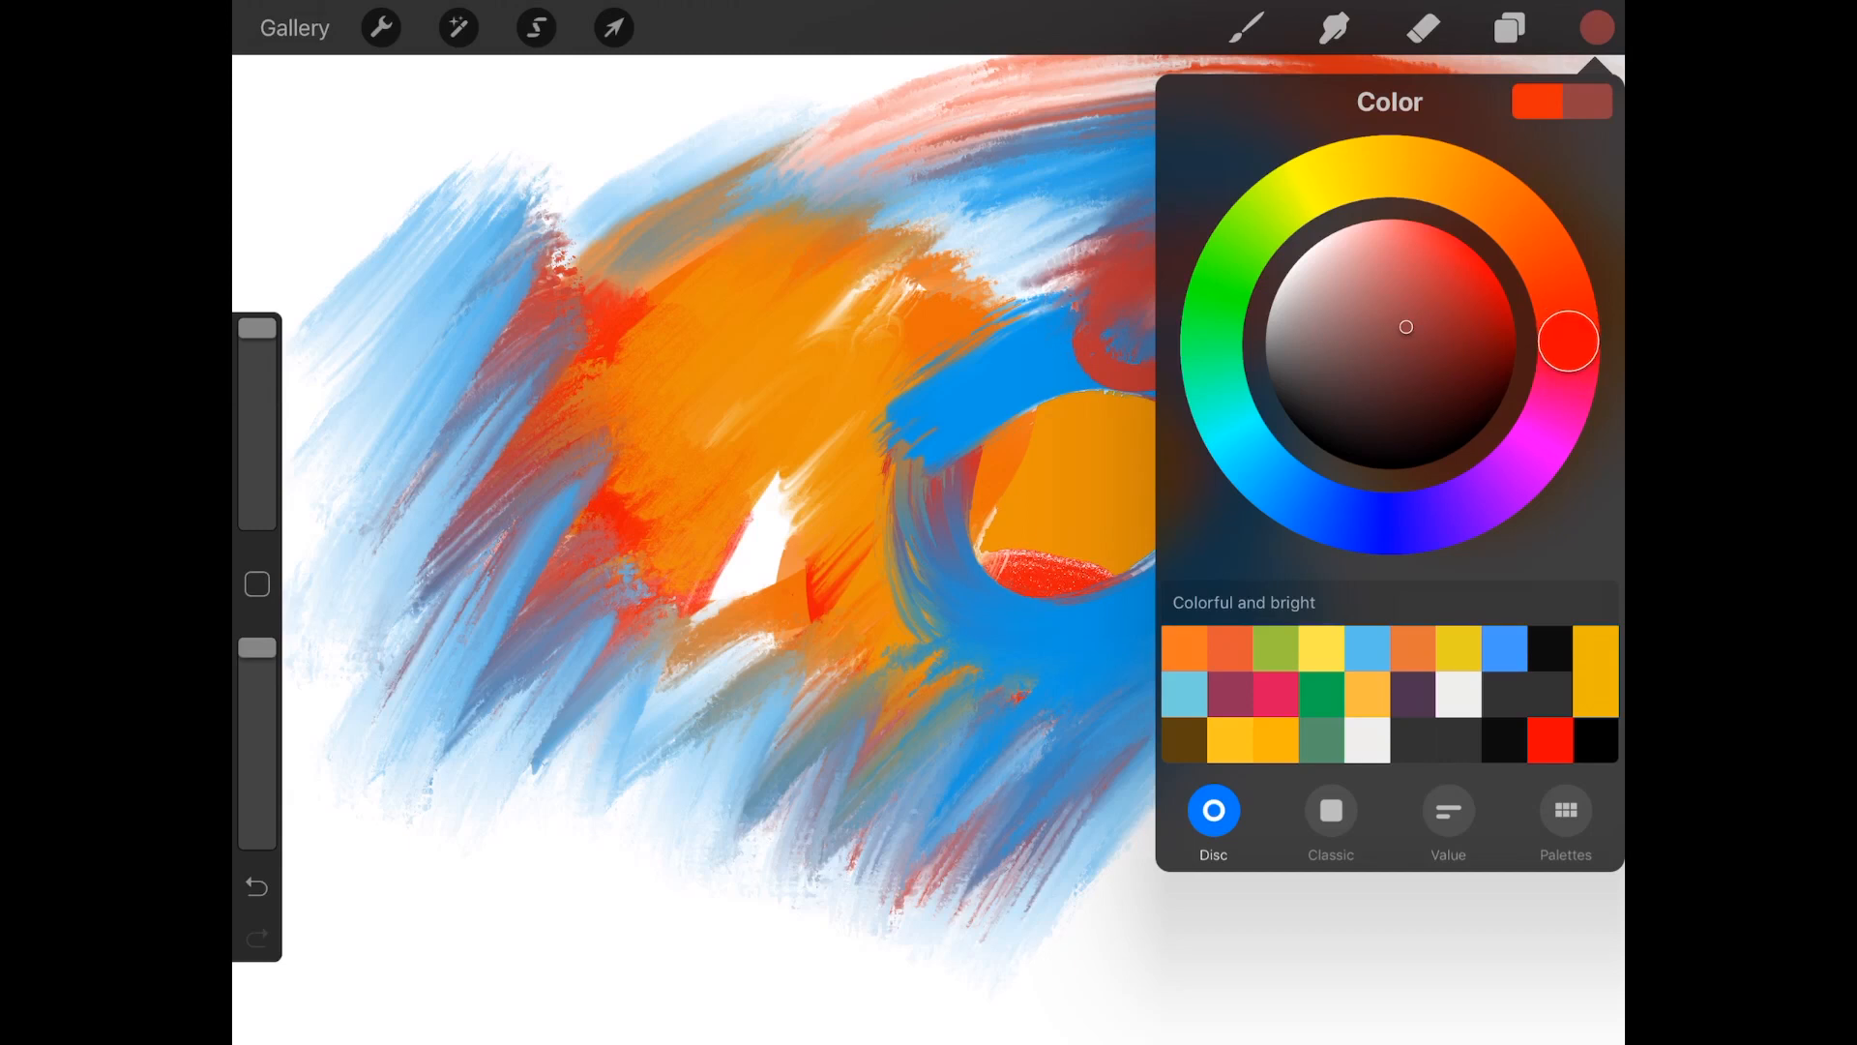
left_click(1596, 27)
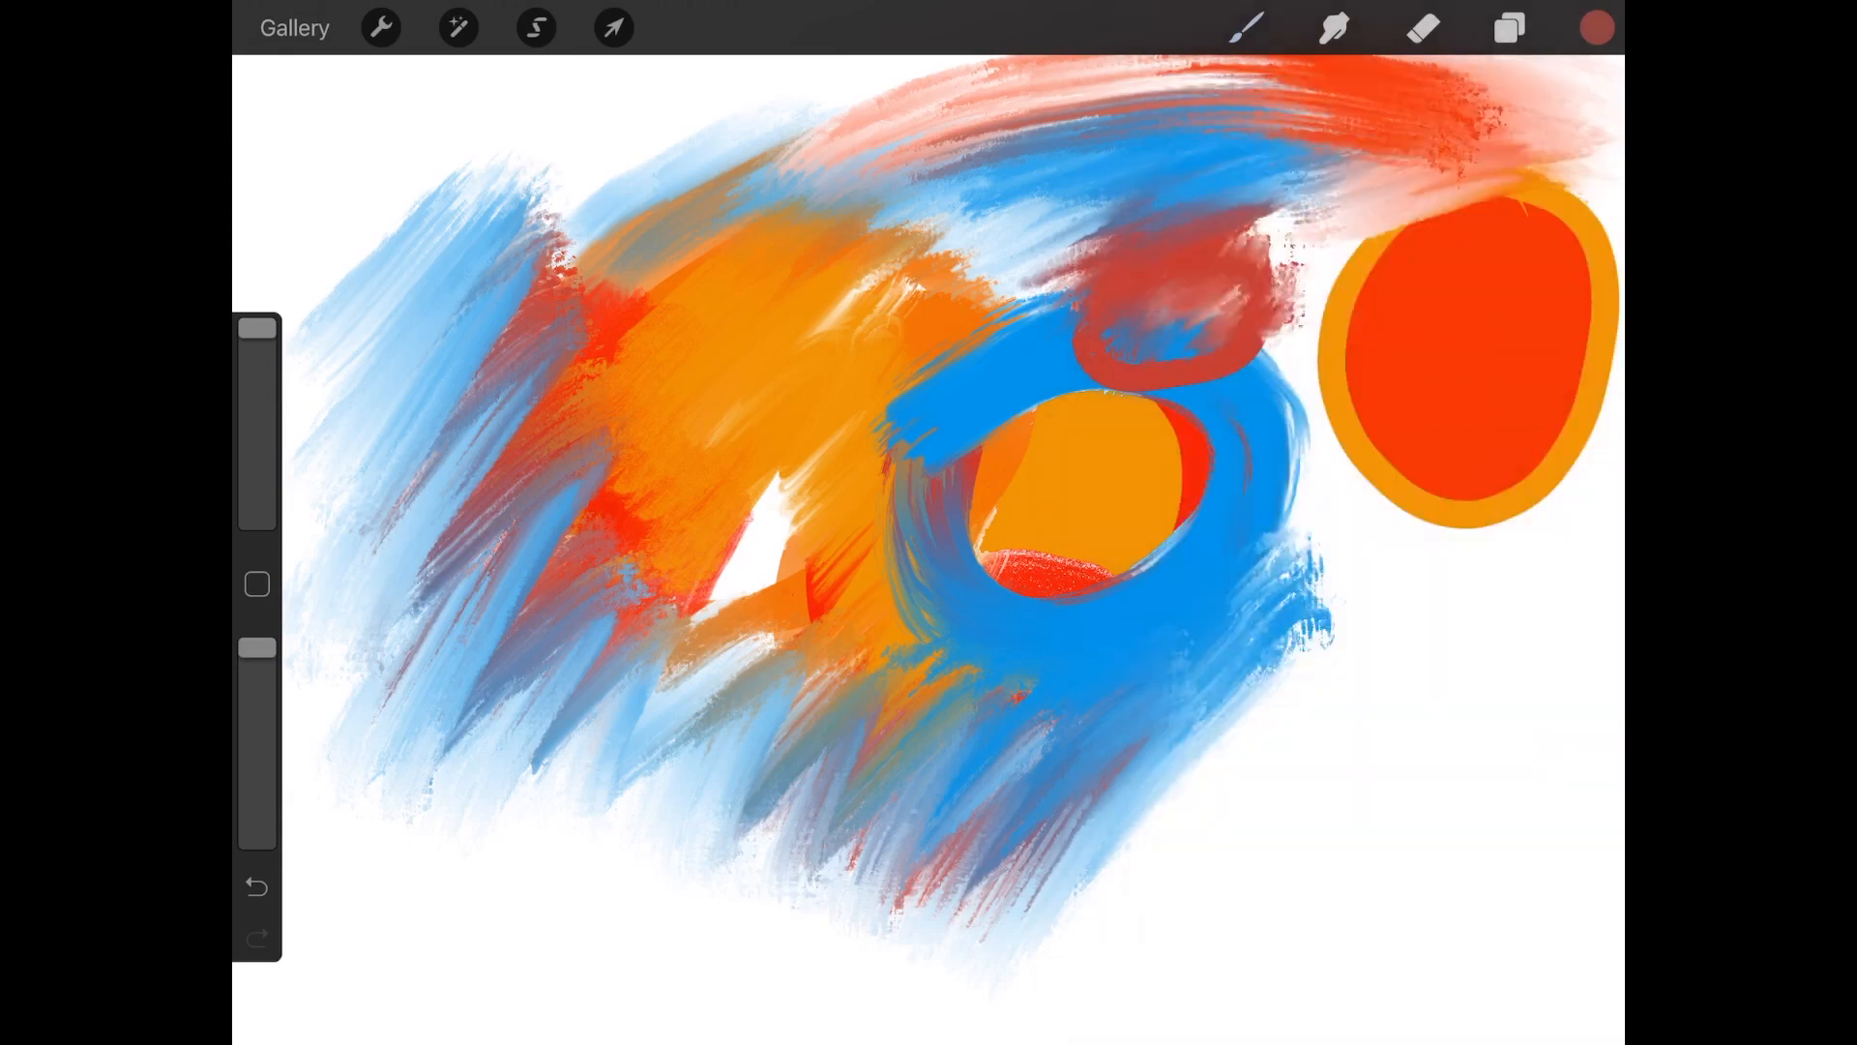
left_click(1244, 27)
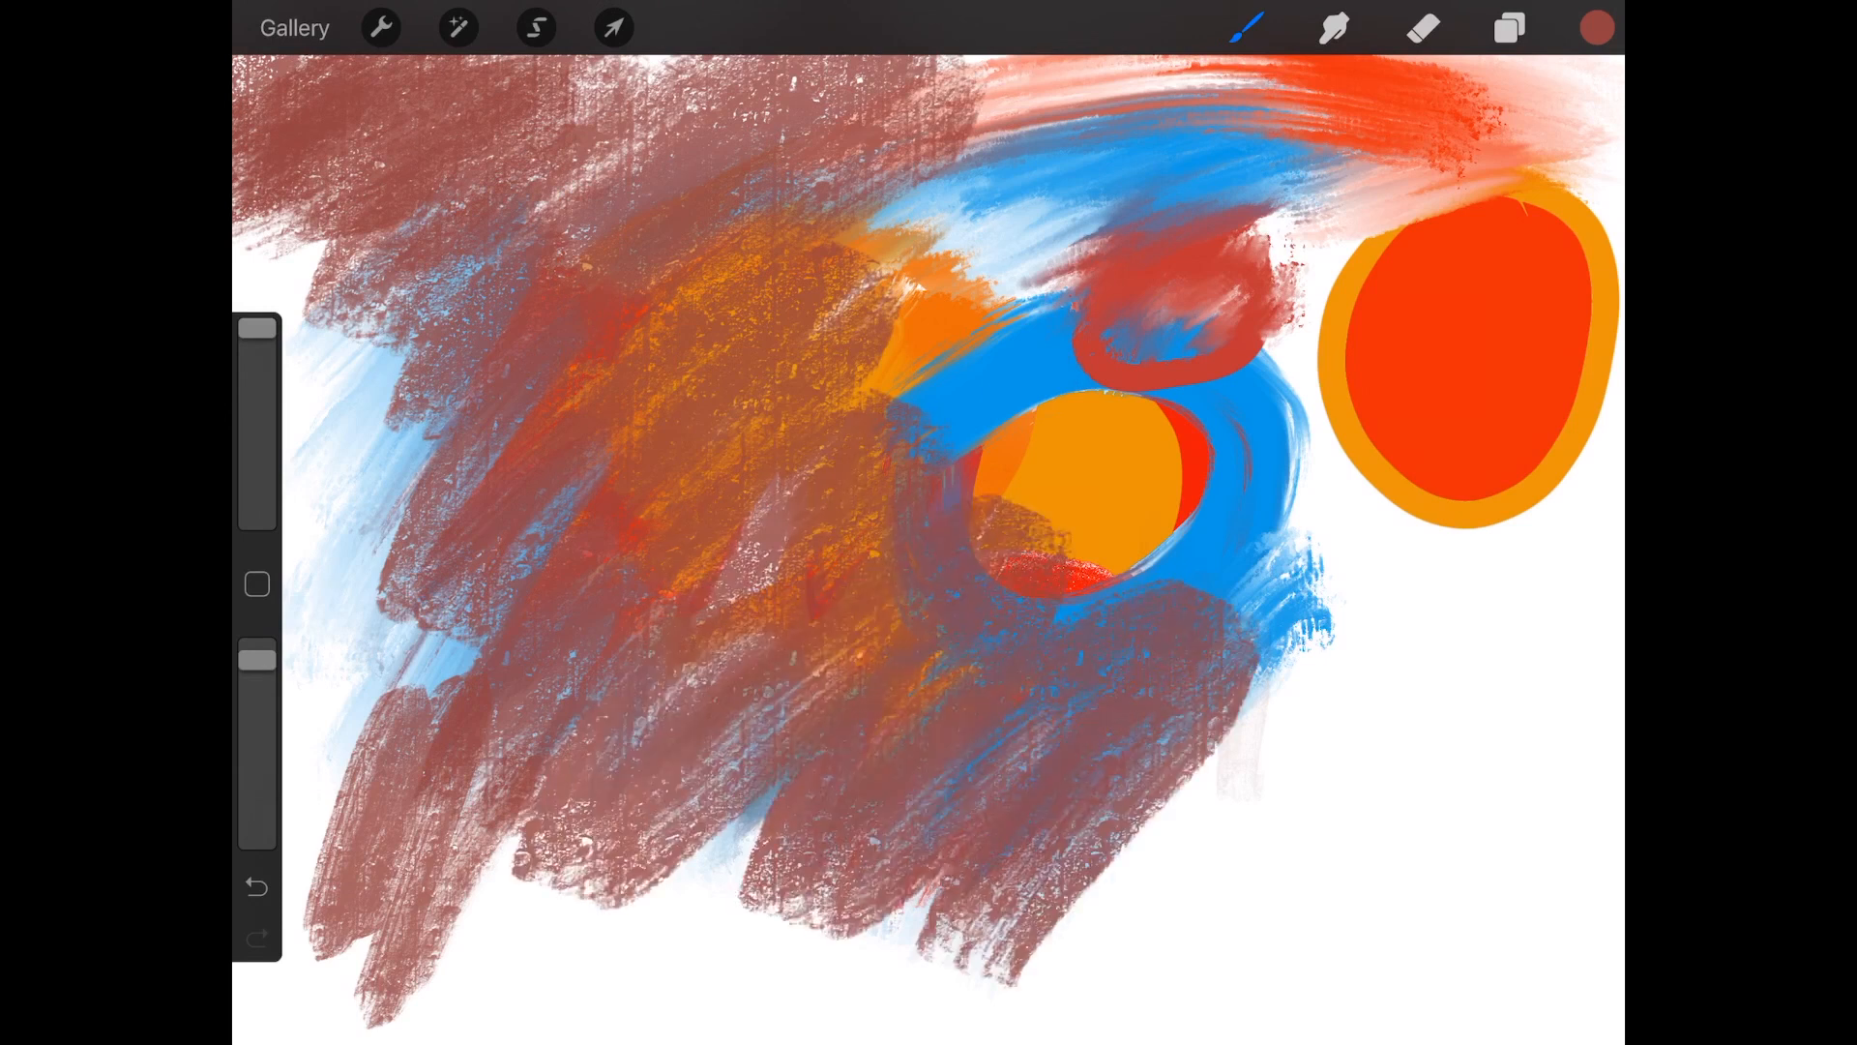
- Layer brick red, bright red, dark brown and purple strokes, then choose navy for the top right
left_click(1596, 27)
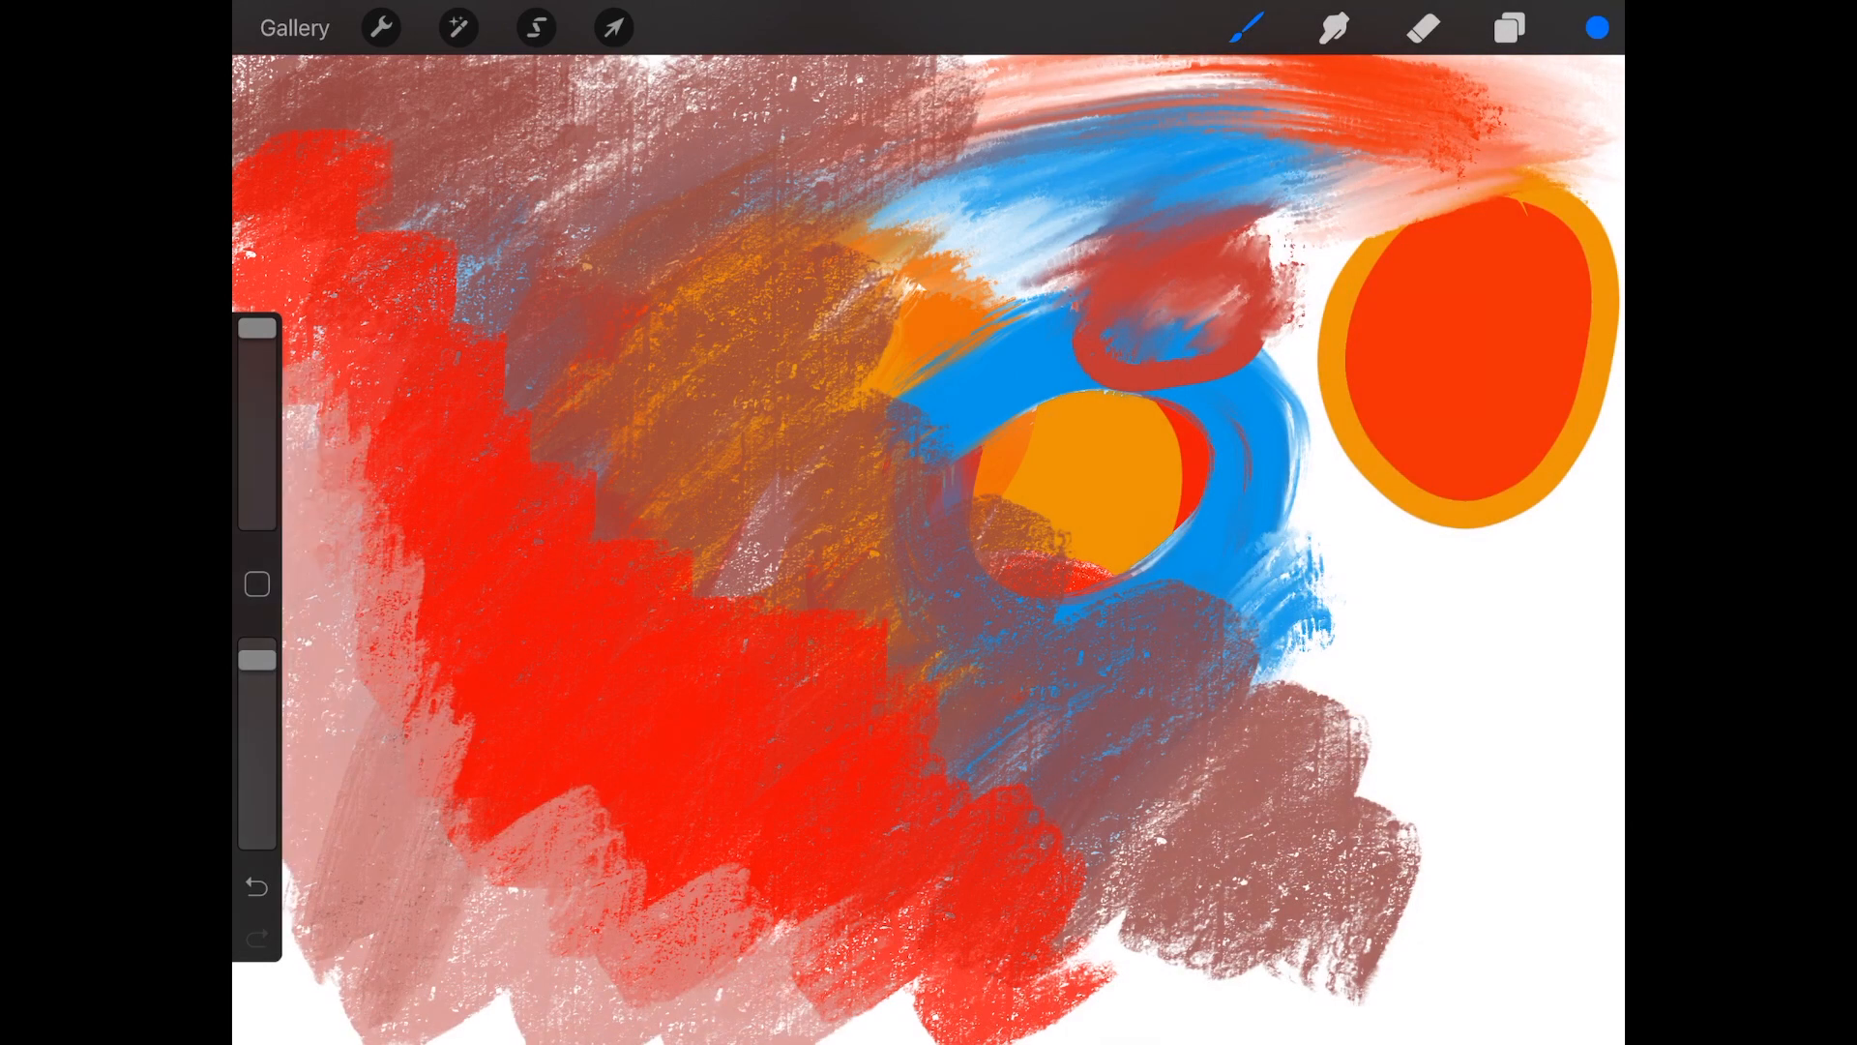
left_click(1596, 28)
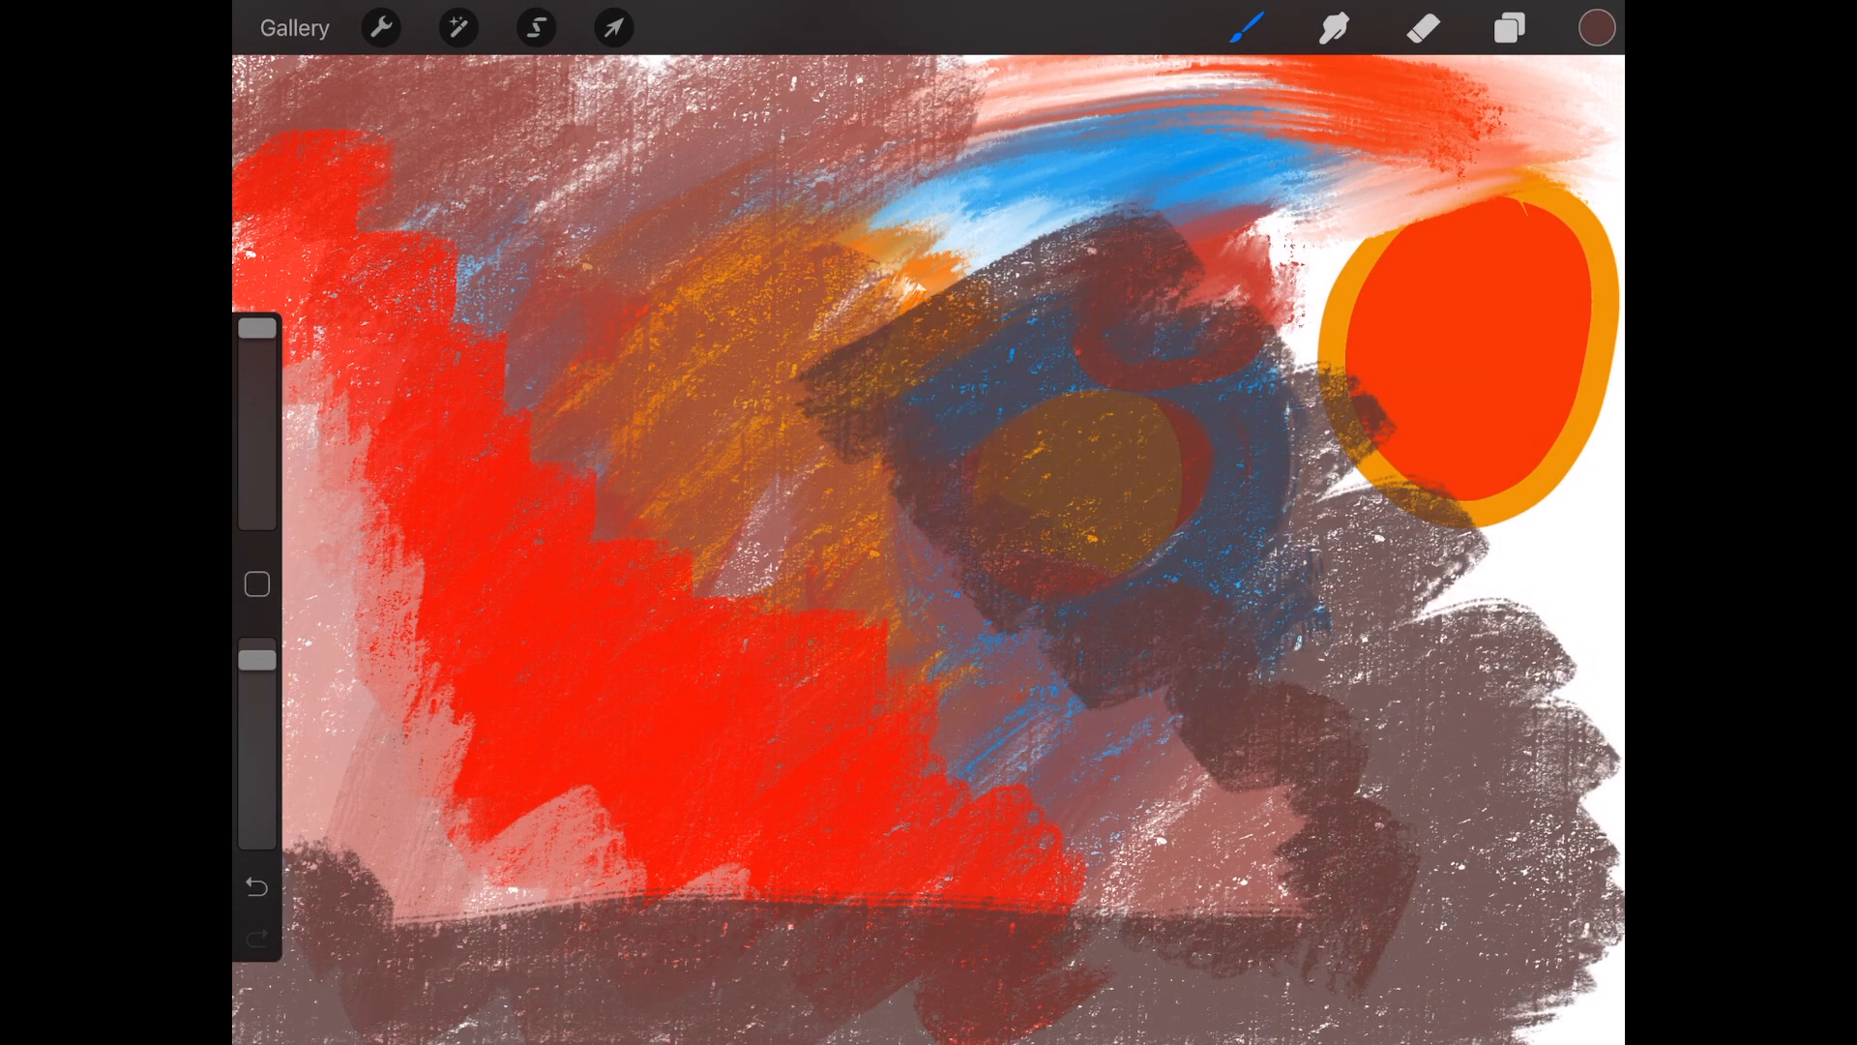
left_click(1597, 26)
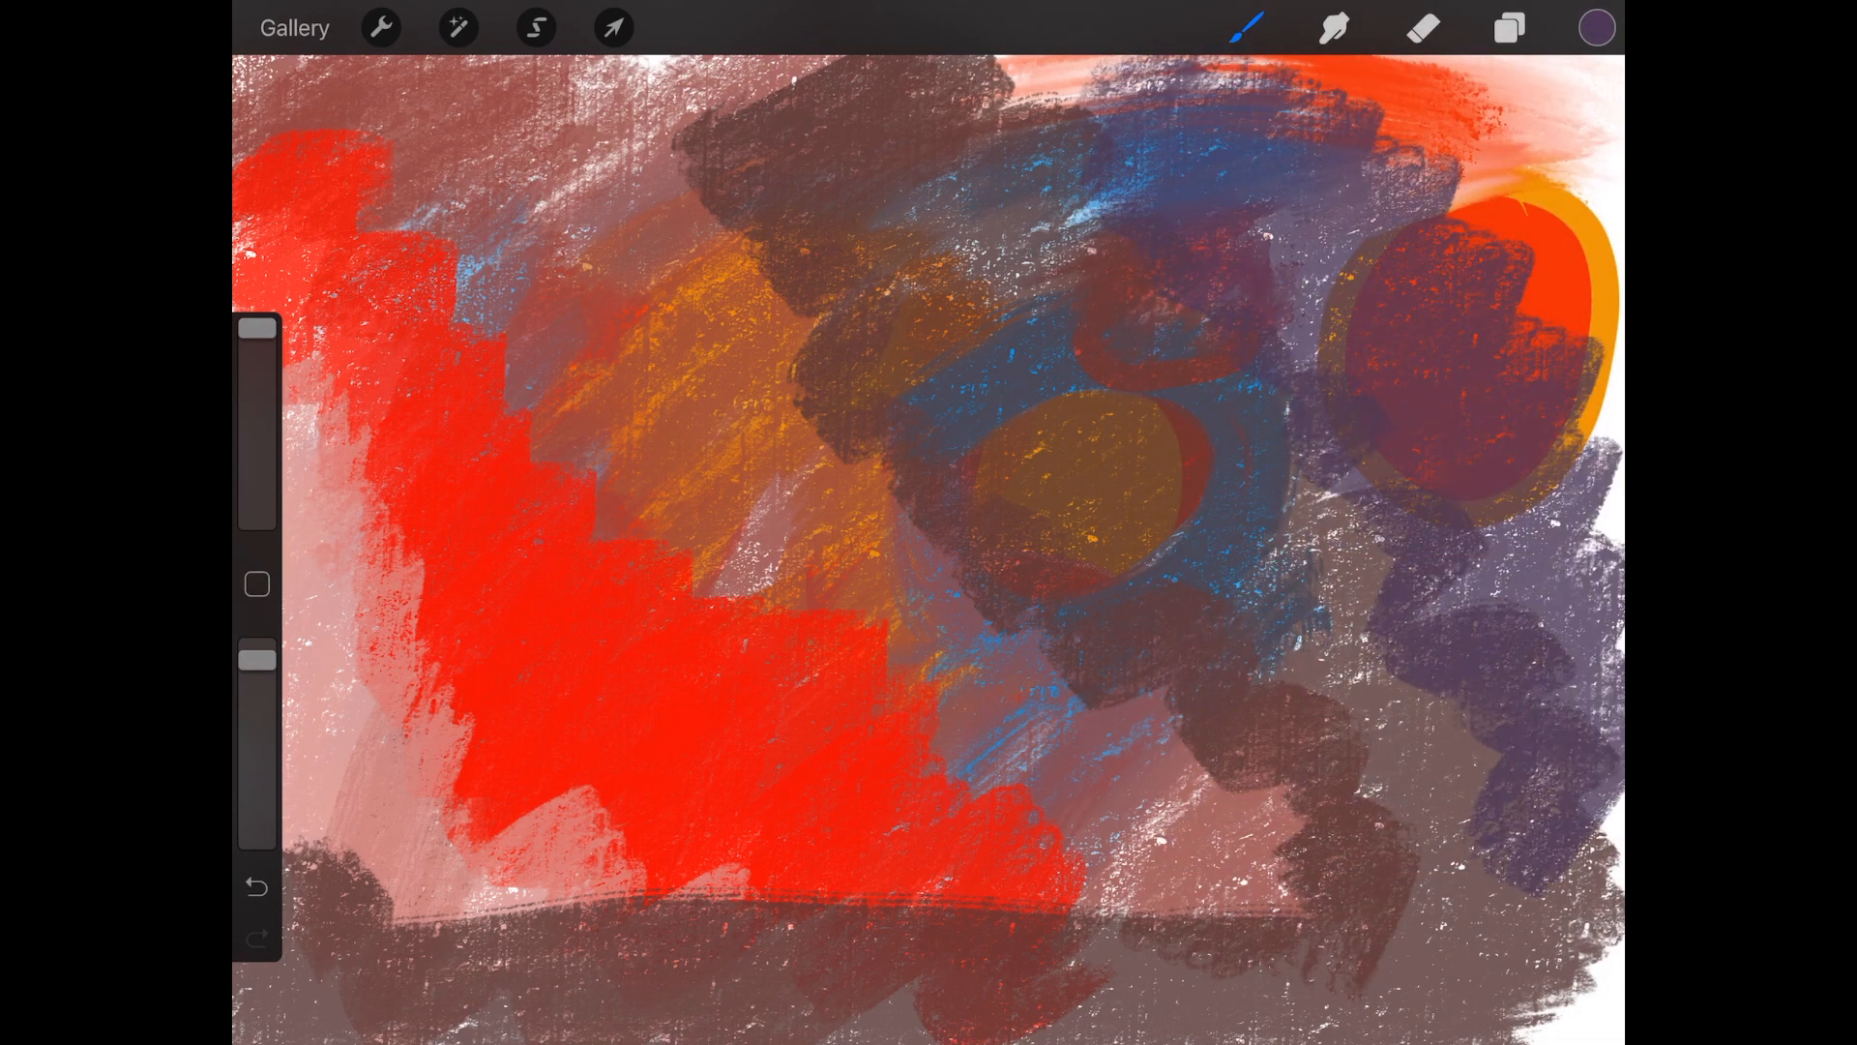
left_click(1596, 28)
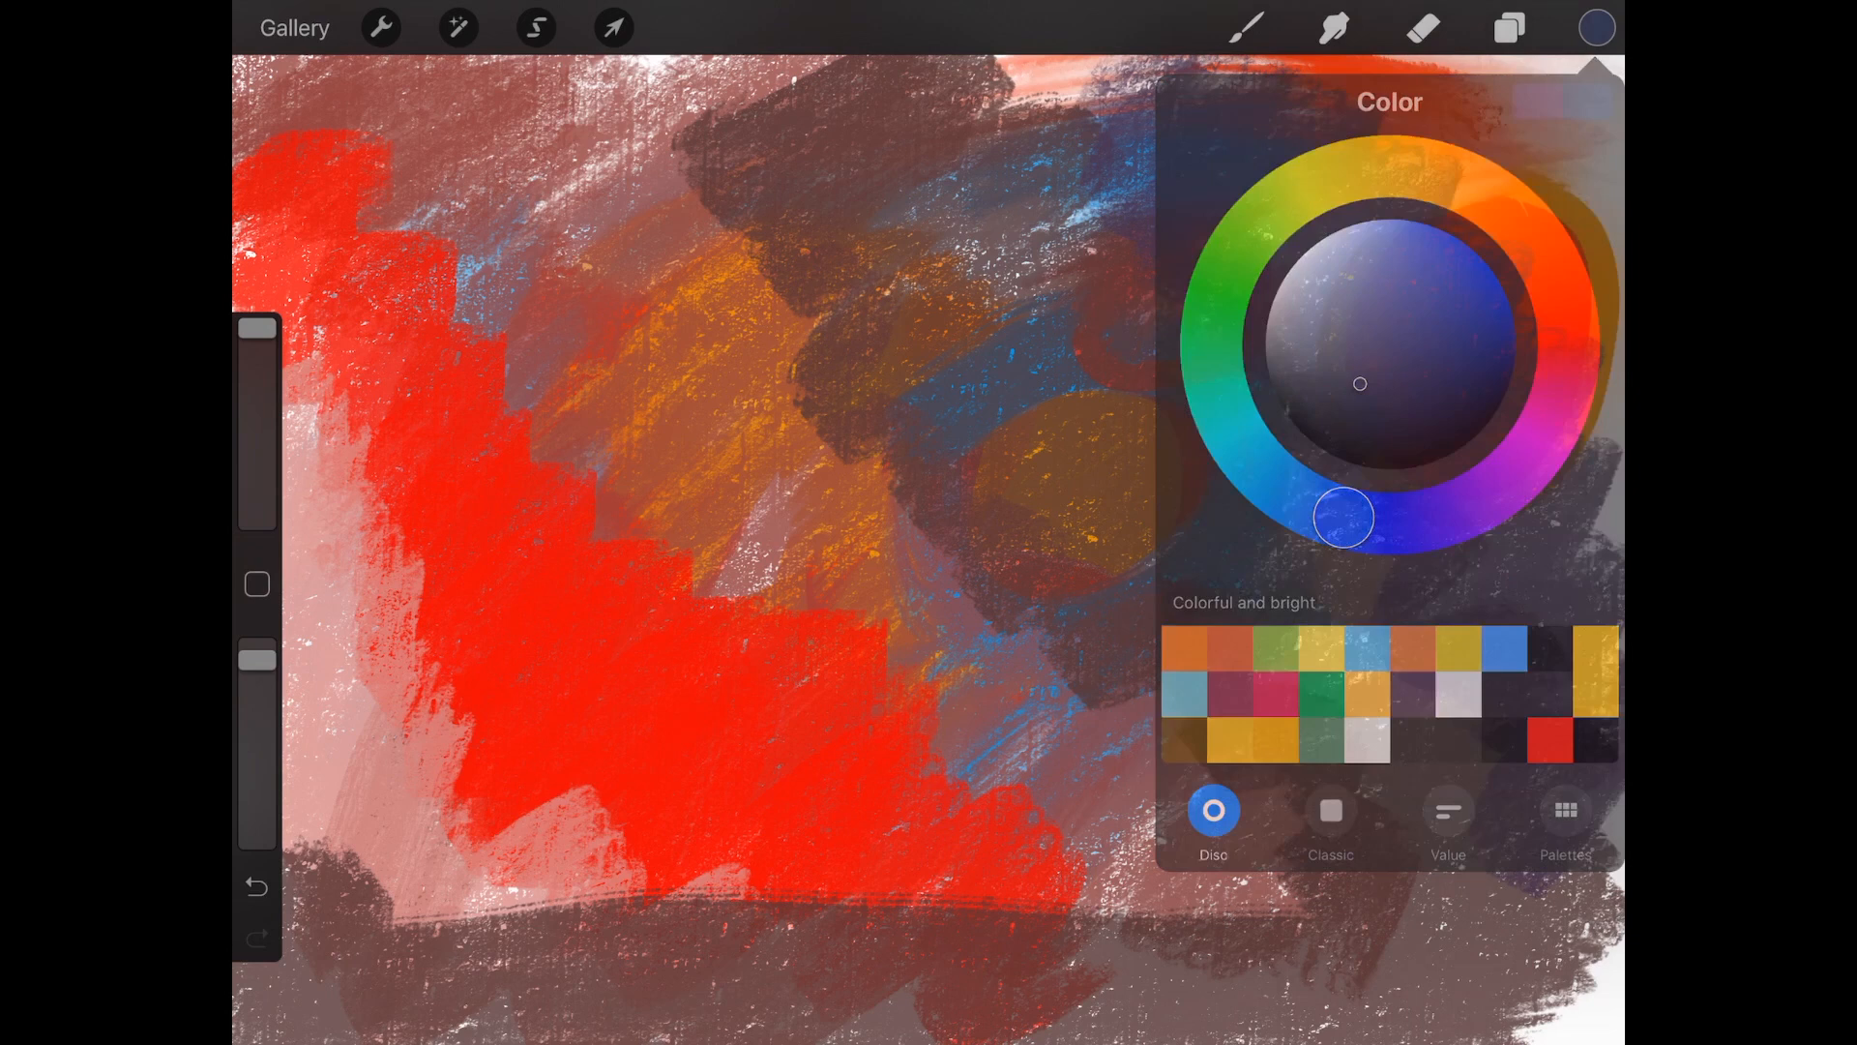
left_click(1596, 27)
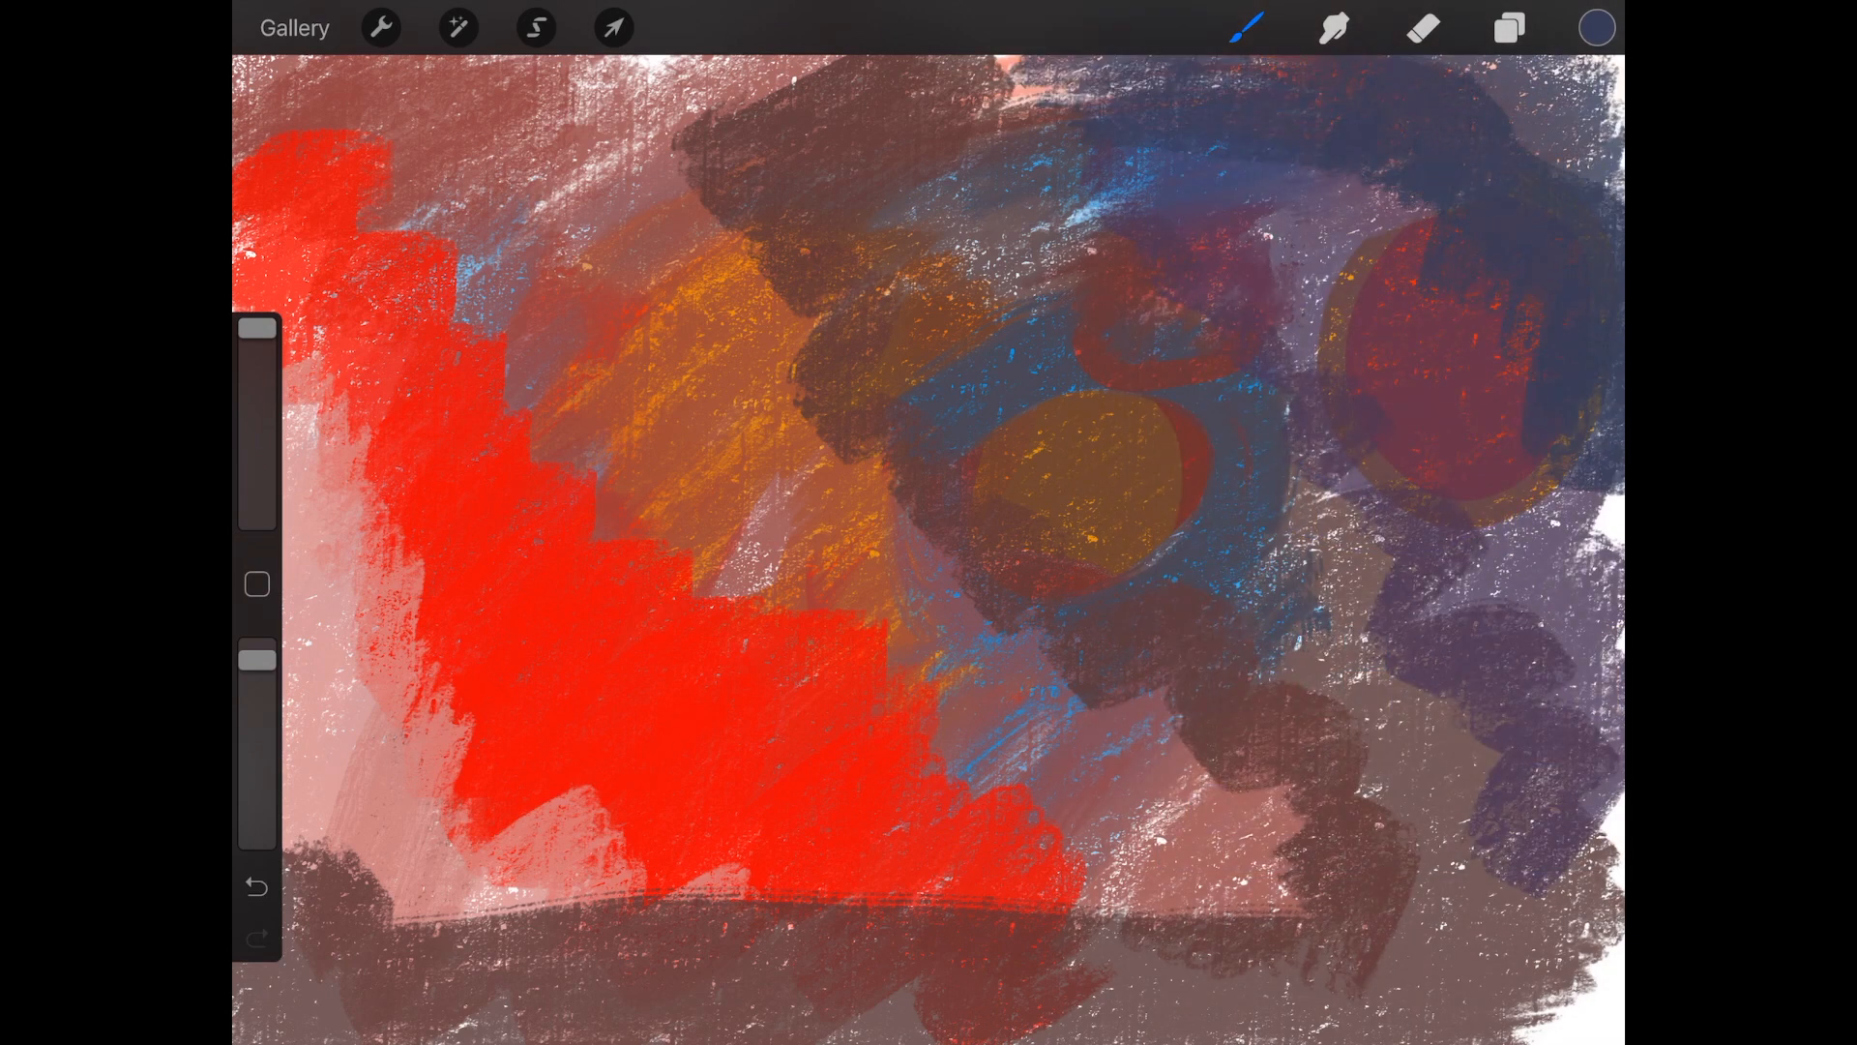